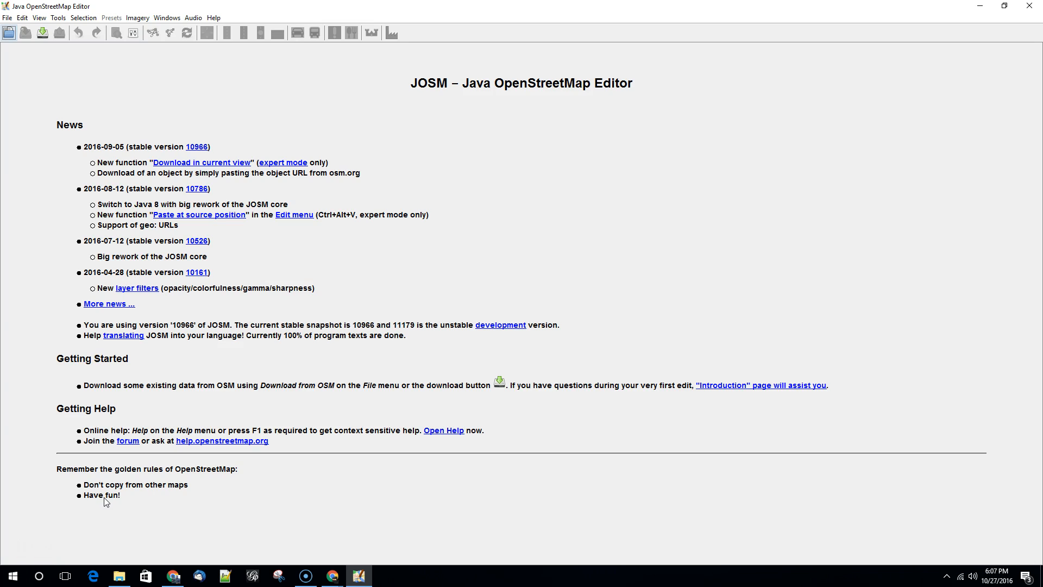
mouse_move(104, 506)
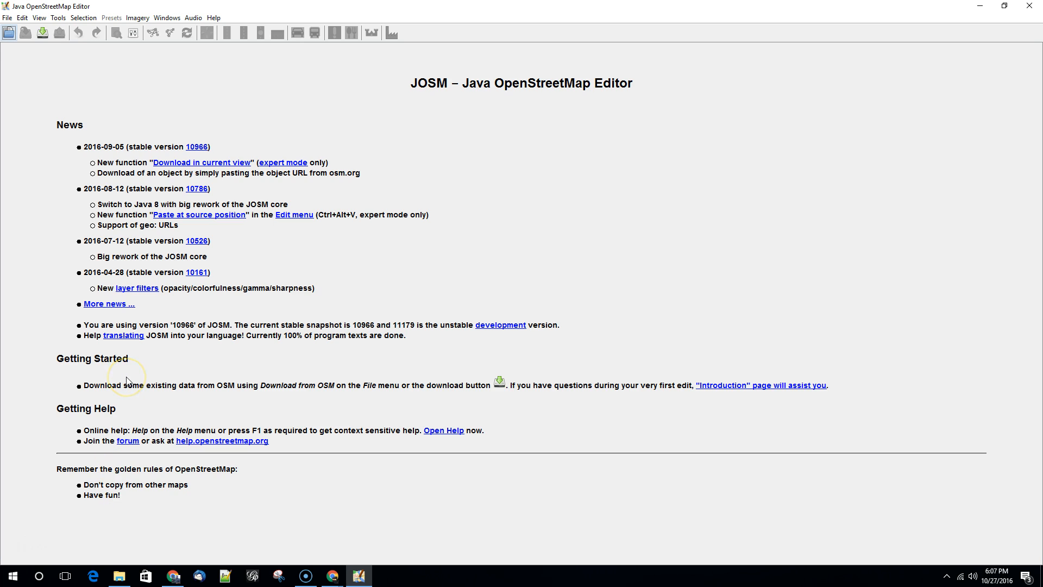
mouse_move(193, 315)
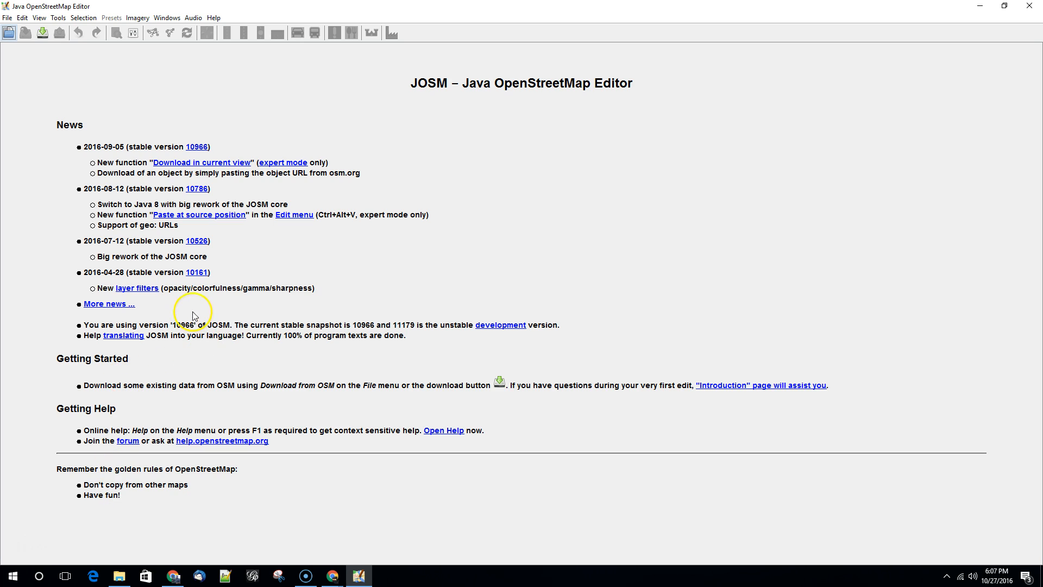
- Bring up the Download from OSM dialog to mark an area over central DeKalb
left_click(42, 33)
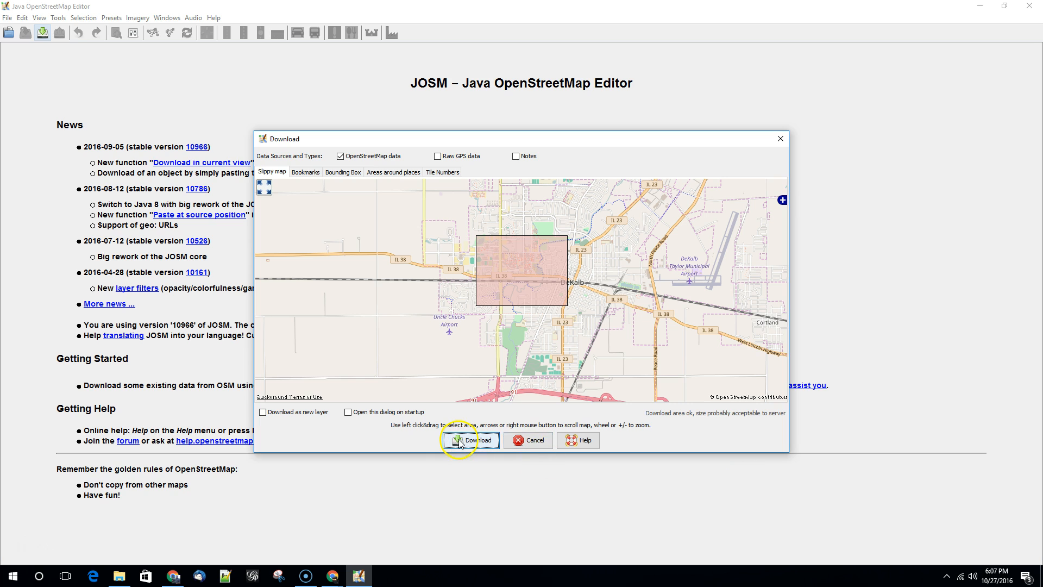
- Download the marked DeKalb area and return to the JOSM editor window
left_click(471, 440)
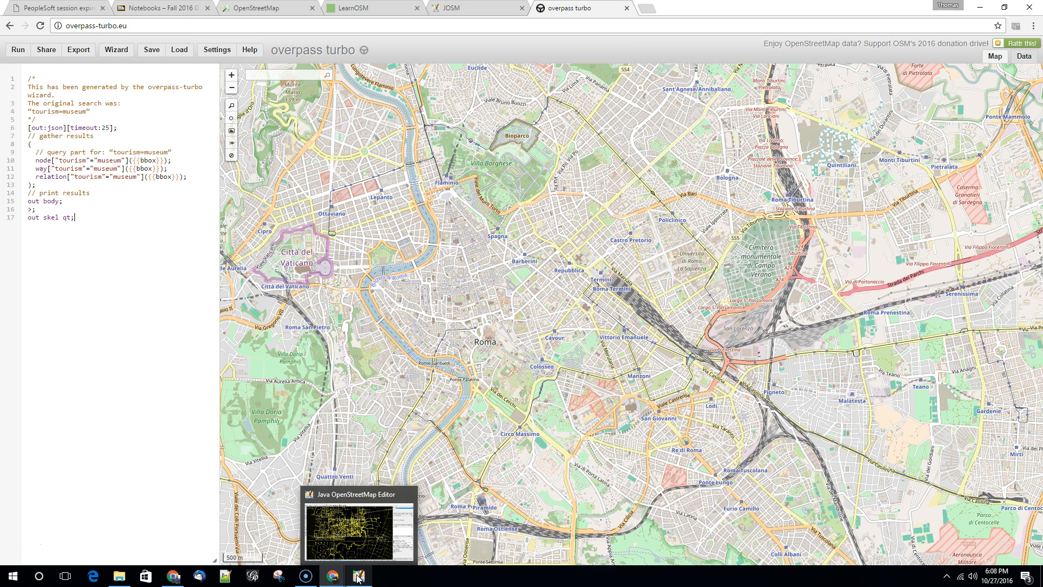
left_click(359, 575)
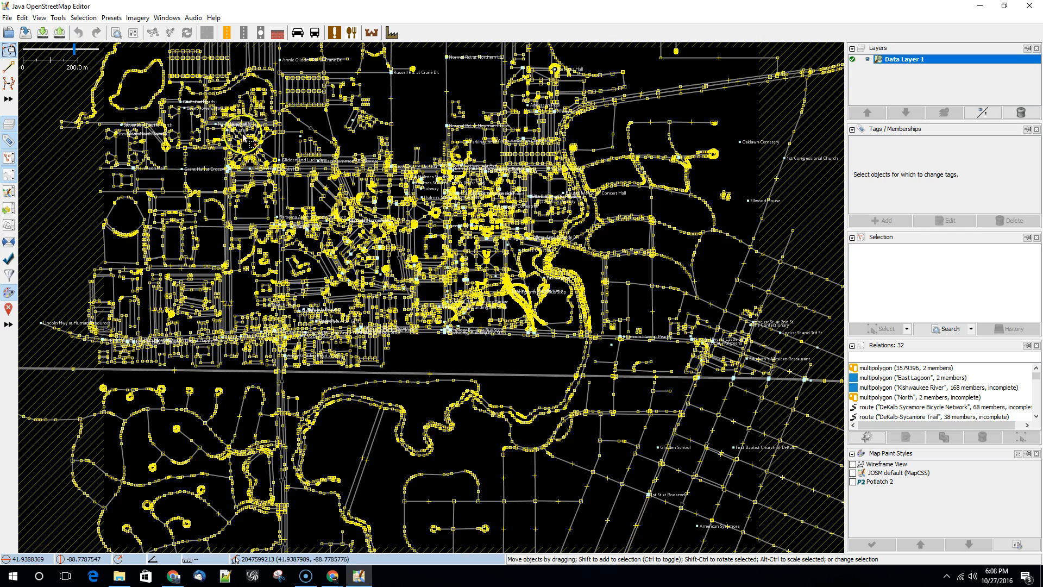
- Zoom the map and choose Bing aerial imagery from the Imagery menu as background
scroll("down", 3)
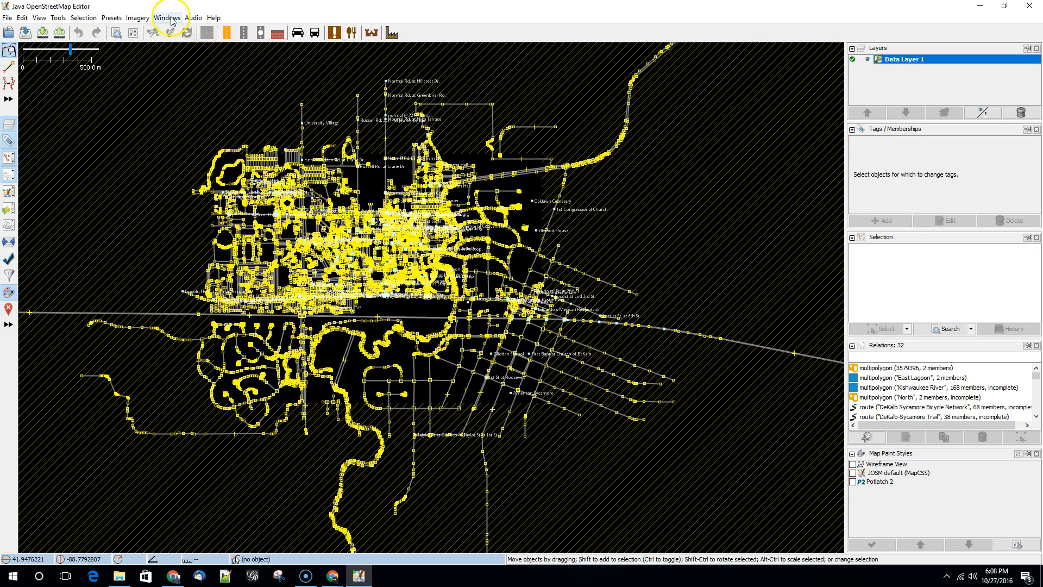
left_click(137, 17)
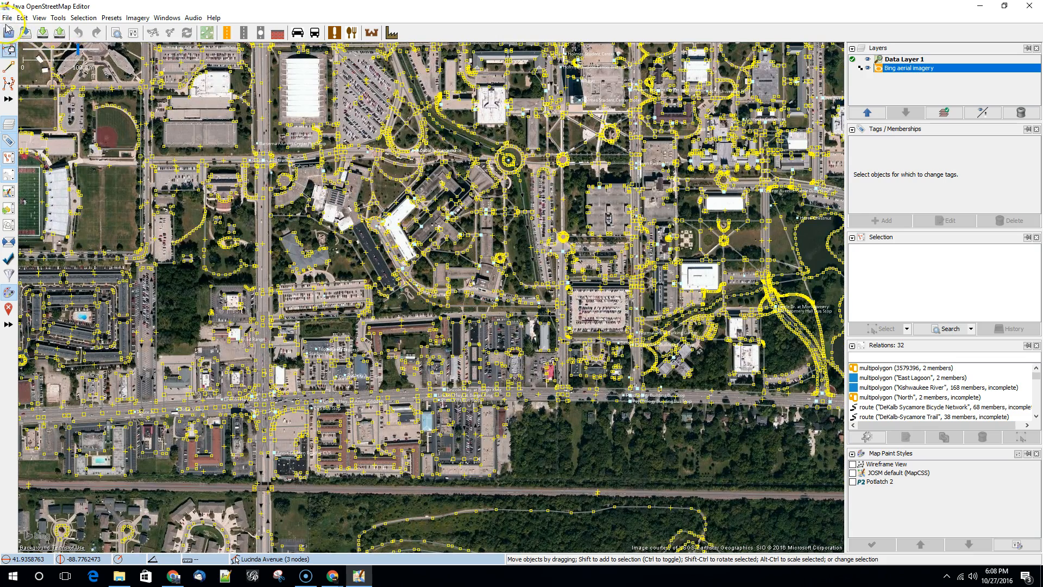
- Save the DeKalb layer as GeoJSON file south_dekalb.json on the Desktop
left_click(7, 17)
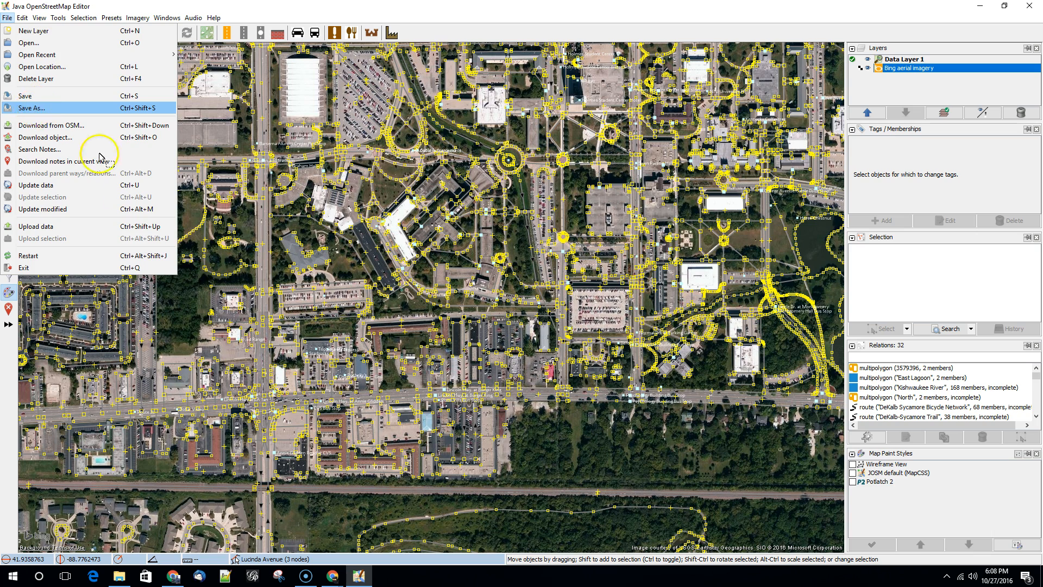
left_click(31, 107)
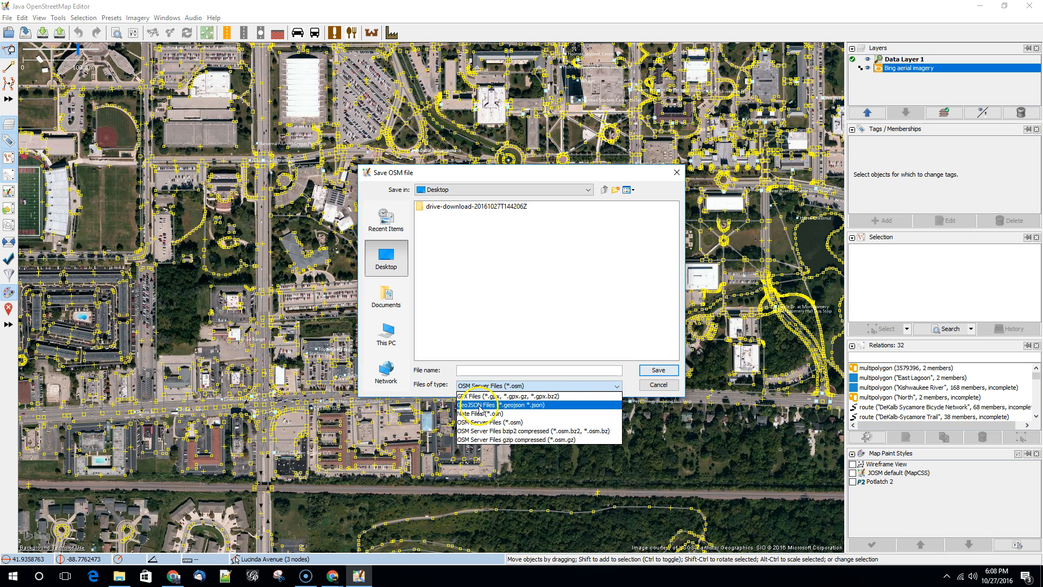
left_click(476, 404)
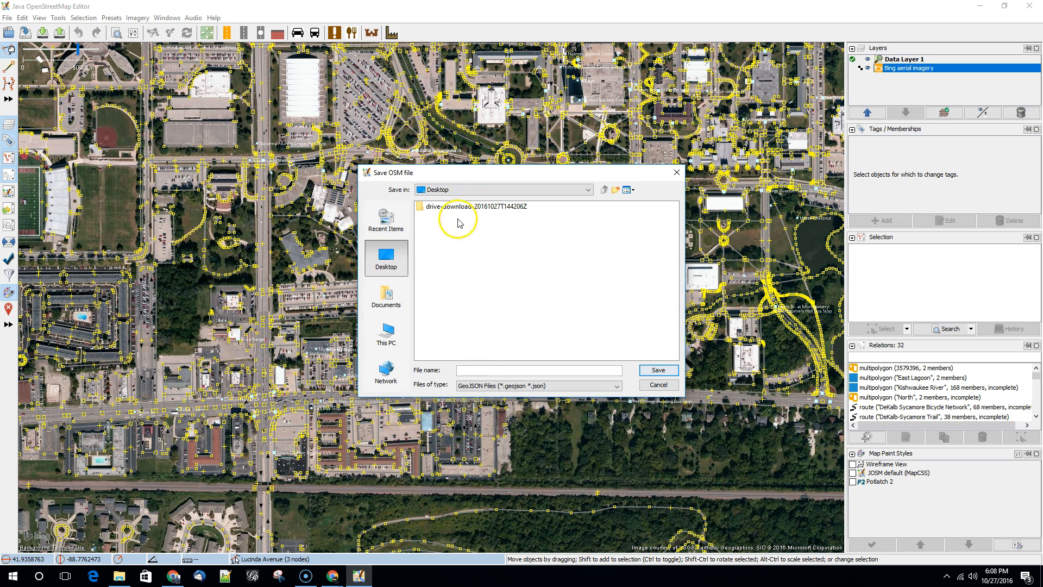
left_click(538, 370)
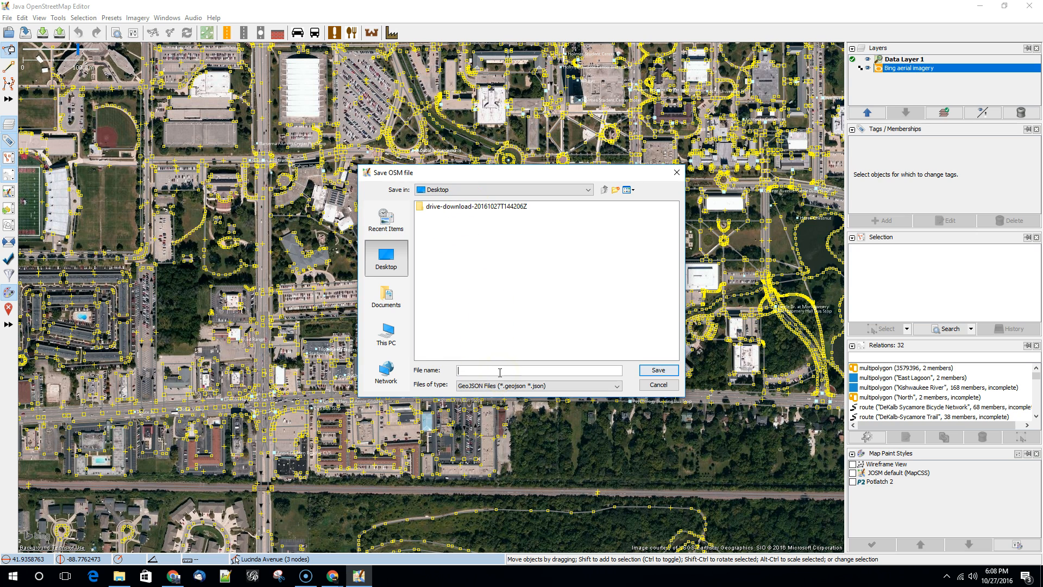
type("south_dekalb.")
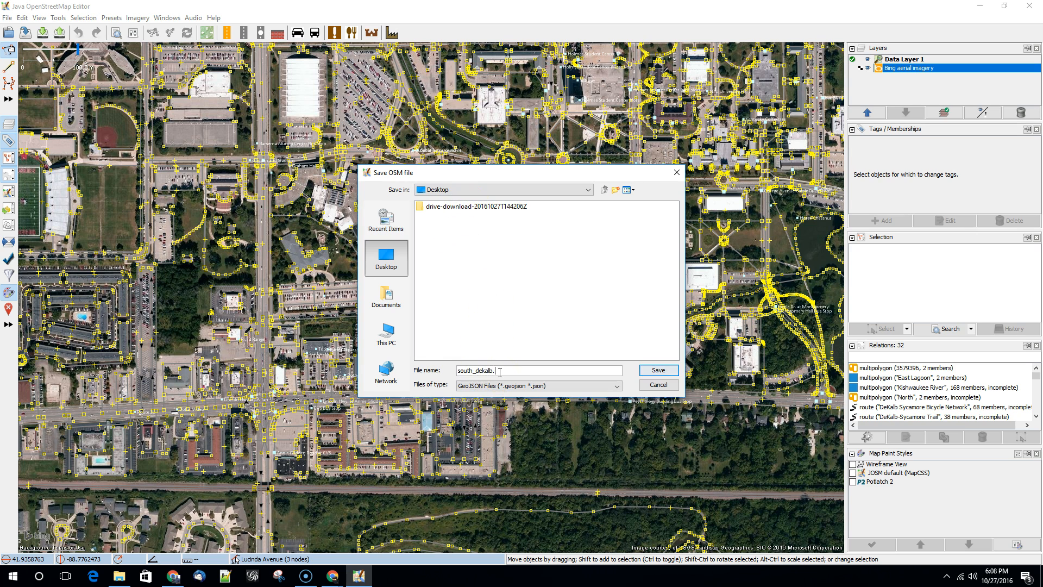
left_click(655, 370)
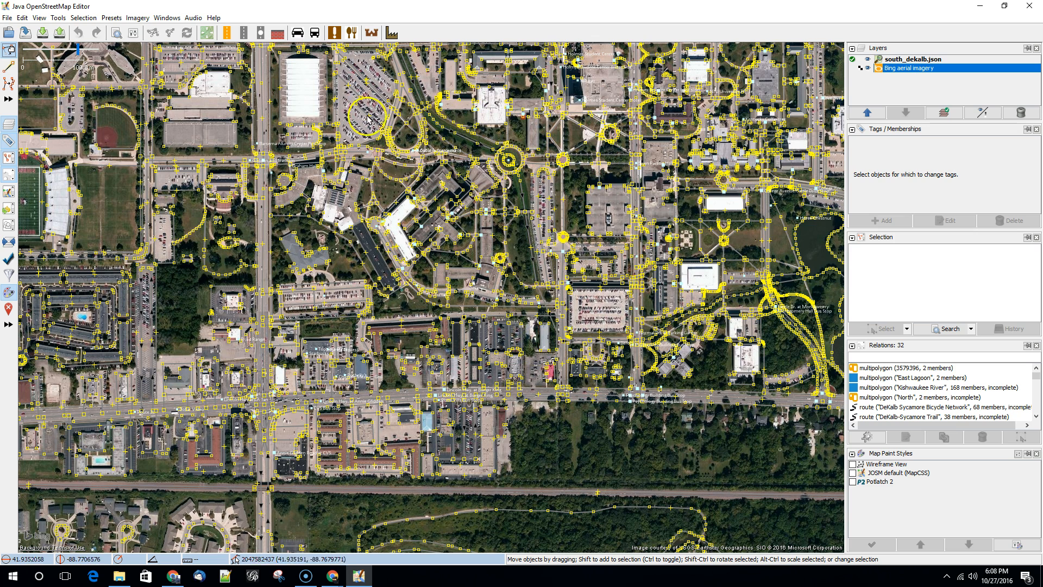
mouse_move(392, 213)
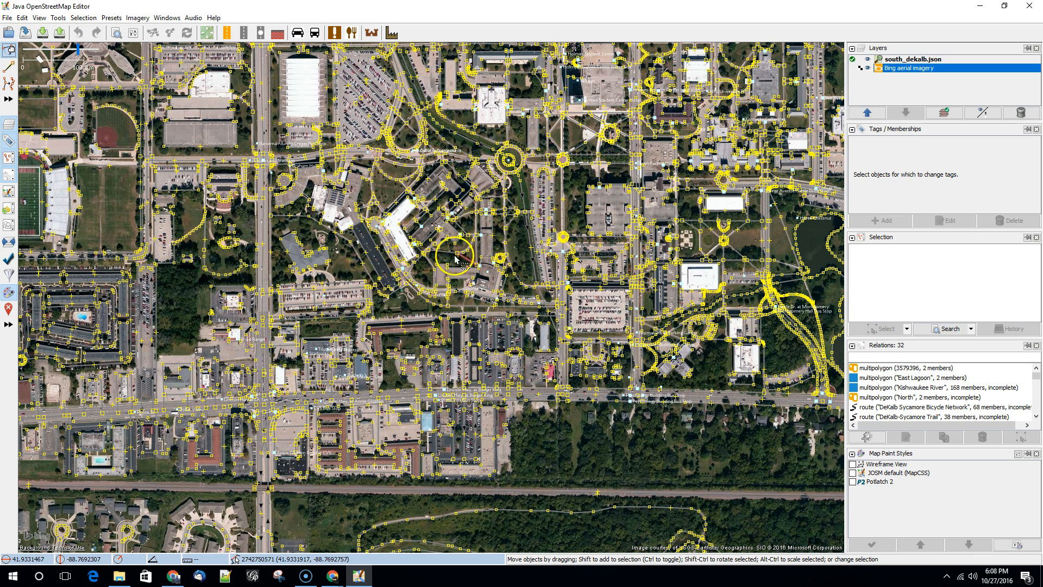
mouse_move(22, 545)
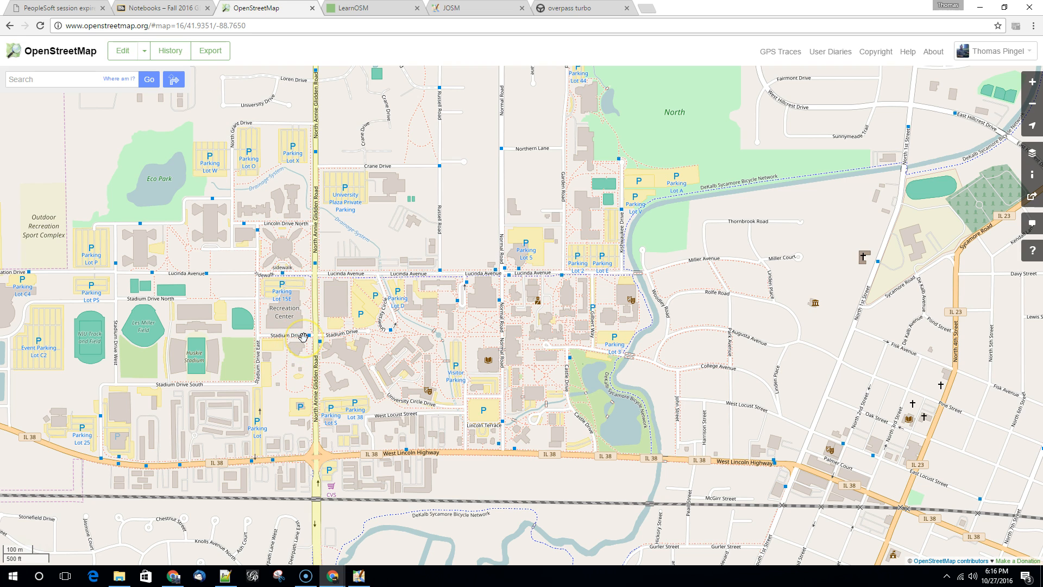
mouse_move(303, 331)
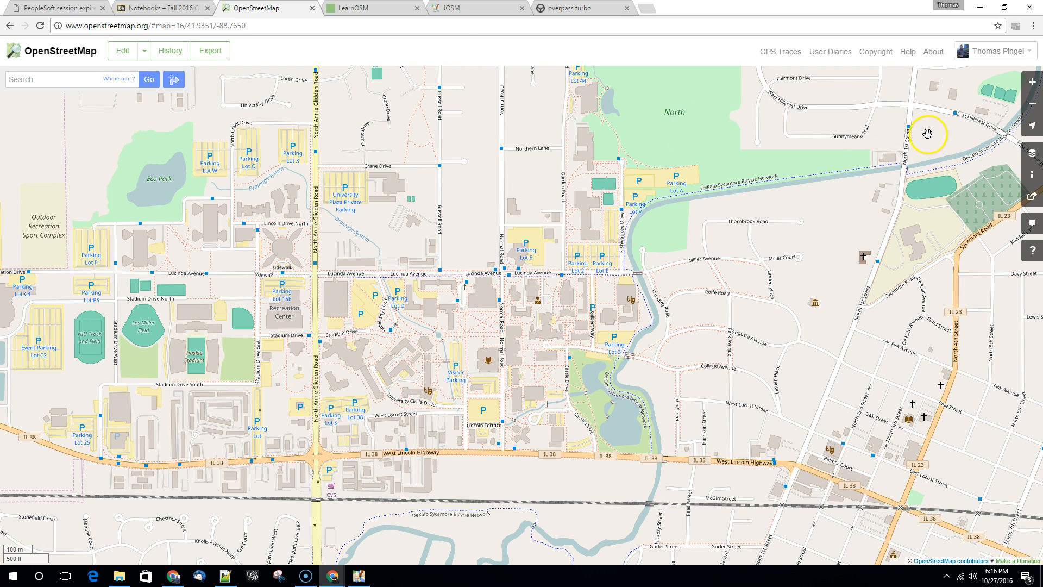
mouse_move(1033, 175)
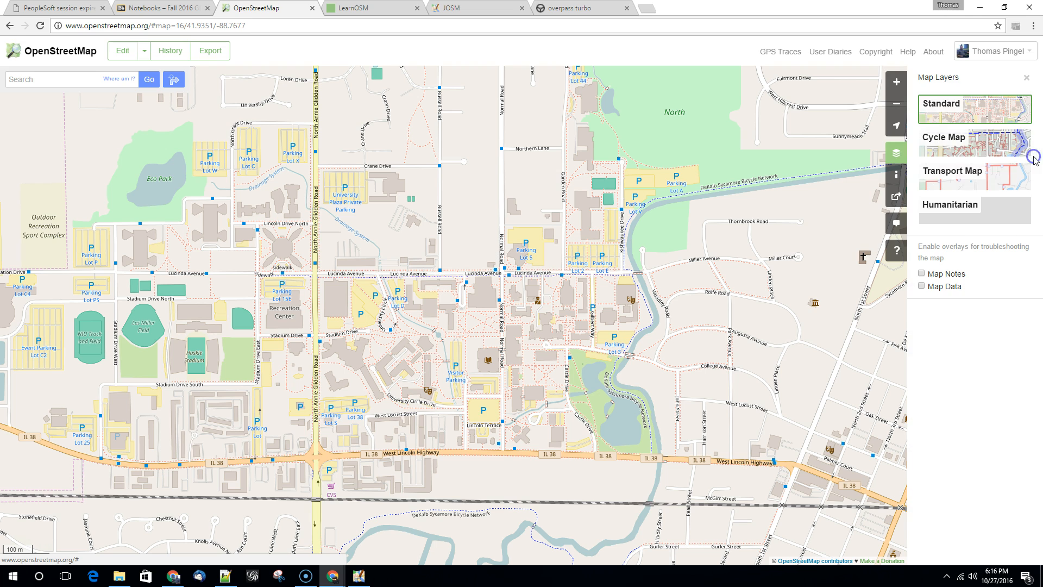
- Turn on the Map Data overlay in the OpenStreetMap layers panel
left_click(921, 286)
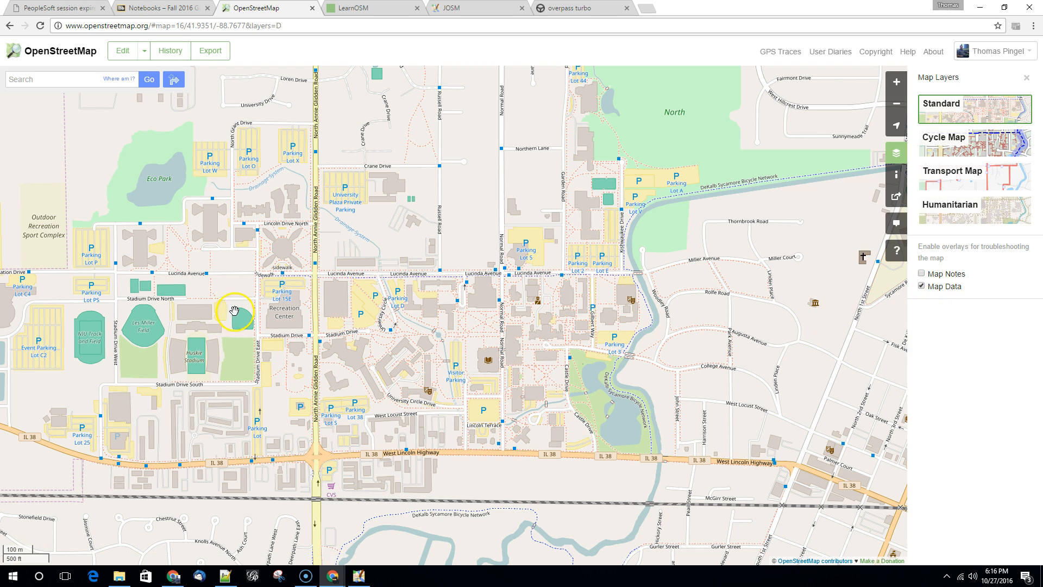
mouse_move(585, 201)
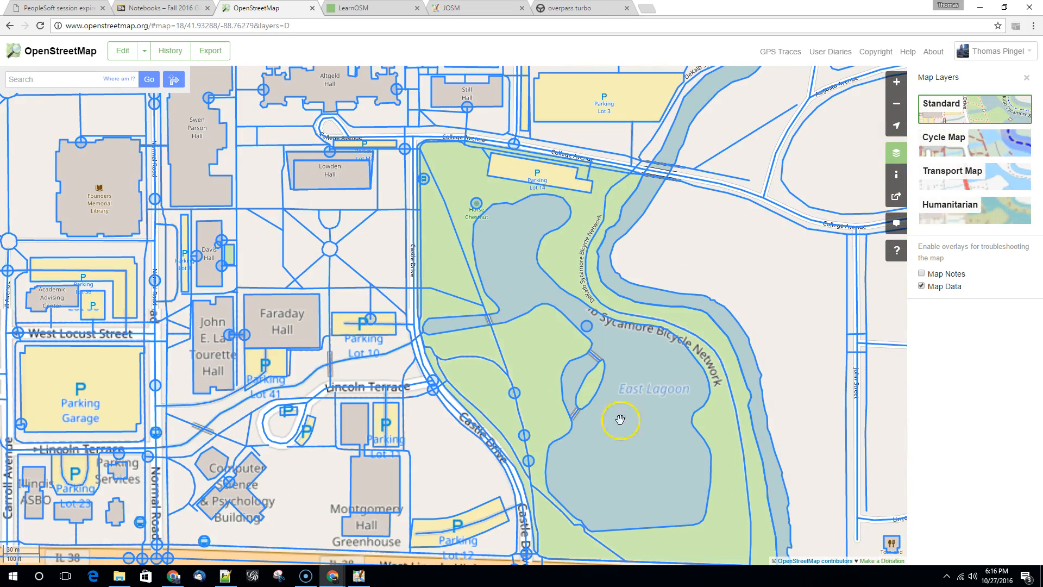
- Centre East Lagoon and inspect its outline way 193164110 and node list
left_click_drag(620, 420, 542, 389)
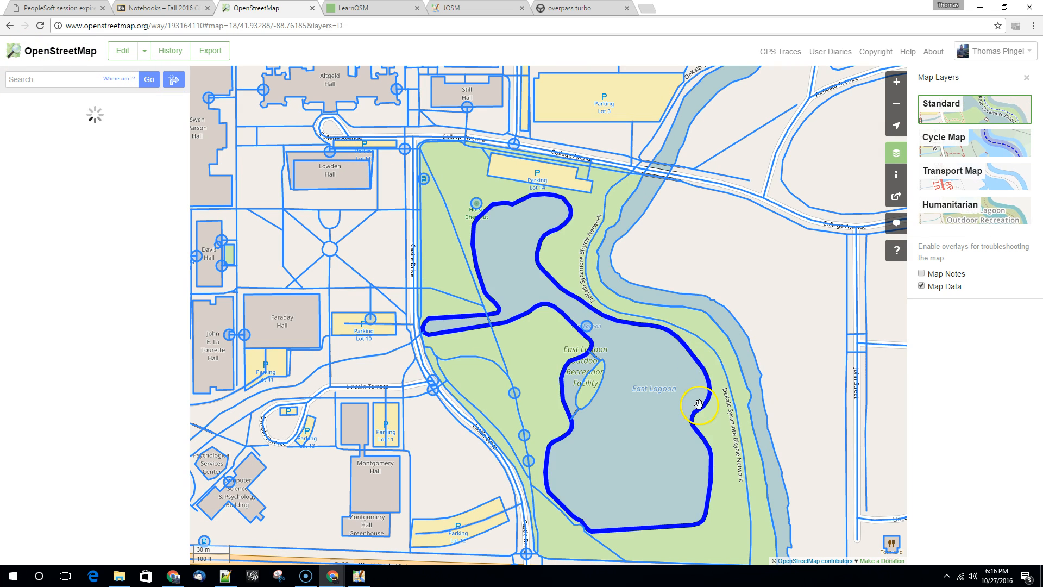
left_click(698, 402)
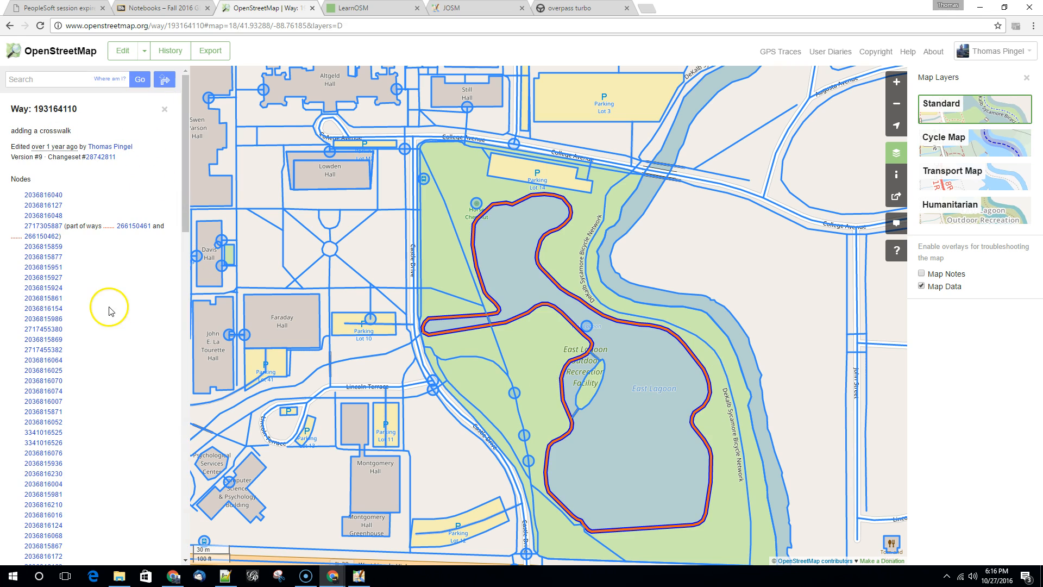
mouse_move(108, 143)
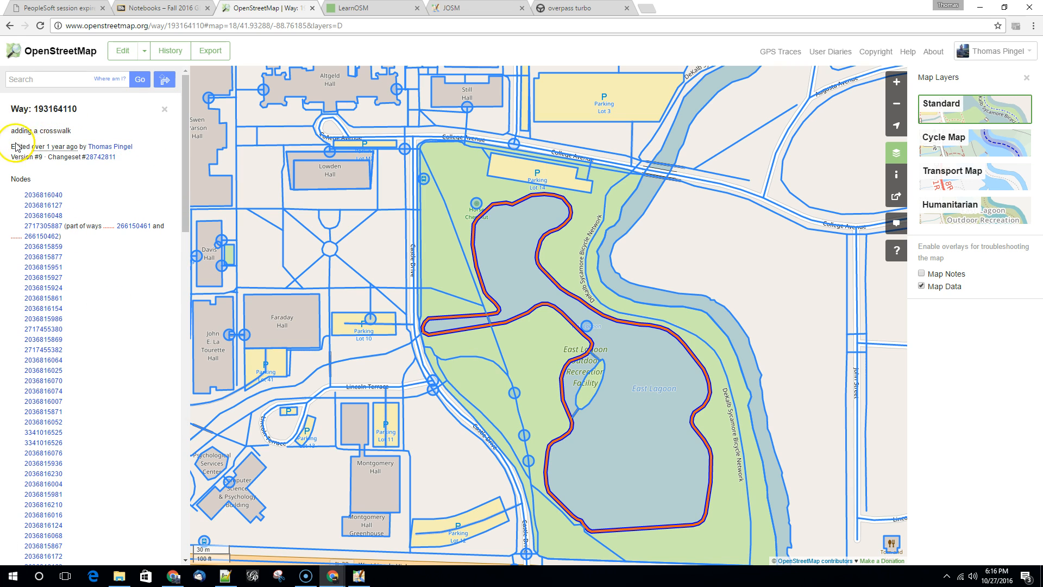
scroll("down", 3)
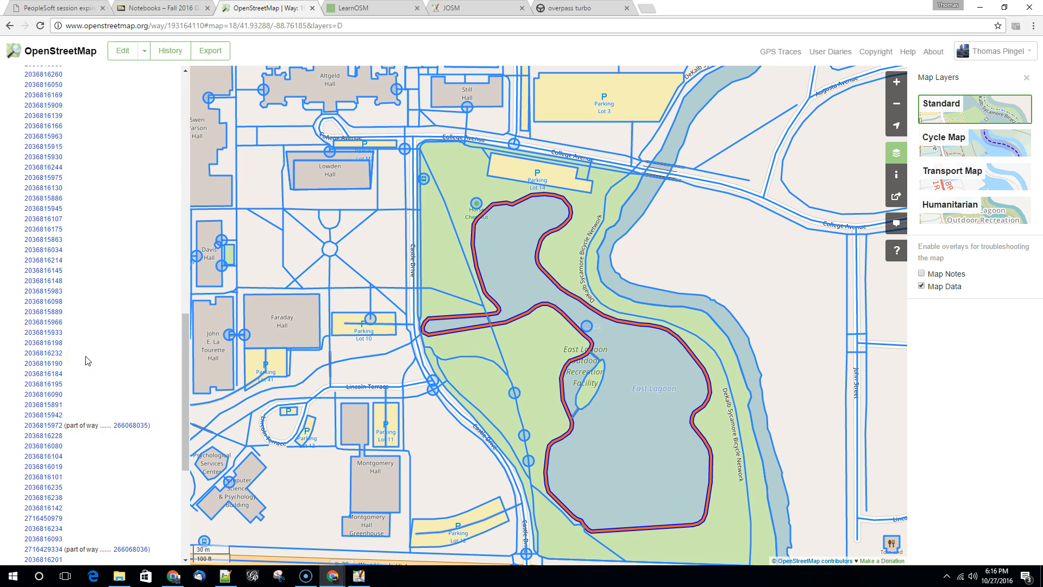
scroll("down", 3)
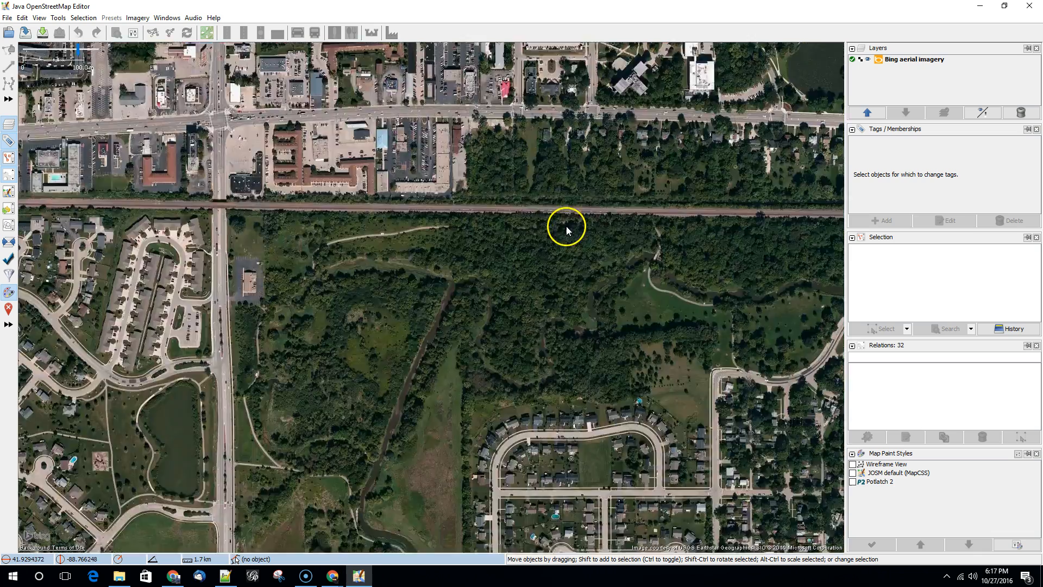
- Set up Download object for way 193164110 into a separate layer, without referrers or members
scroll("down", 3)
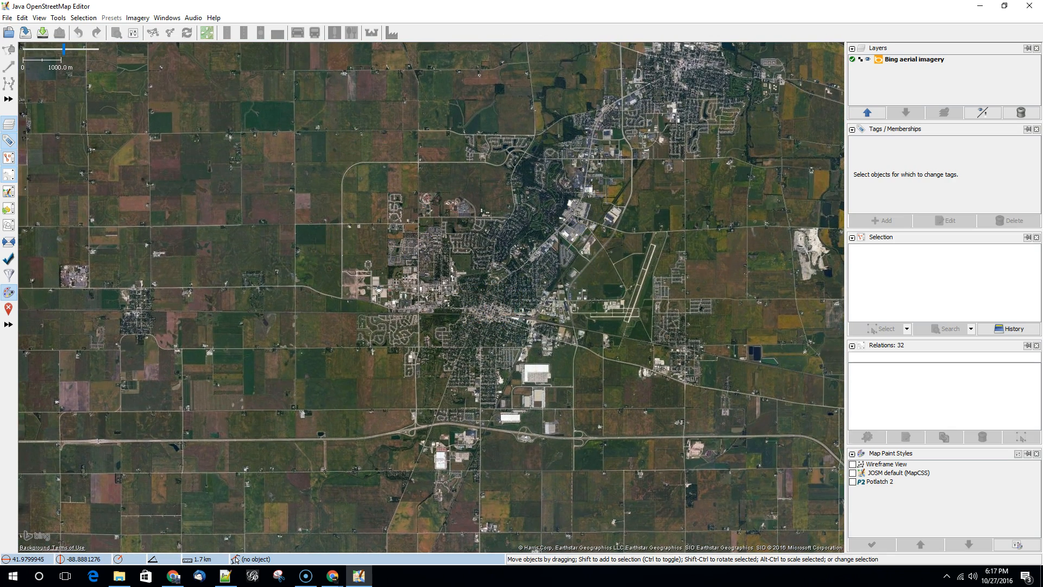
left_click(7, 18)
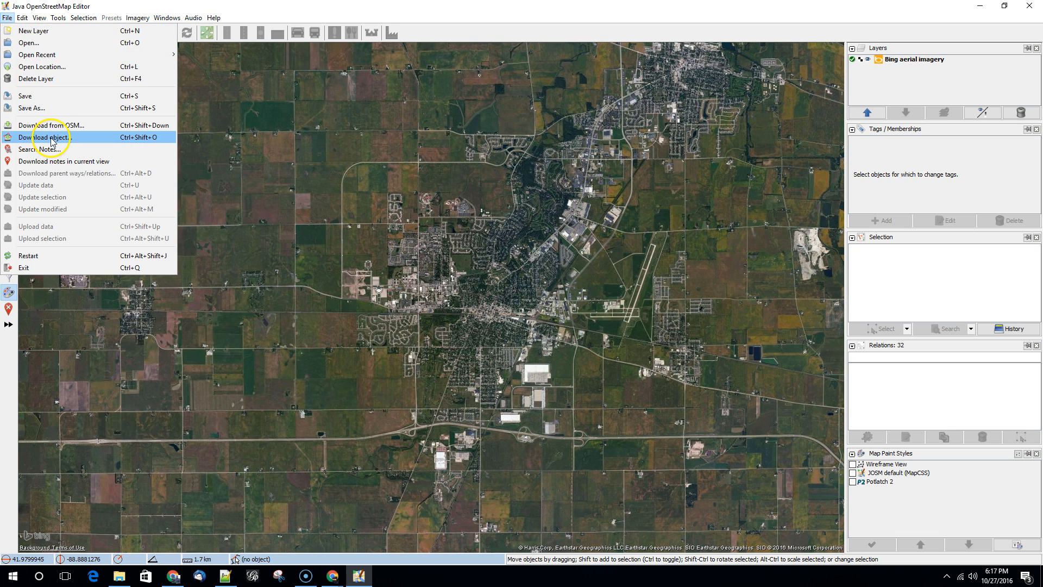
mouse_move(46, 136)
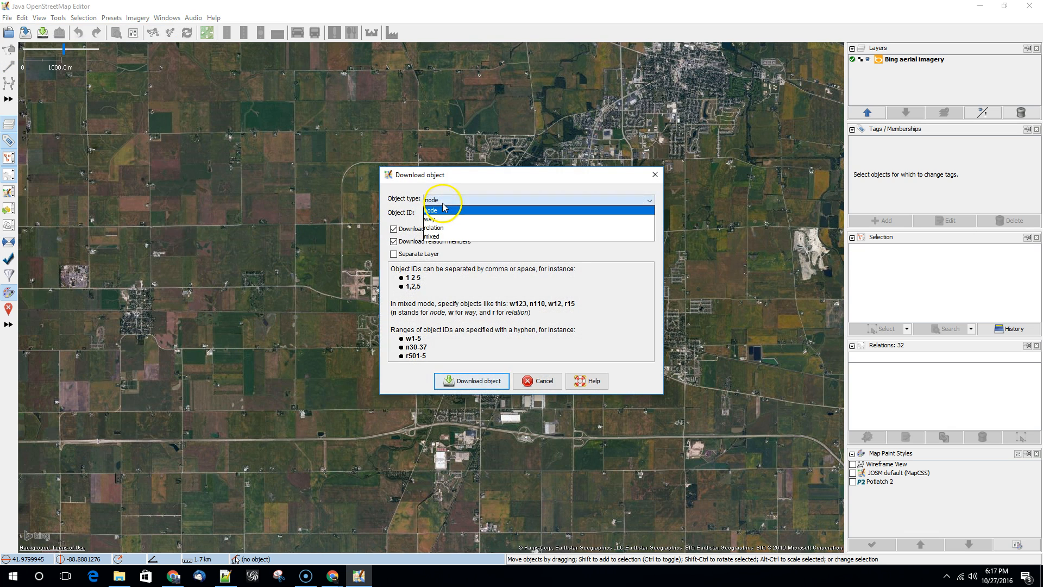
left_click(430, 219)
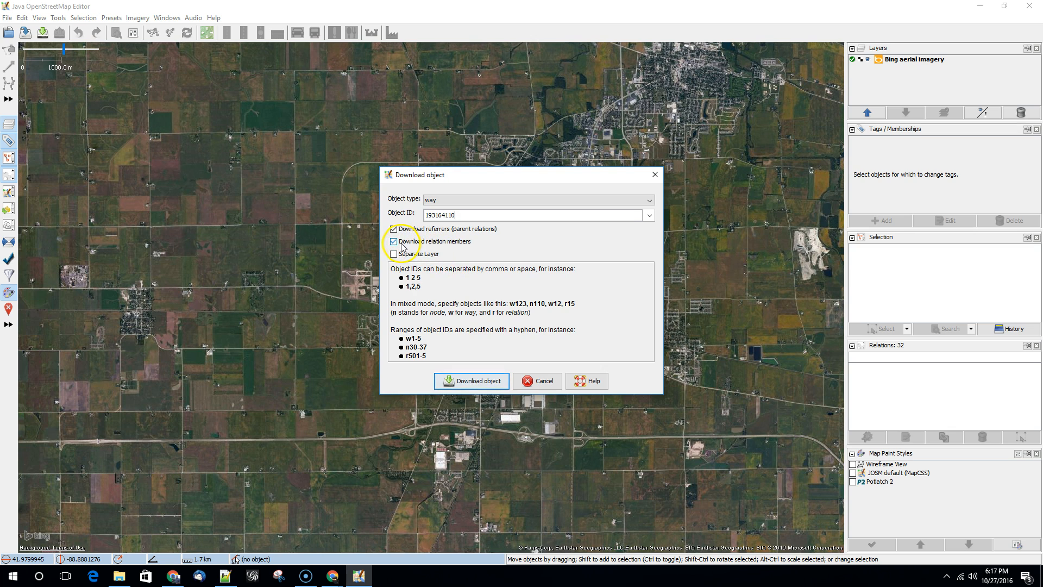
left_click(393, 241)
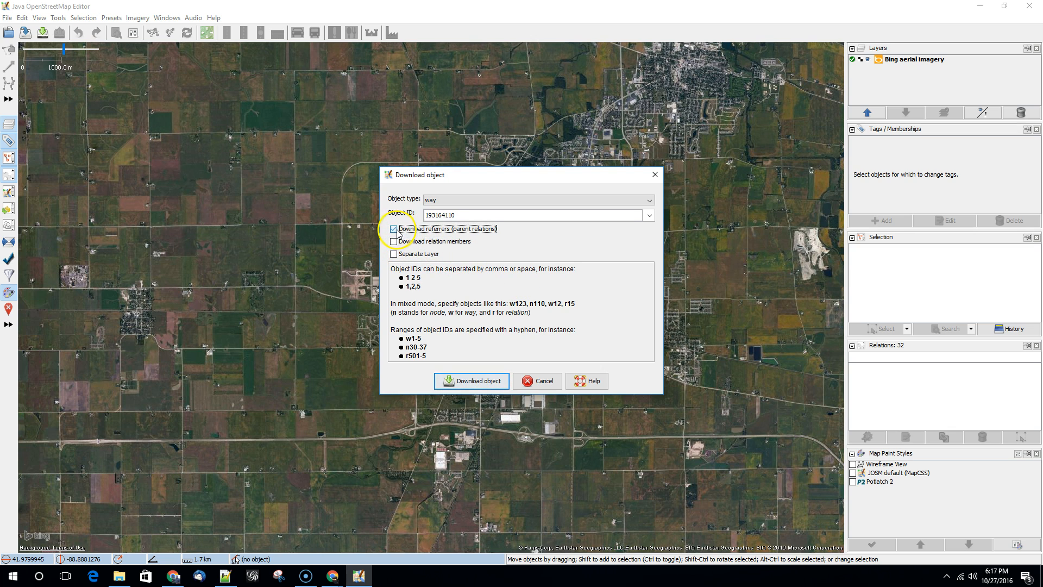
left_click(393, 228)
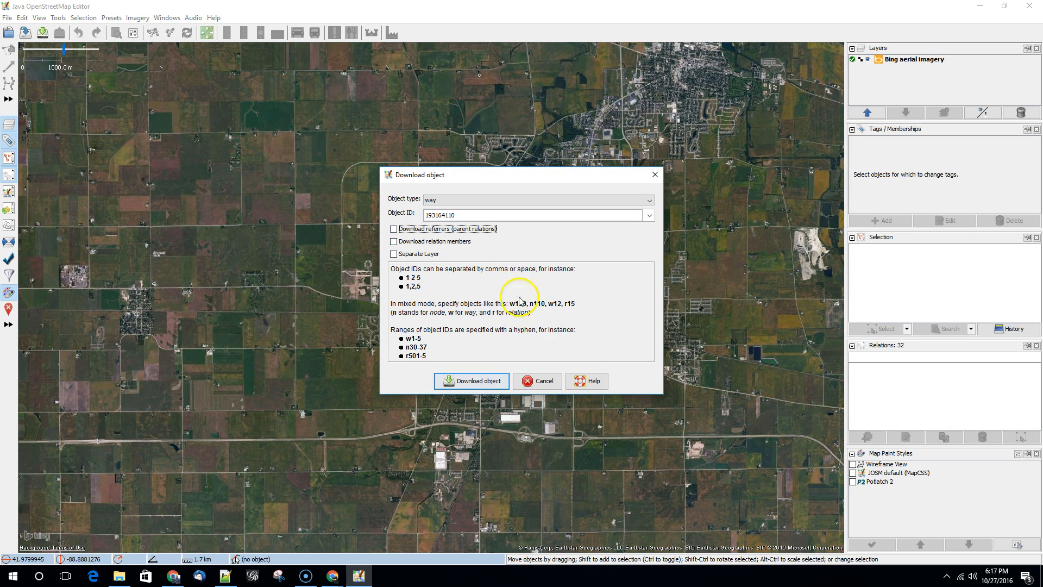
left_click(394, 254)
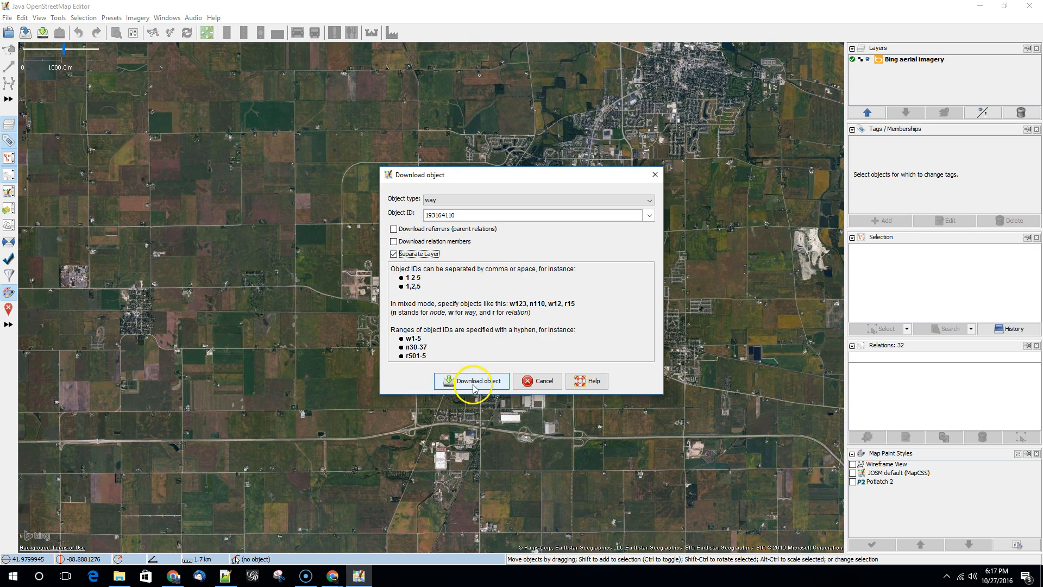
mouse_move(469, 412)
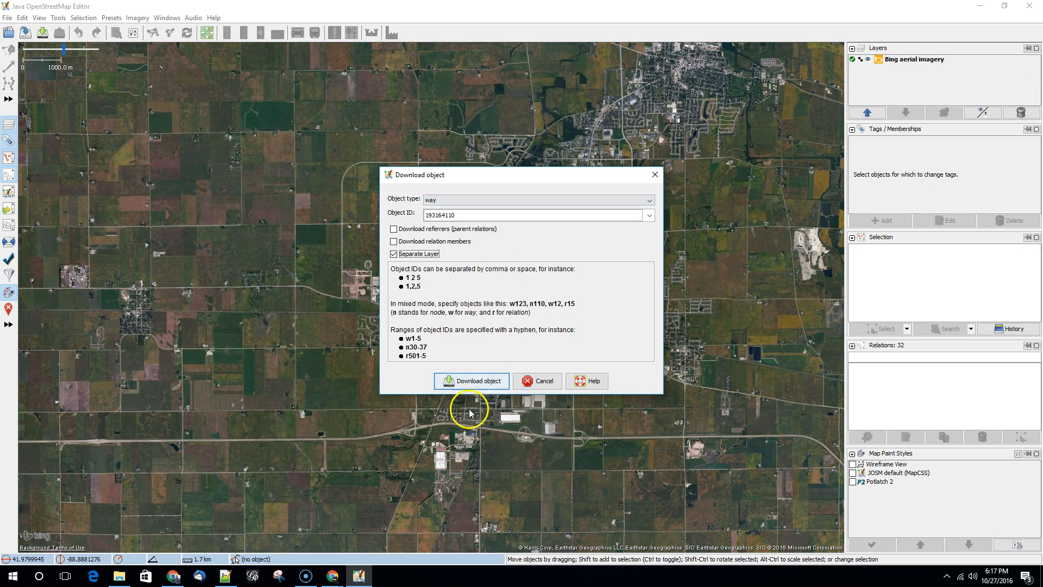
- Download way 193164110, the East Lagoon outline, into a new layer
left_click(471, 380)
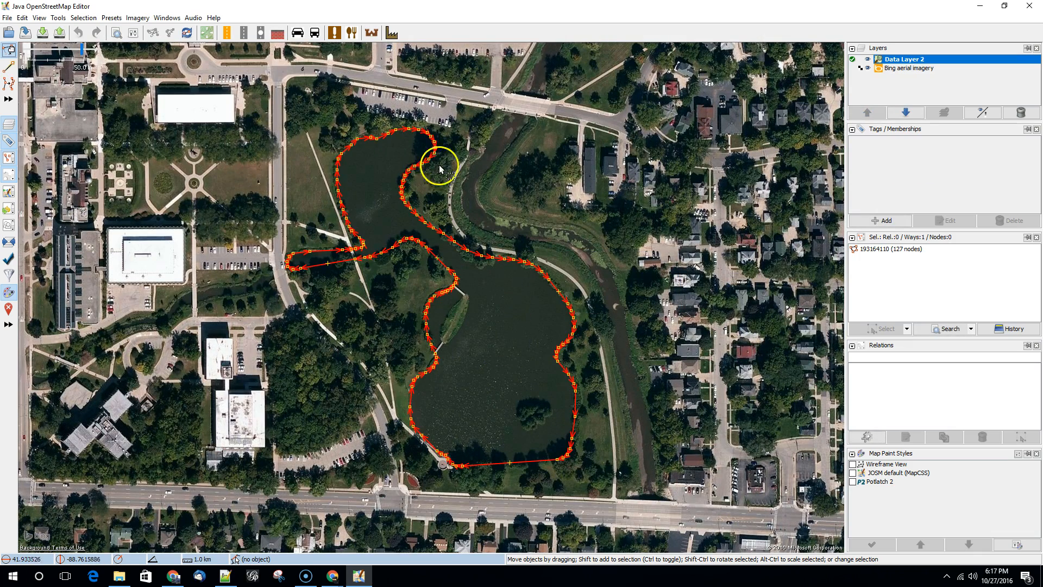
mouse_move(41, 95)
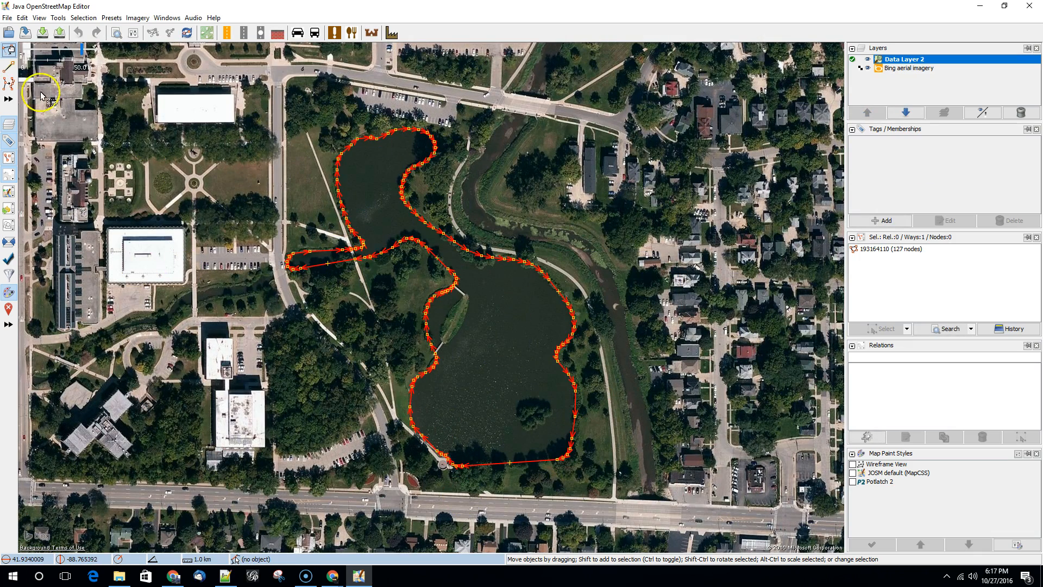
- Save the East Lagoon layer as GeoJSON file east_lagoon.json on the Desktop
left_click(7, 17)
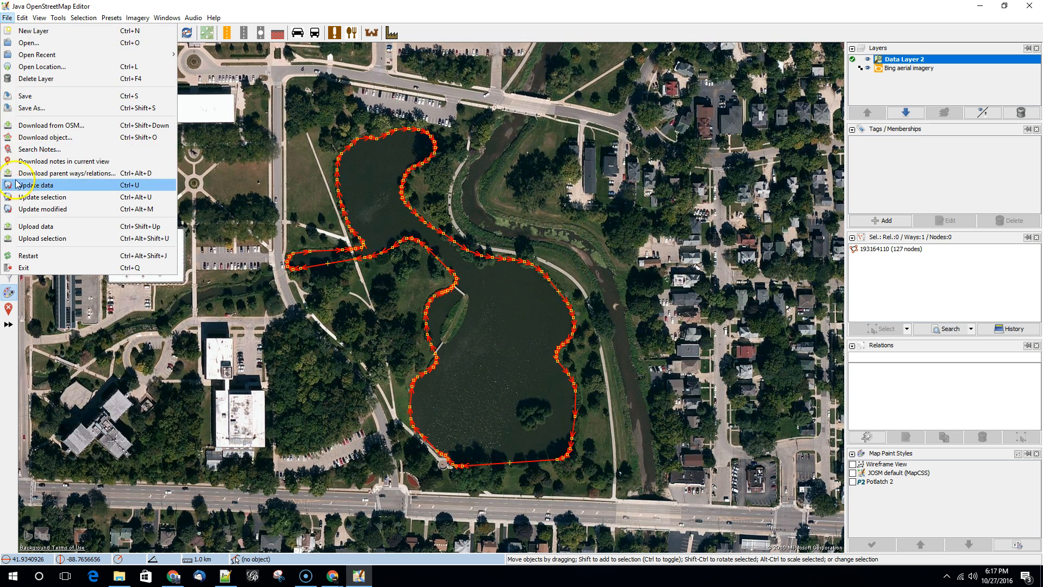
left_click(31, 108)
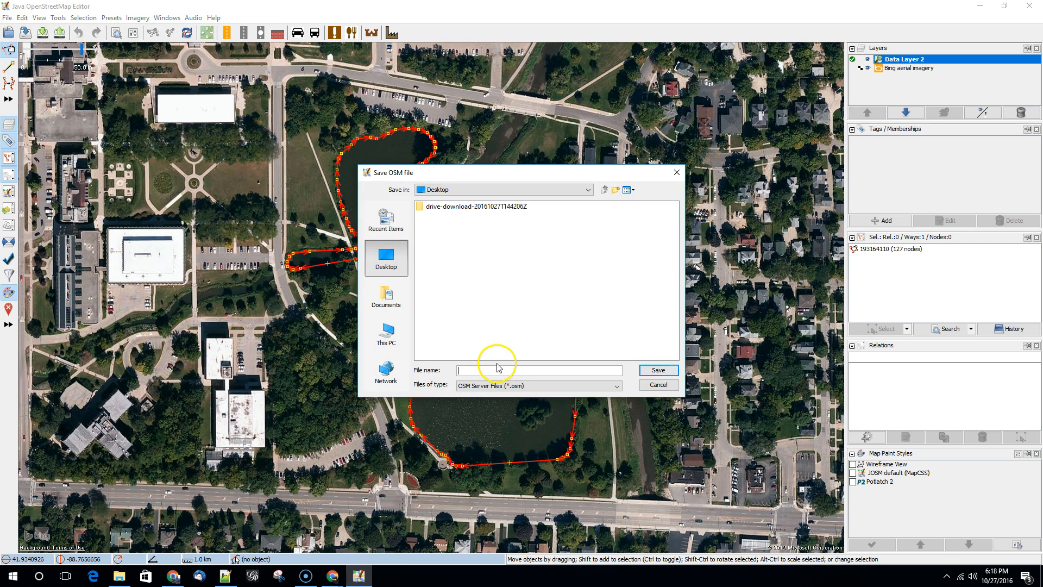
left_click(616, 386)
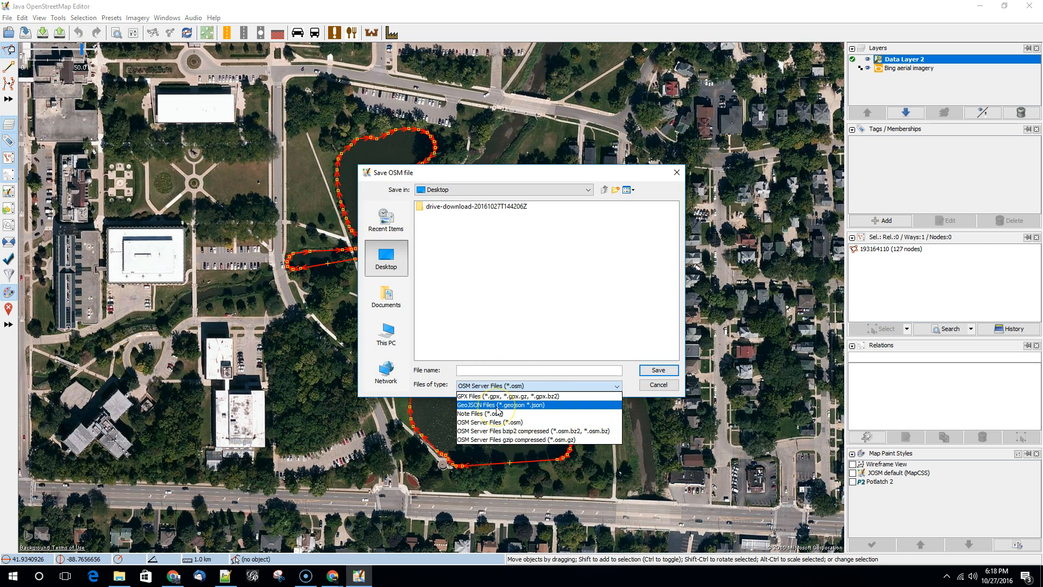
left_click(496, 404)
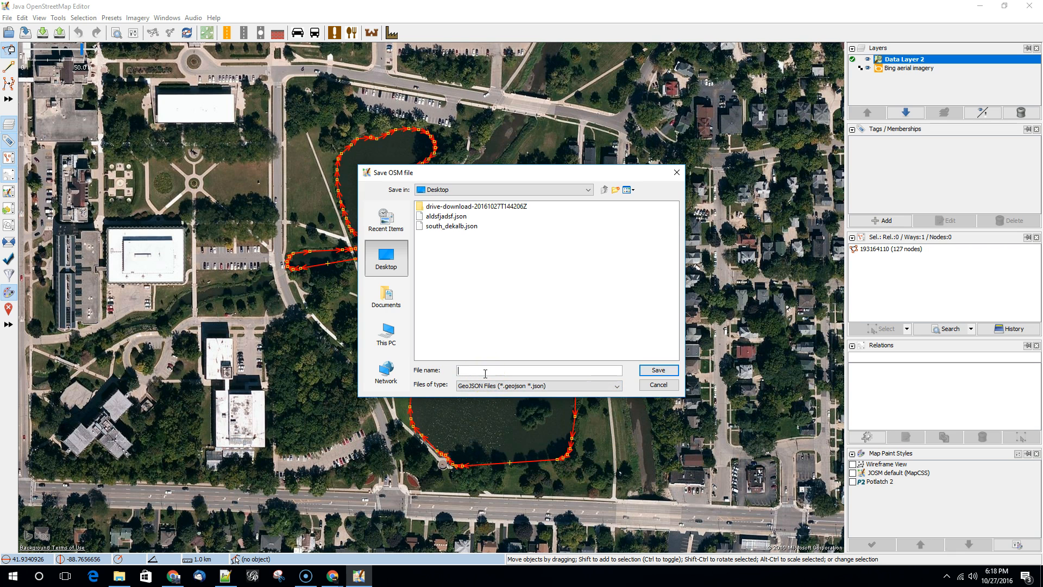
type("east_lagoon")
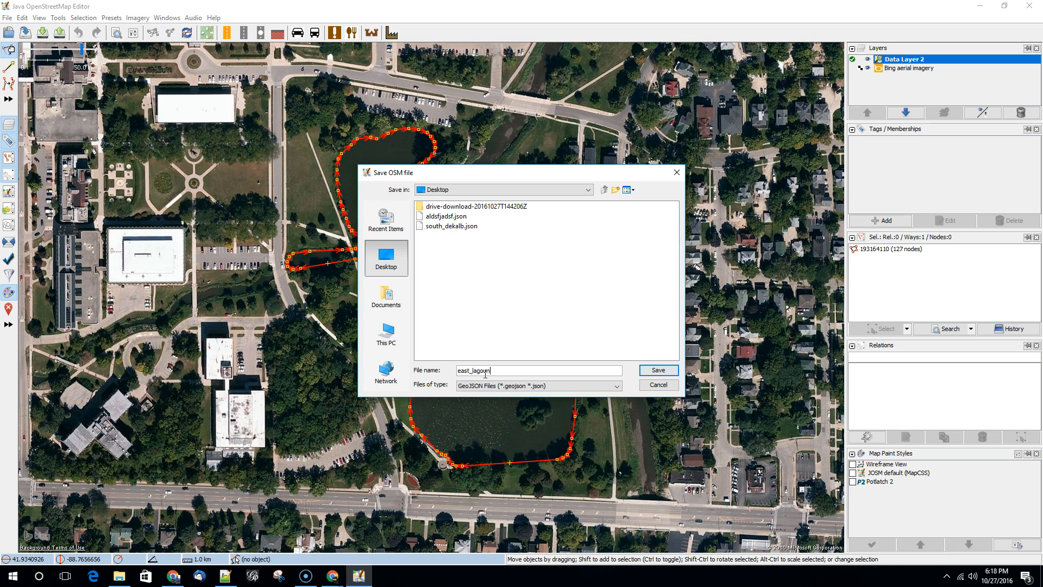
left_click(657, 370)
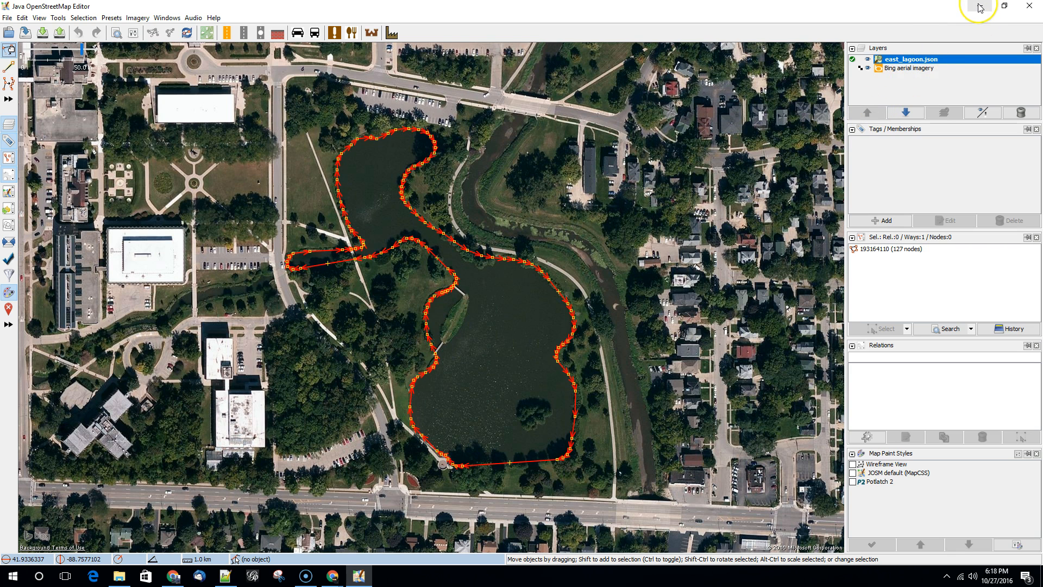
mouse_move(978, 7)
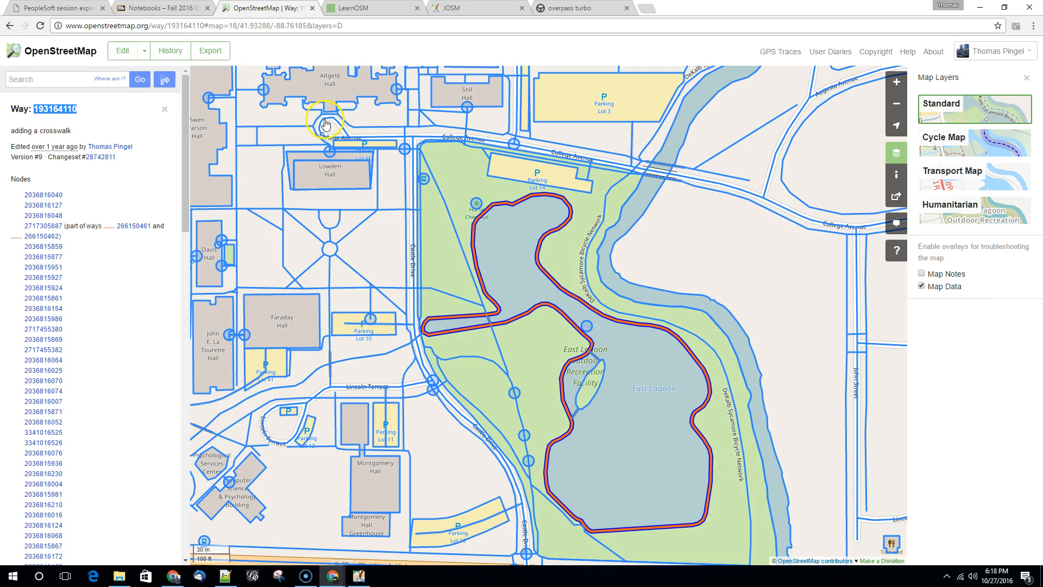
- Switch the browser to the Overpass Turbo tab with the tourism=museum query
left_click(583, 9)
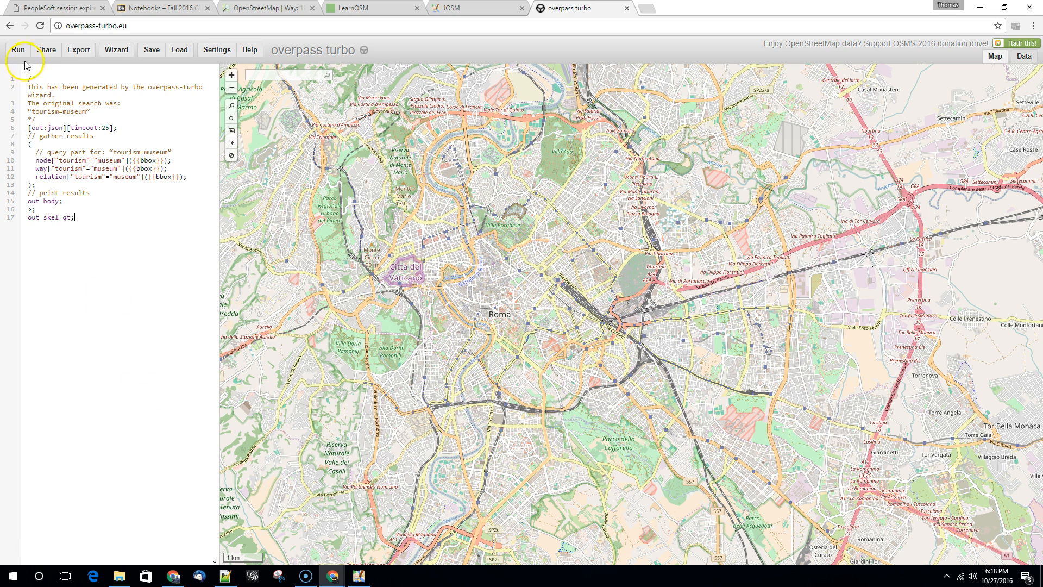
mouse_move(18, 50)
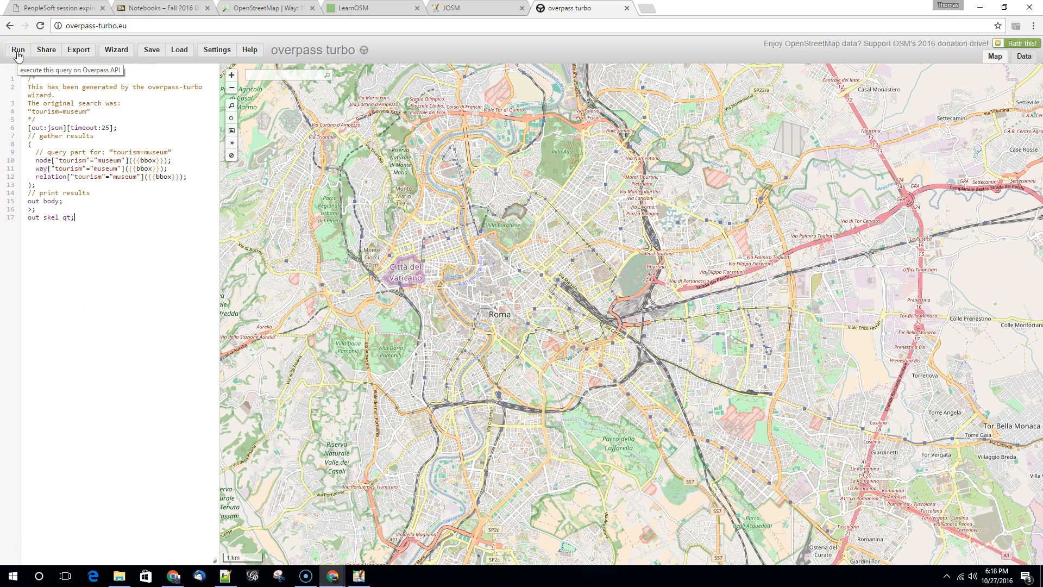
- Run the tourism=museum query over Rome and bring up the Wizard help page
left_click(18, 49)
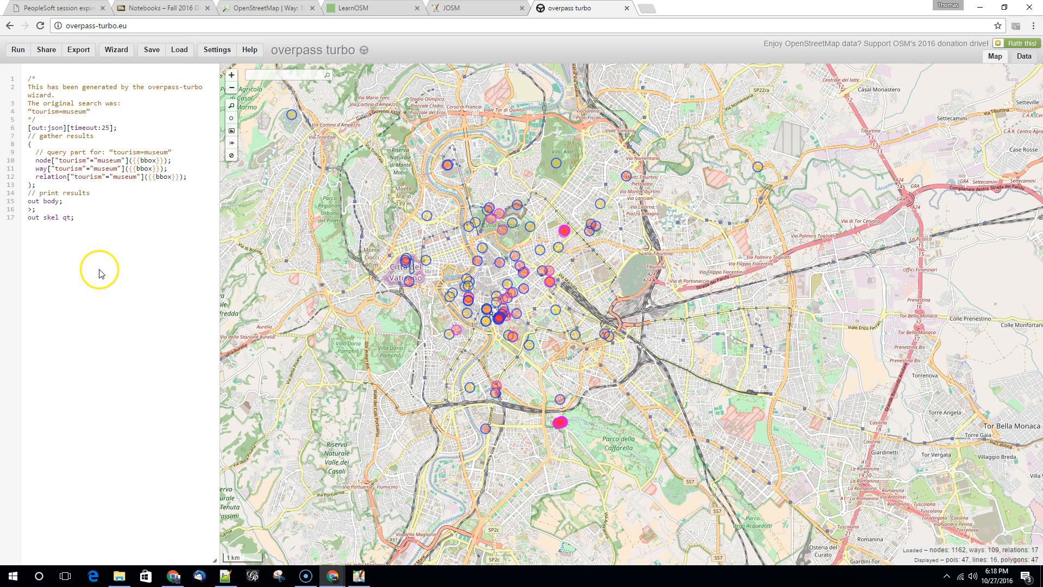
mouse_move(569, 451)
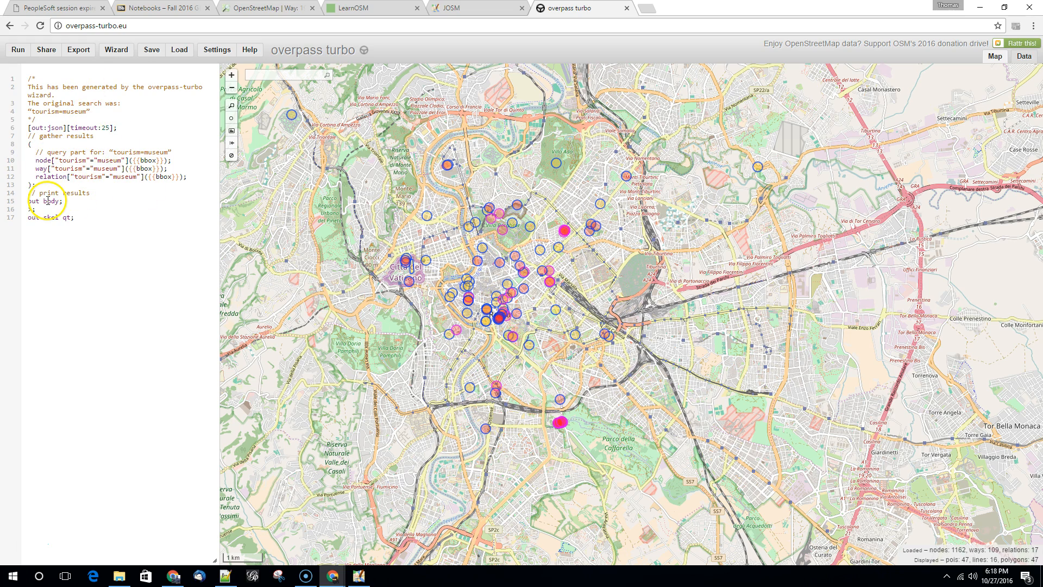
left_click(115, 49)
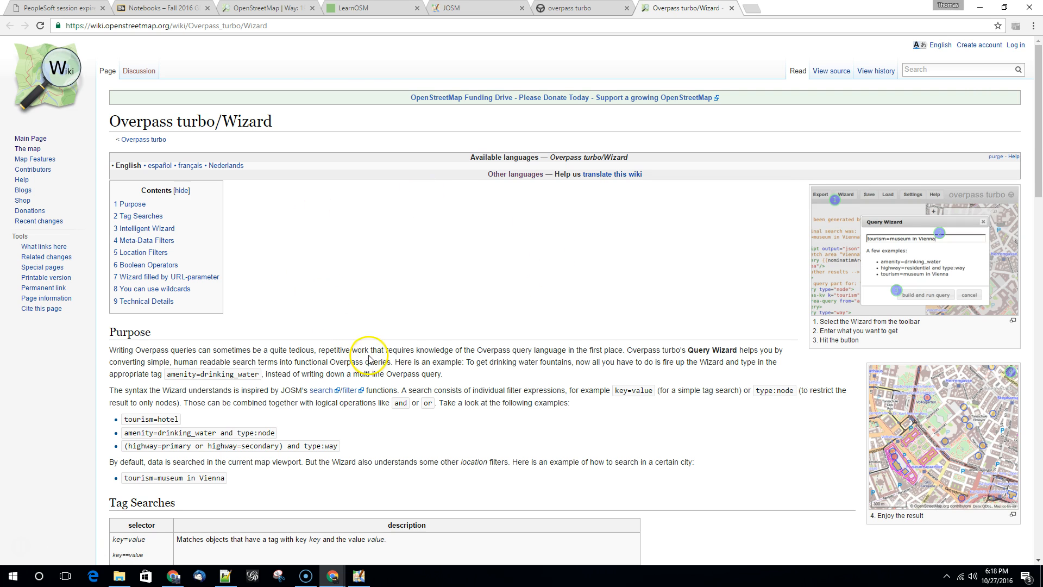
- Scroll through the Overpass turbo/Wizard wiki page's tag search and filter sections
scroll("down", 3)
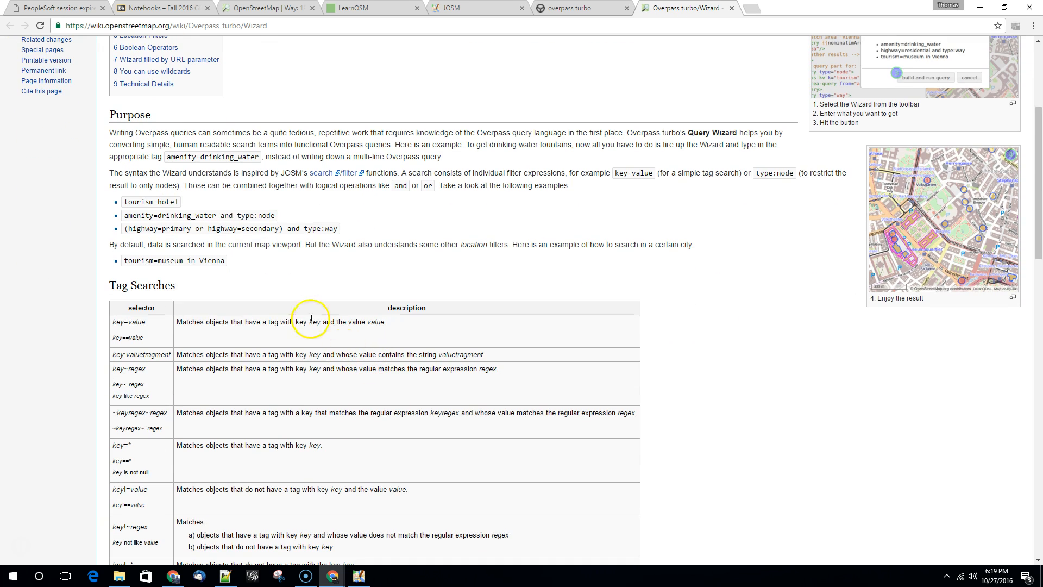
mouse_move(241, 201)
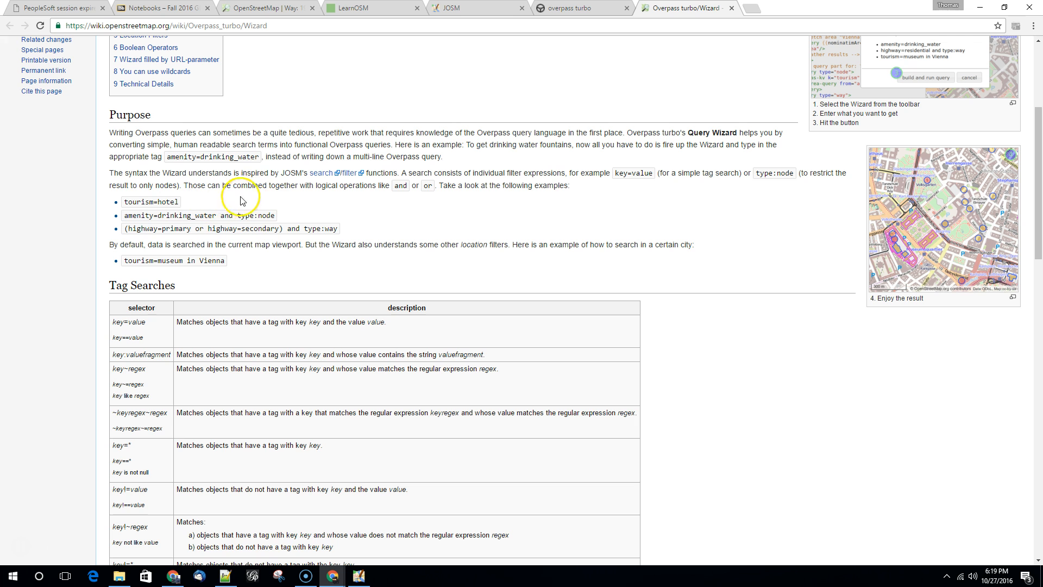
mouse_move(206, 232)
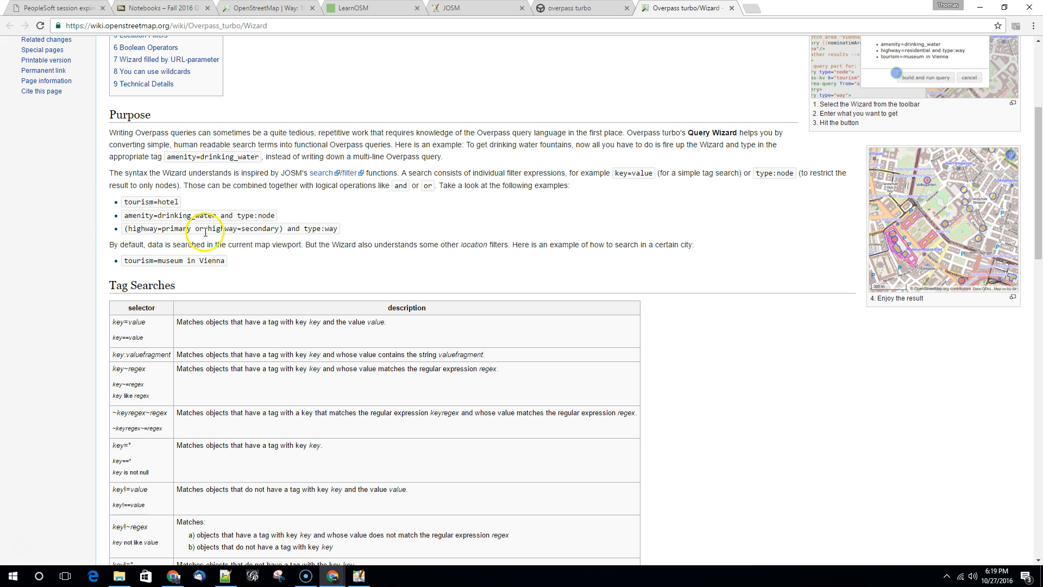
scroll("down", 3)
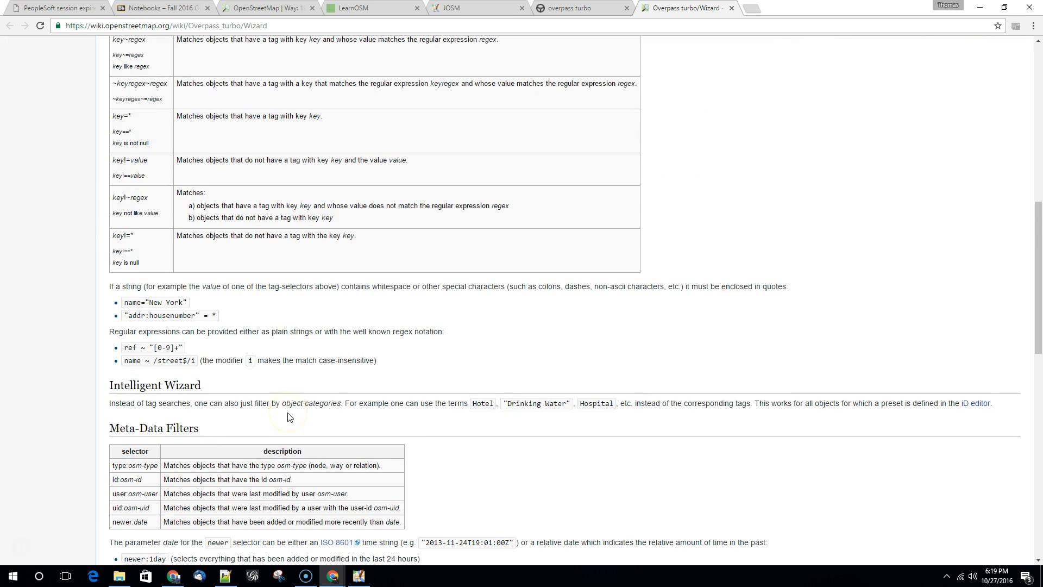
scroll("down", 3)
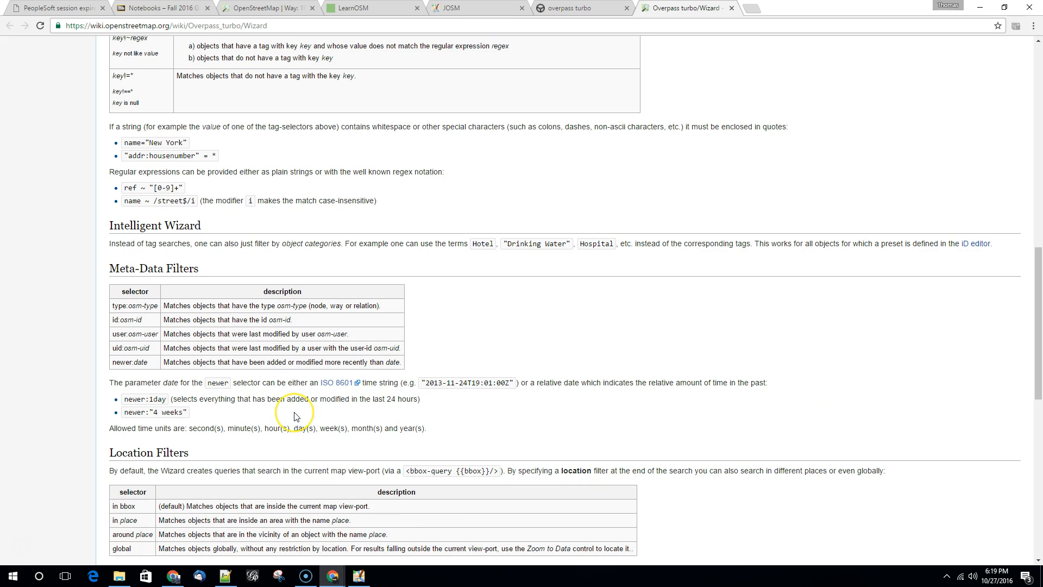
scroll("down", 3)
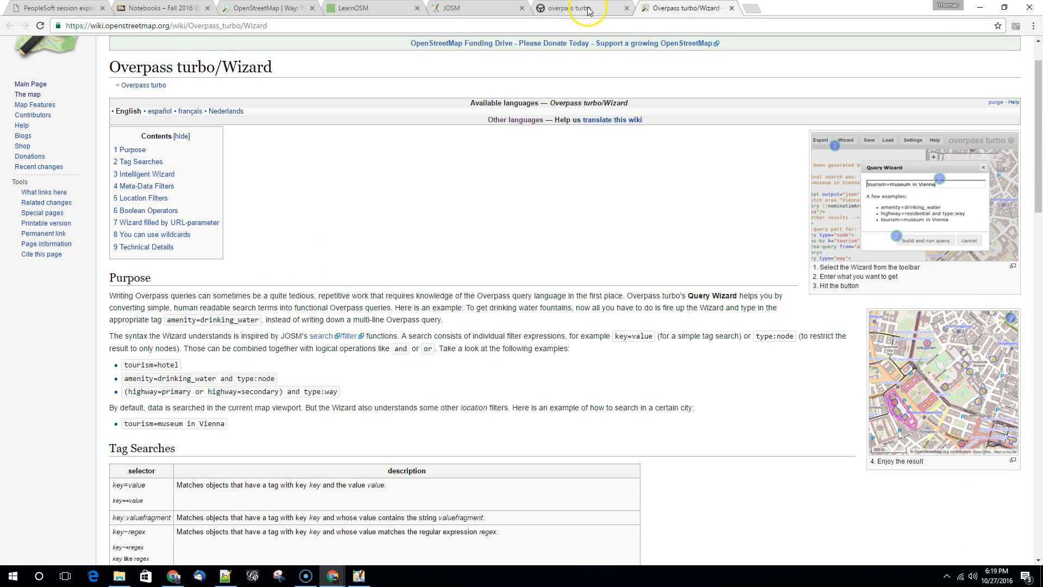
- Build and run a Wizard query for tourism=hotel over the Rome map
left_click(578, 8)
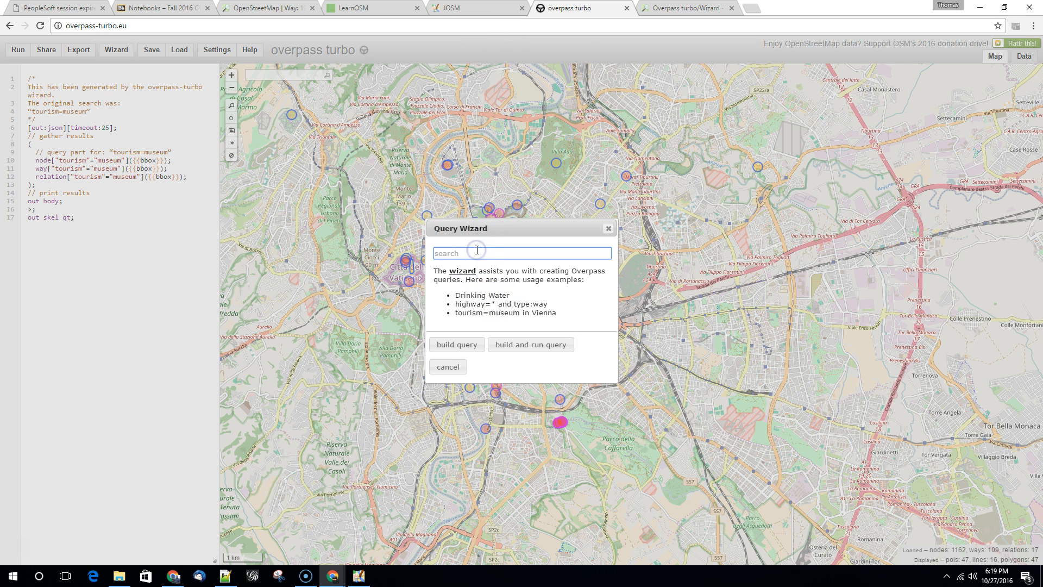
type("tourism=")
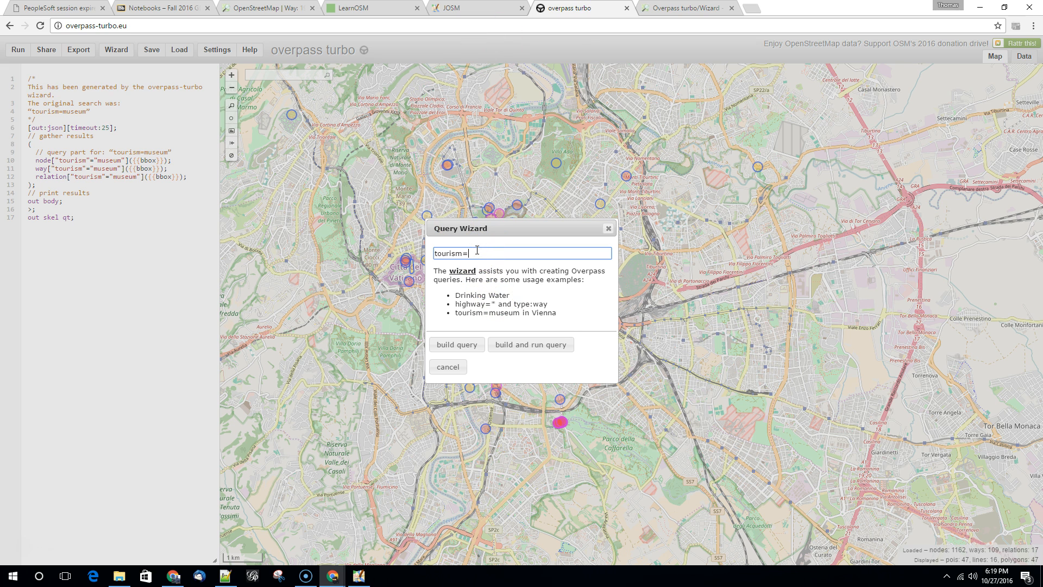
type("hotel")
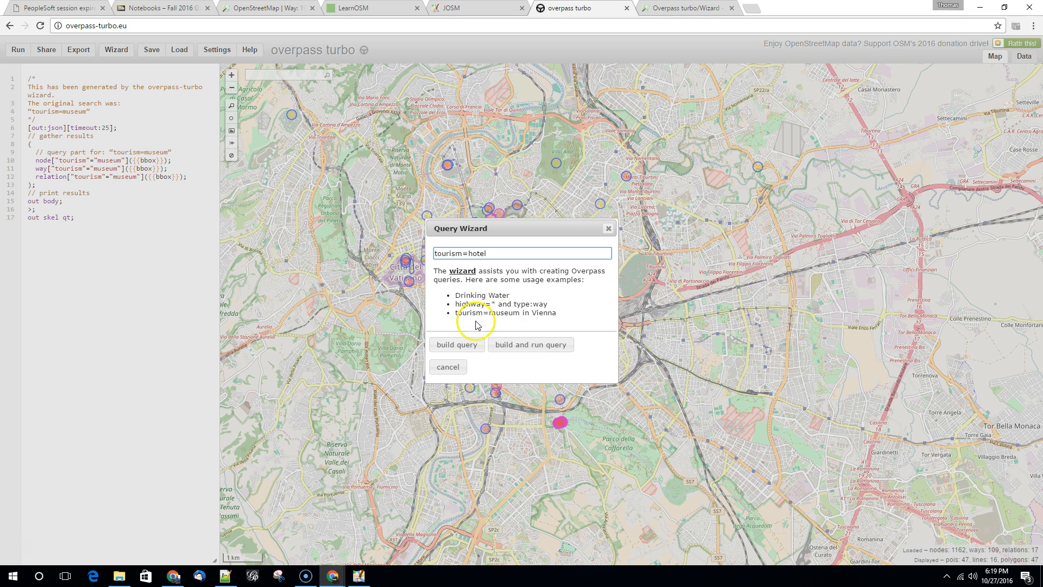
left_click(530, 344)
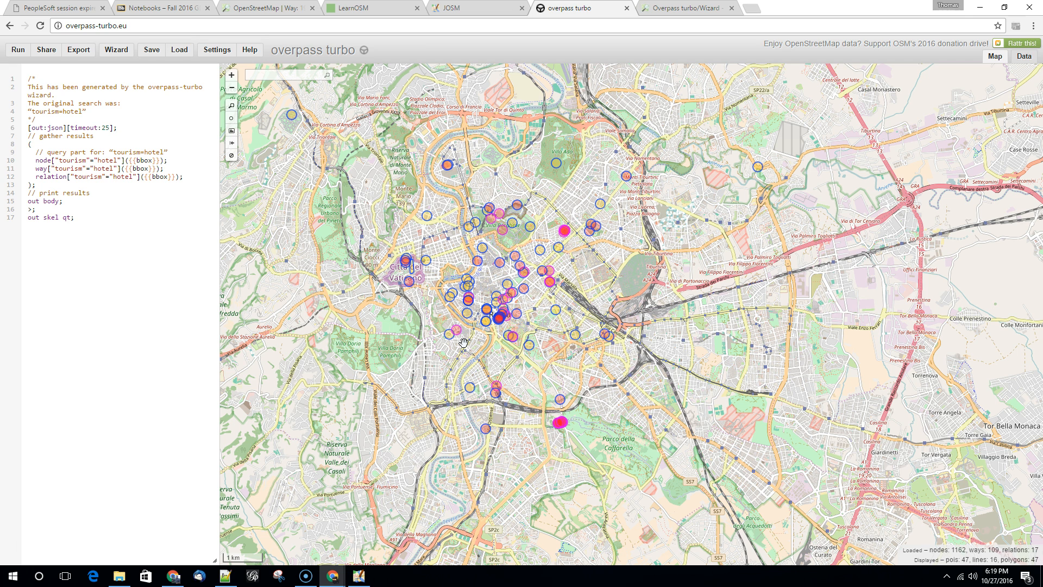
mouse_move(463, 341)
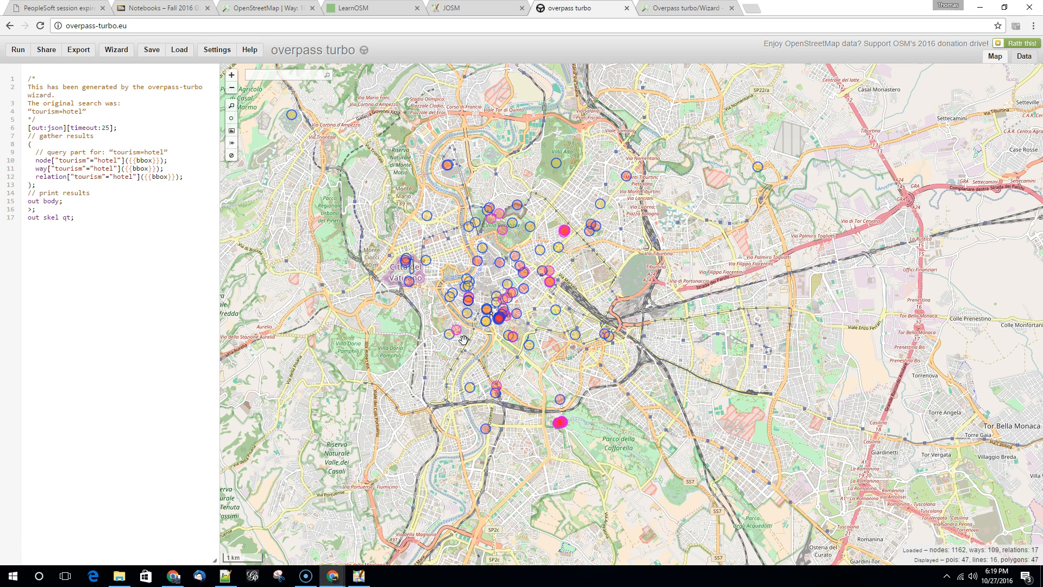
mouse_move(463, 347)
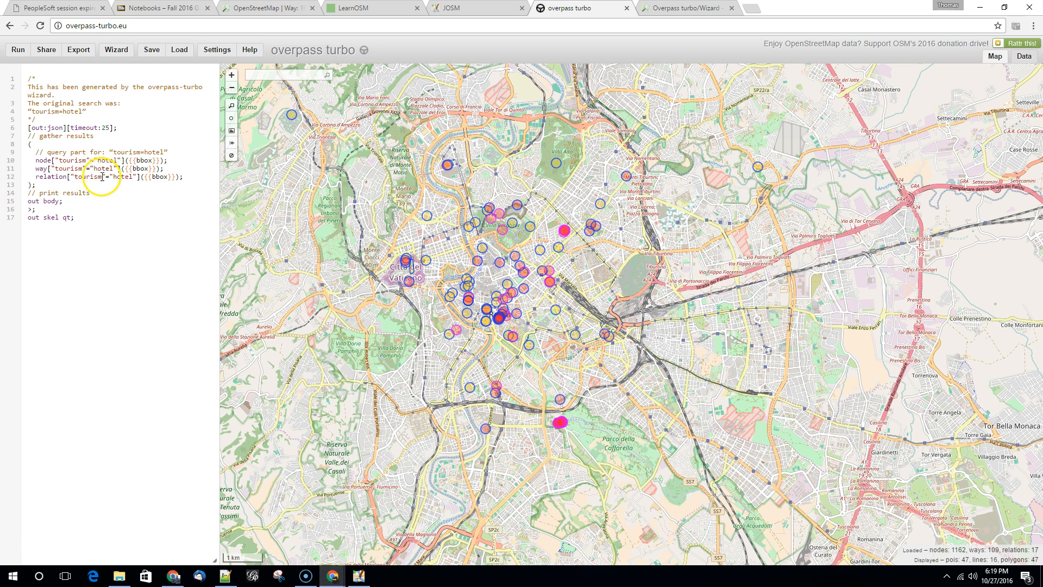
mouse_move(225, 223)
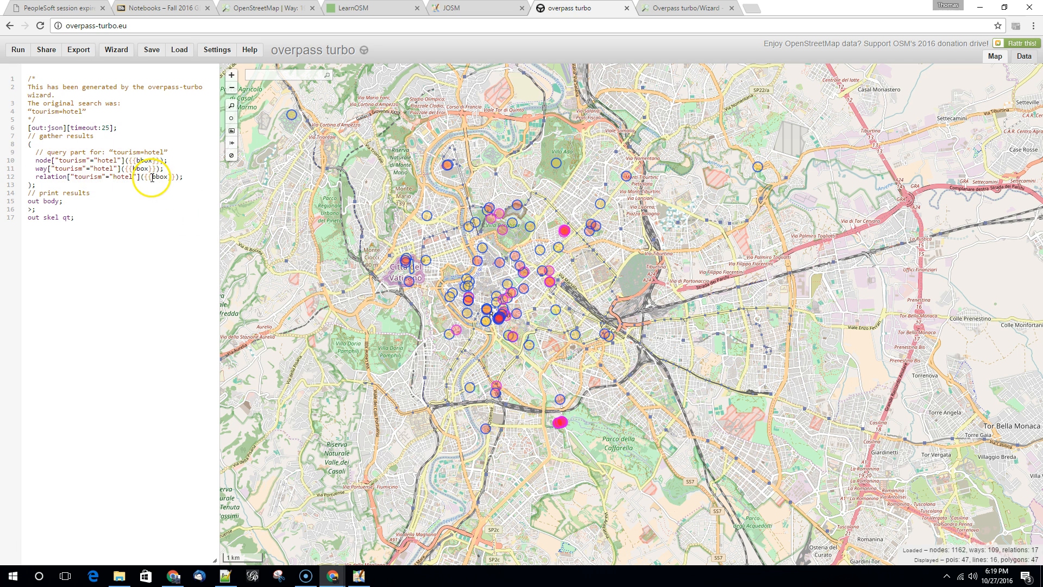
left_click(17, 49)
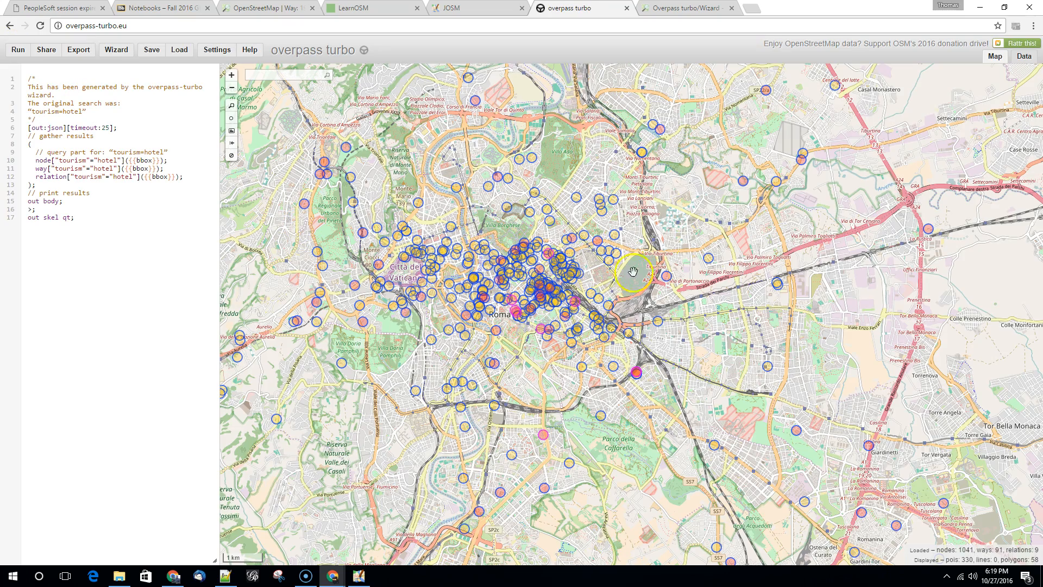
mouse_move(542, 403)
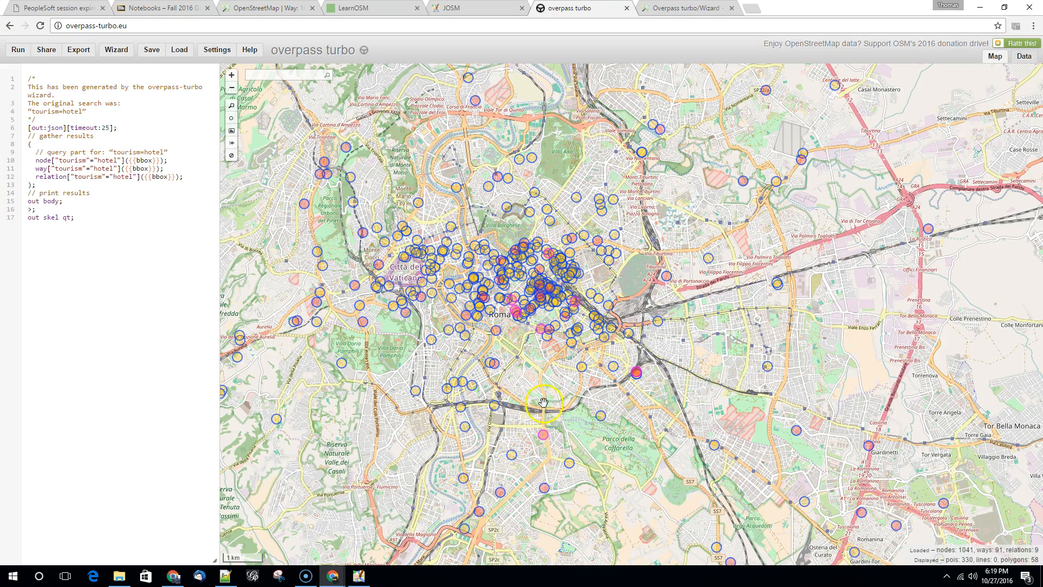
- Move the map from Rome to the Chicago/Lake Michigan area and rerun the hotel query
scroll("down", 3)
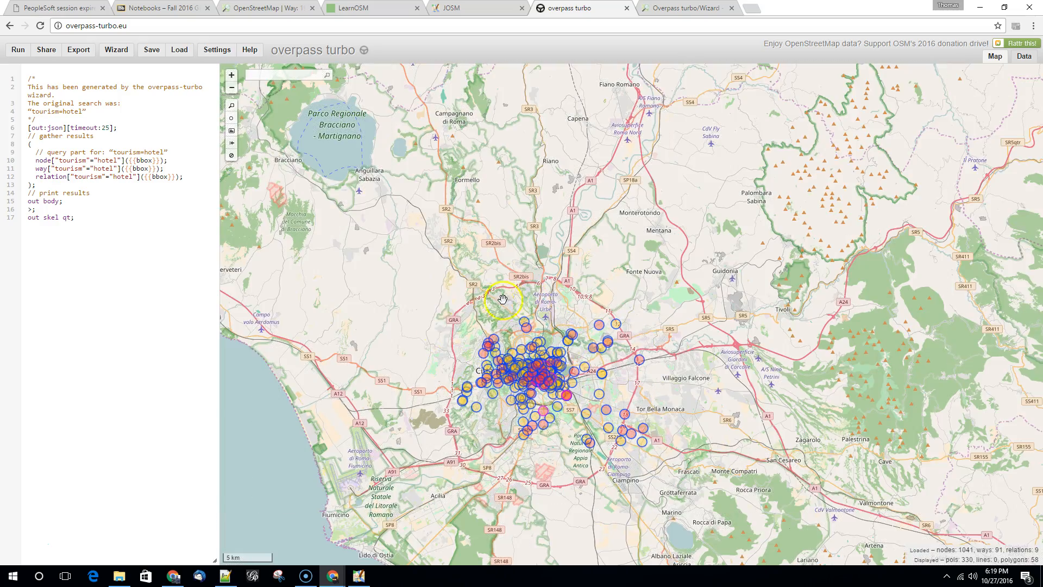
left_click_drag(502, 299, 635, 185)
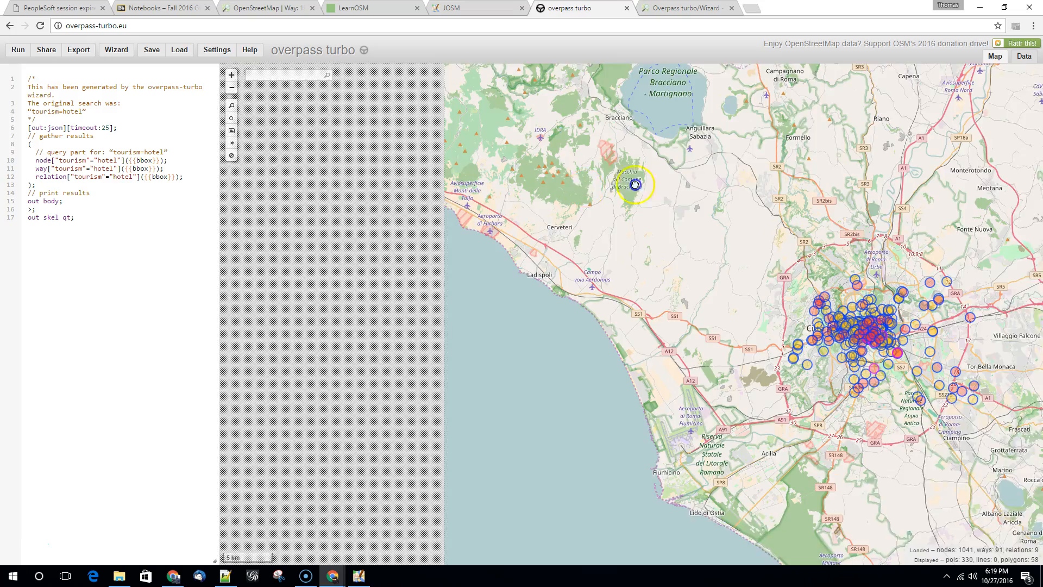
scroll("down", 3)
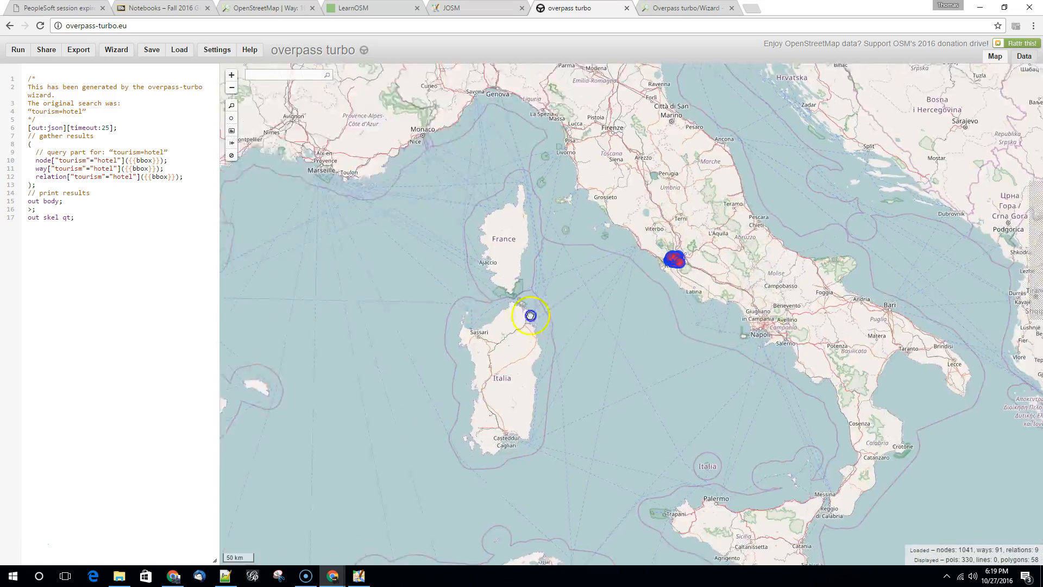
scroll("down", 3)
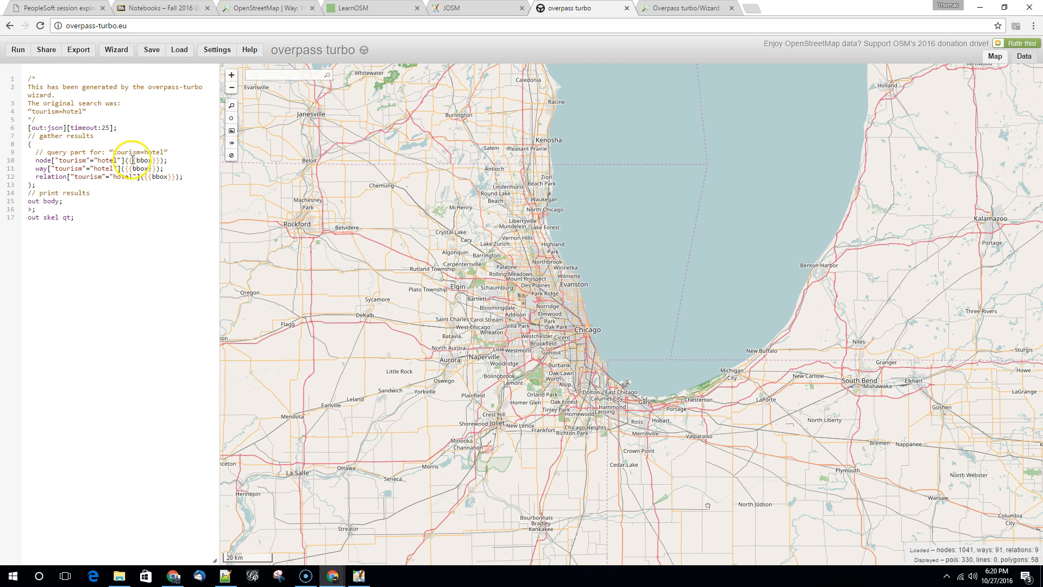
left_click(18, 50)
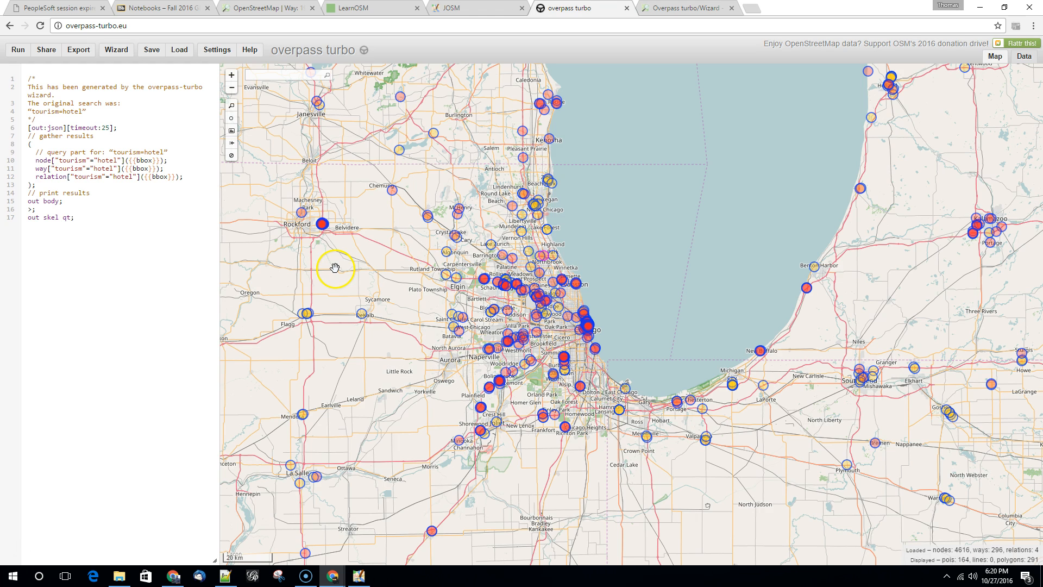
mouse_move(336, 267)
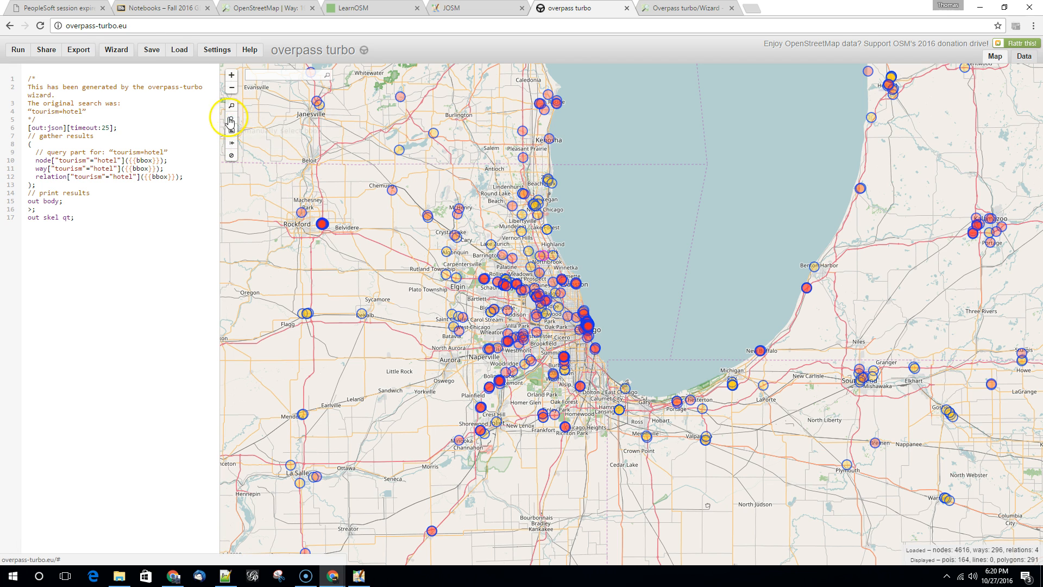
- Export the Chicago hotel results as GeoJSON to the Desktop, naming the file hotels.geojson
left_click(78, 50)
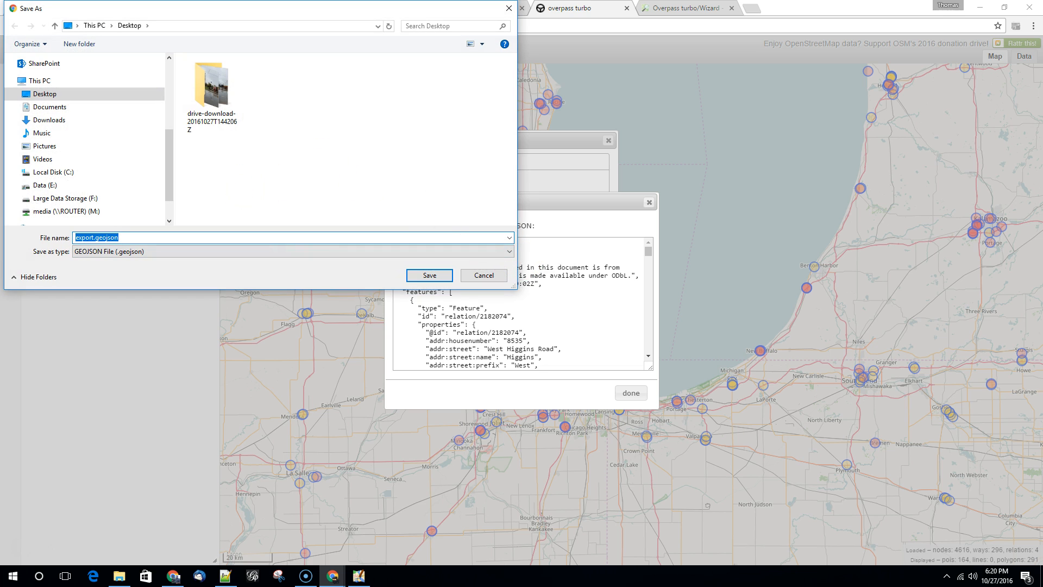
type("hotels.geo")
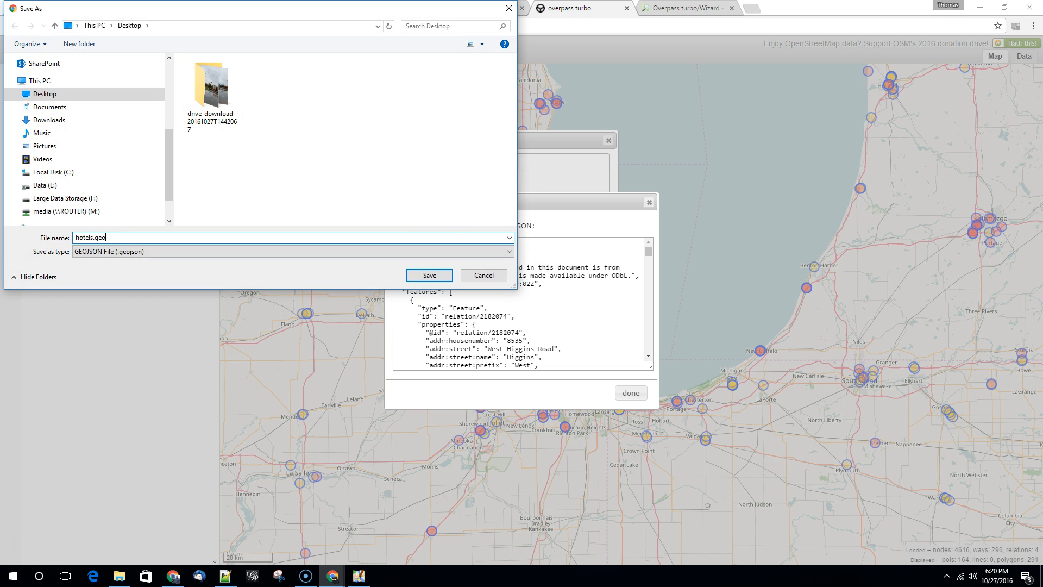
type("json")
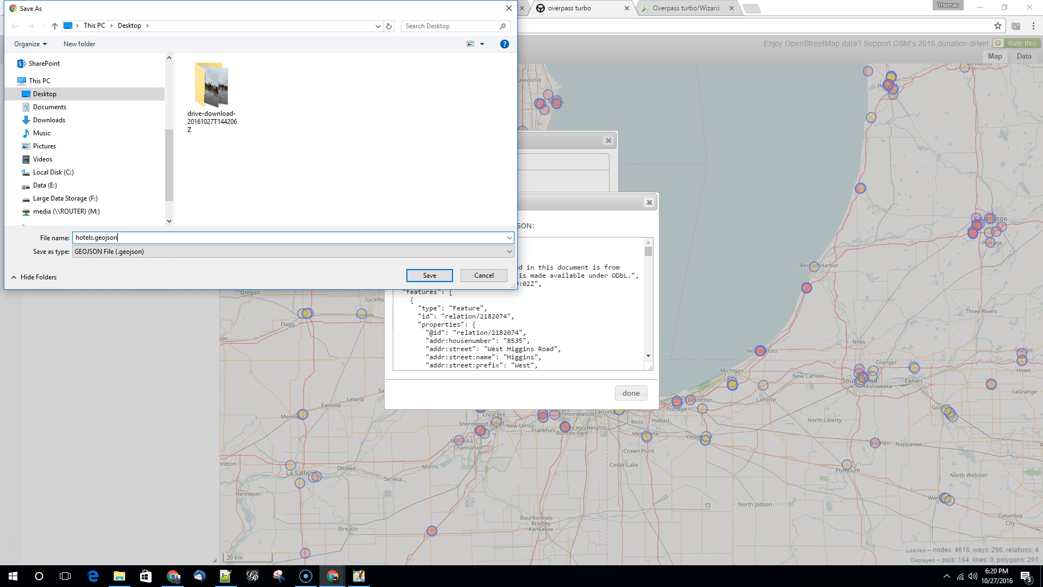
mouse_move(247, 193)
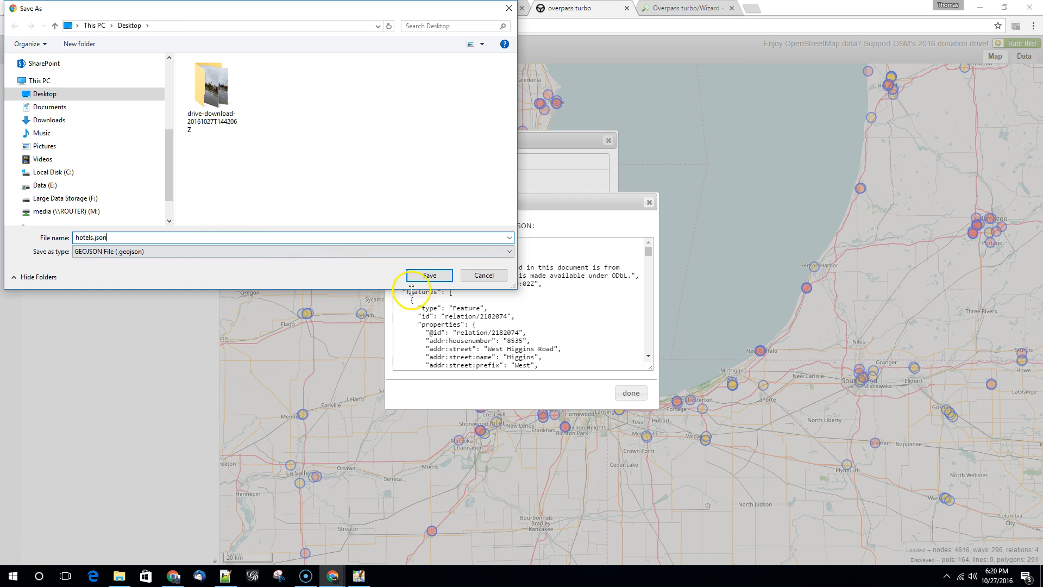
left_click(429, 275)
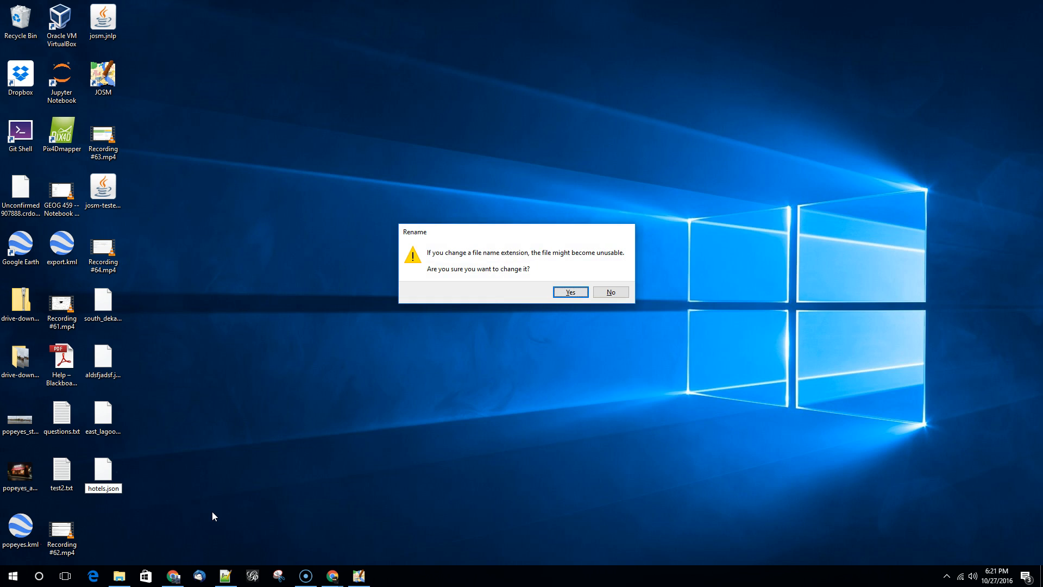
- Confirm renaming the Desktop file to hotels.json despite the extension change
left_click(569, 292)
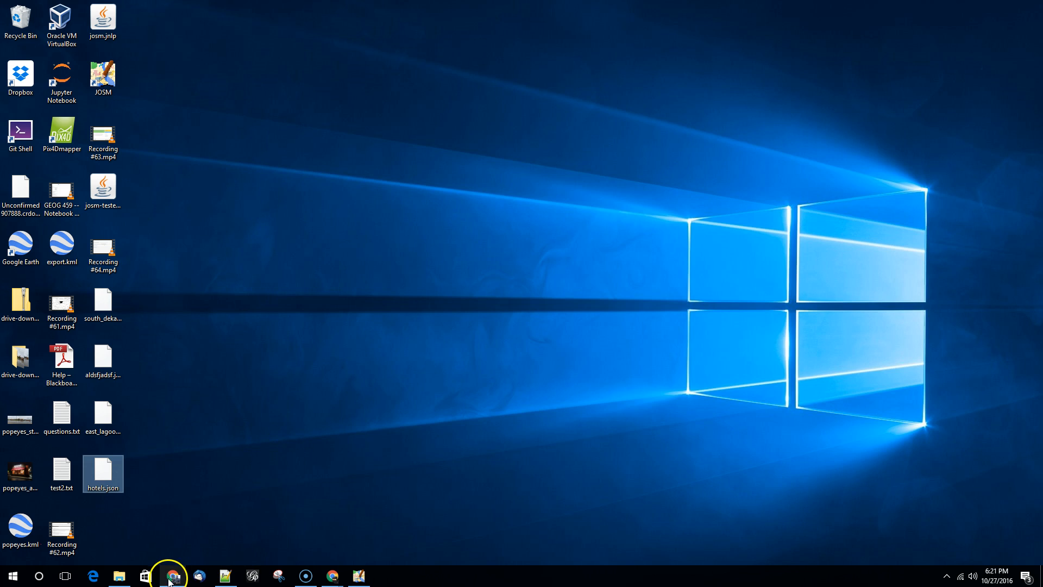
- Search Chrome for 'ogre shapefile' to reach the Ogre ogr2ogr web client
left_click(172, 576)
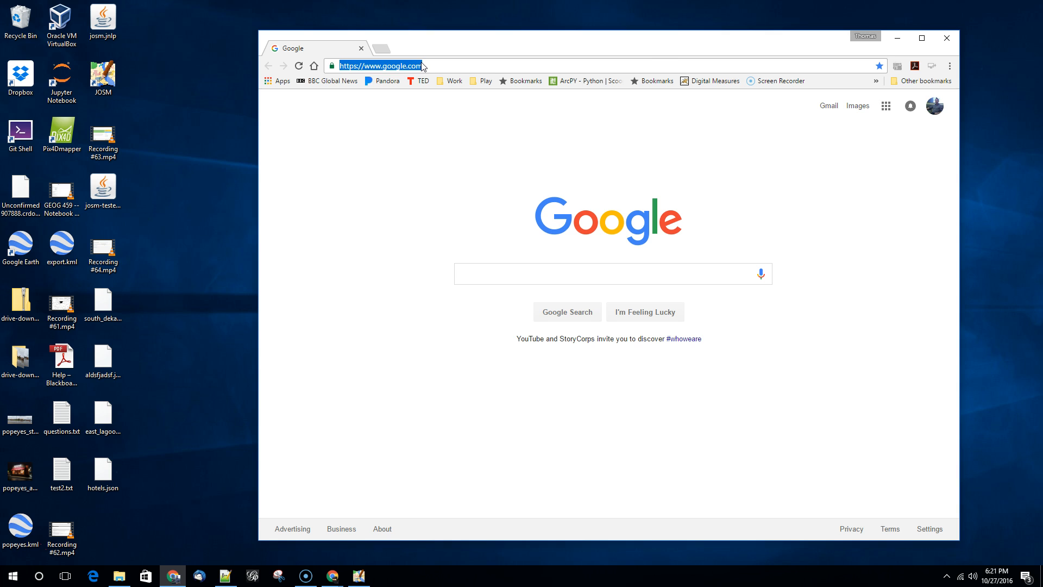
type("ogre shapefile")
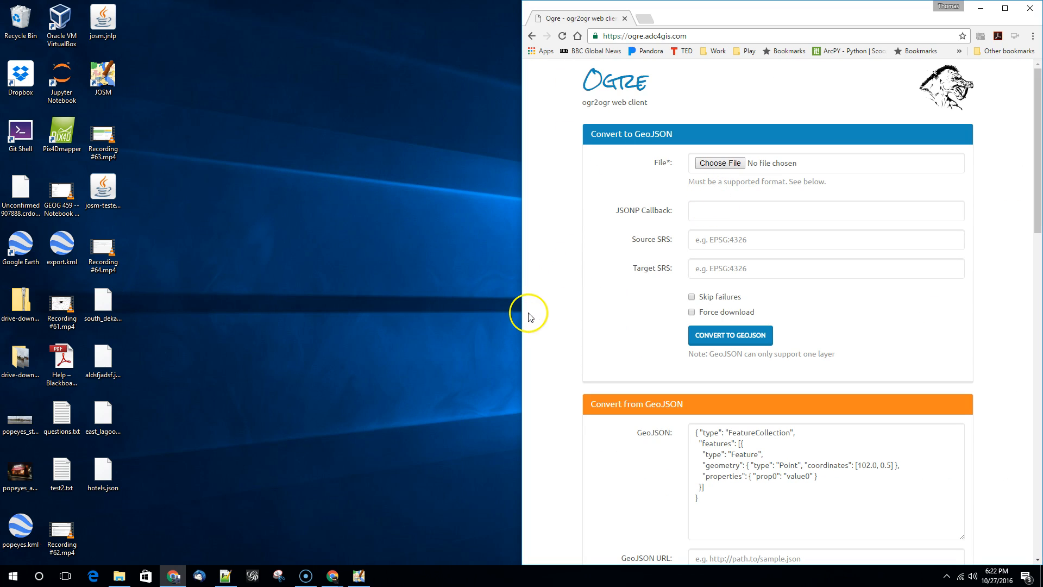
- Choose hotels.json as the input file in Ogre's Convert to GeoJSON form
left_click(719, 162)
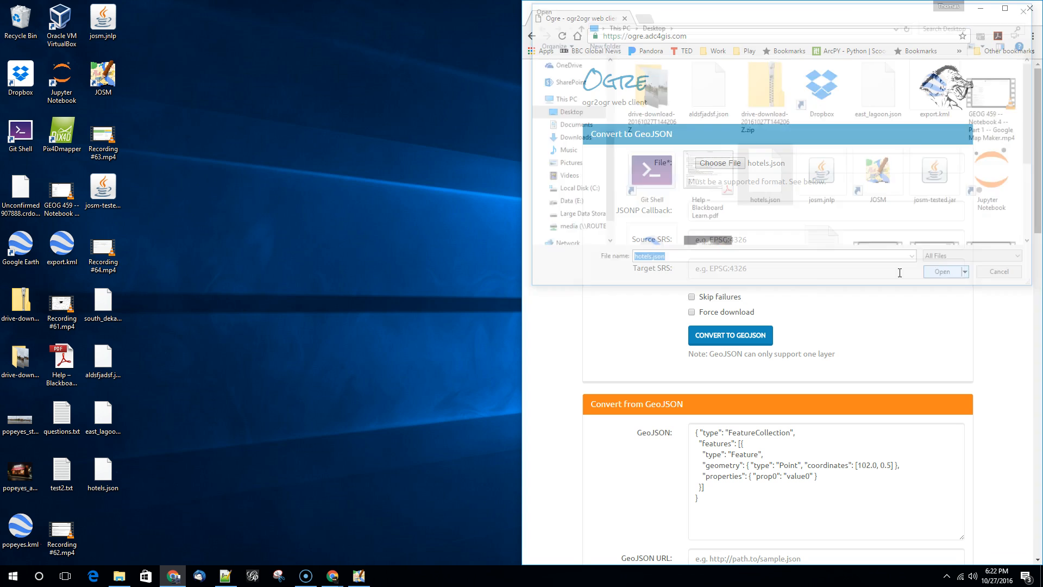
left_click(941, 271)
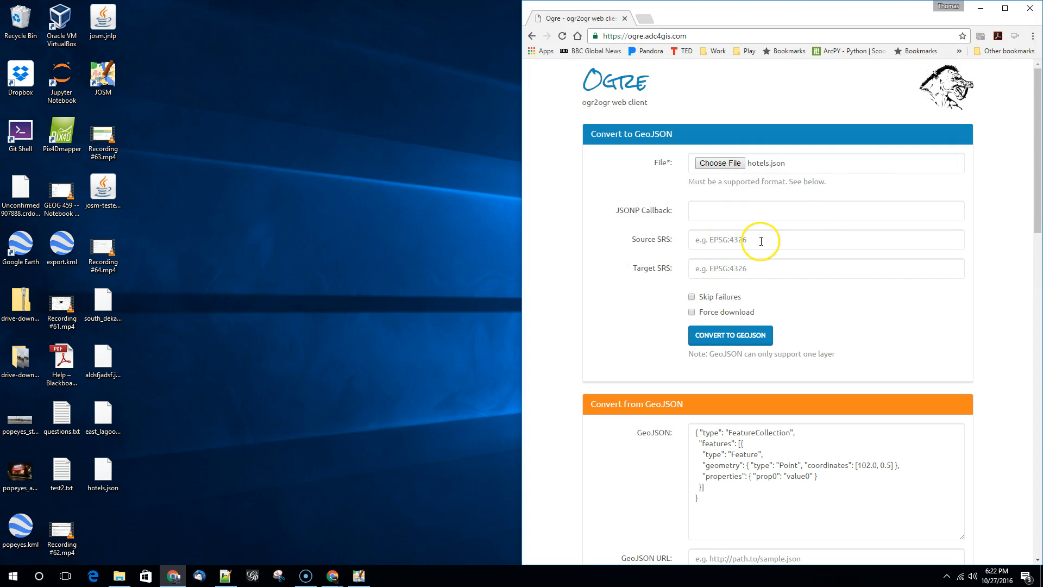
mouse_move(743, 258)
type("spatial")
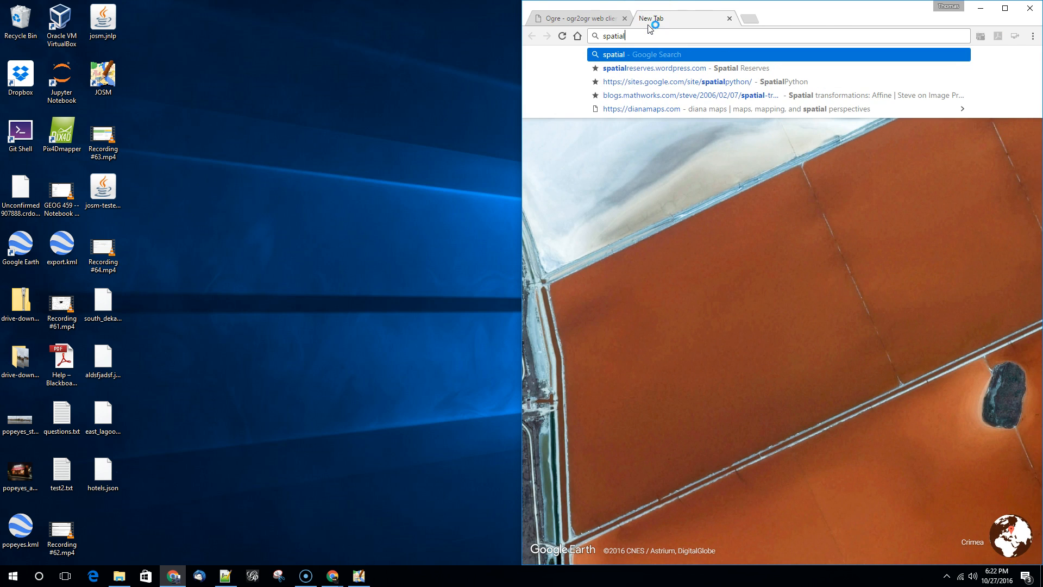
- Search for 'spatial reference' and open the spatialreference.org EPSG:4326 page
type("reference&rlz=1C1CHZL_enUS688US690&oq=spatial+ref")
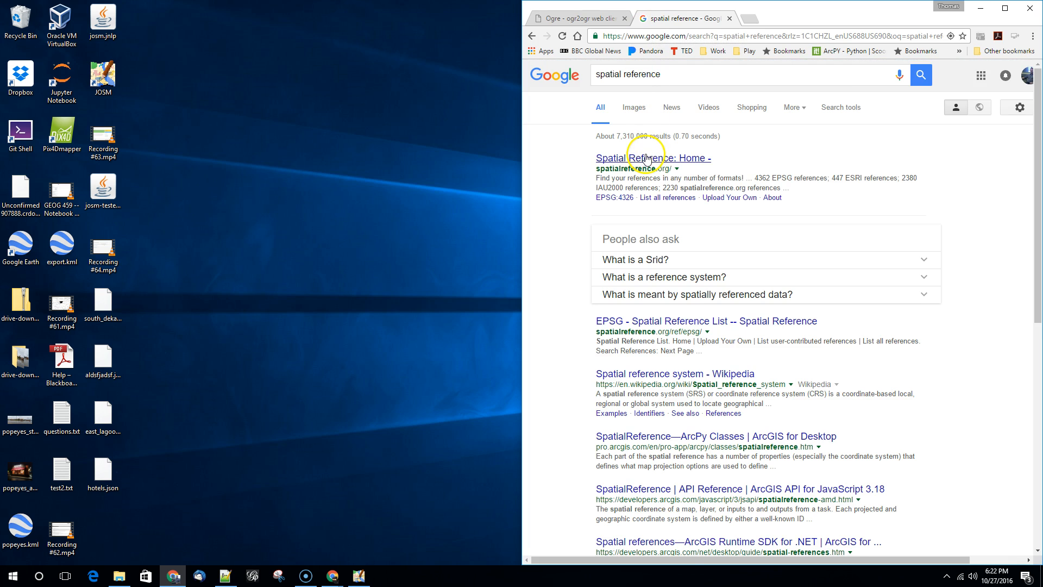
left_click(651, 158)
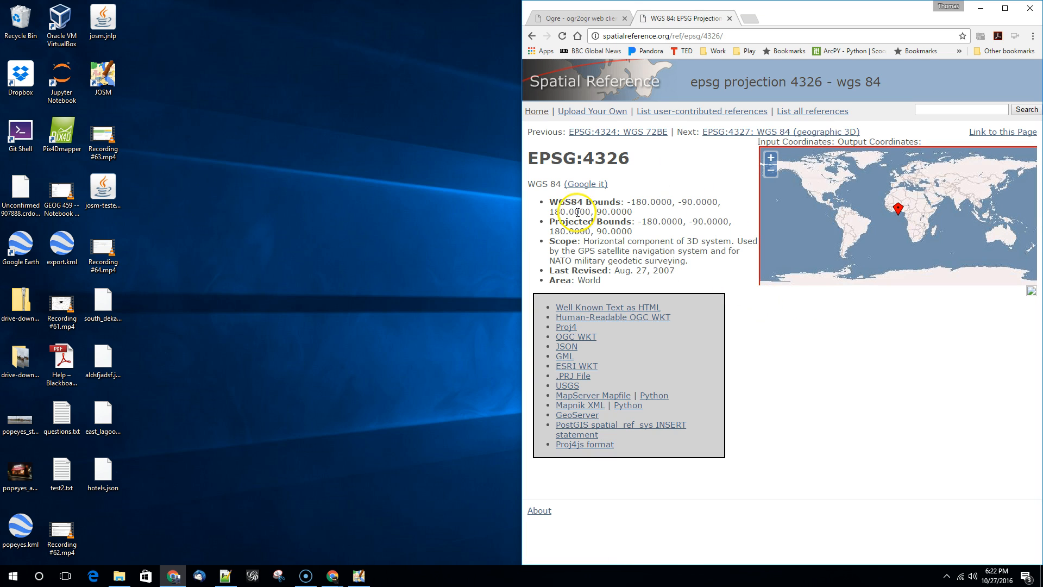
mouse_move(810, 252)
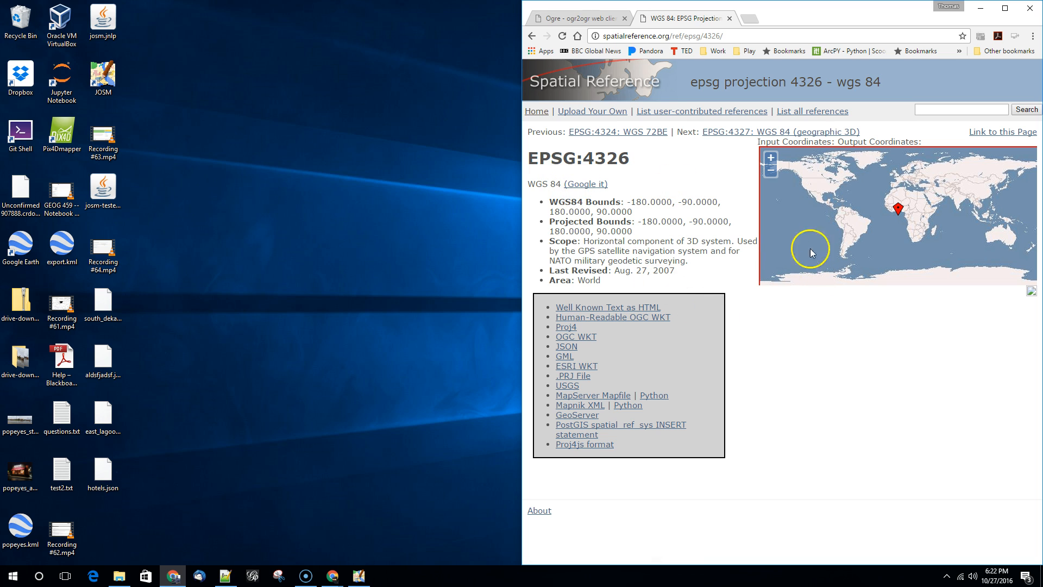
mouse_move(772, 383)
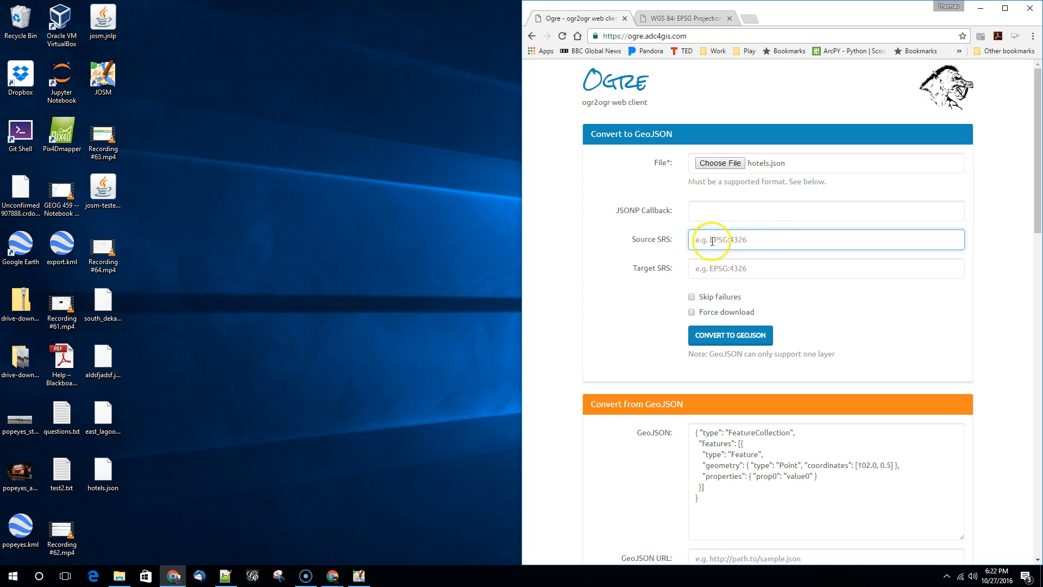
mouse_move(783, 275)
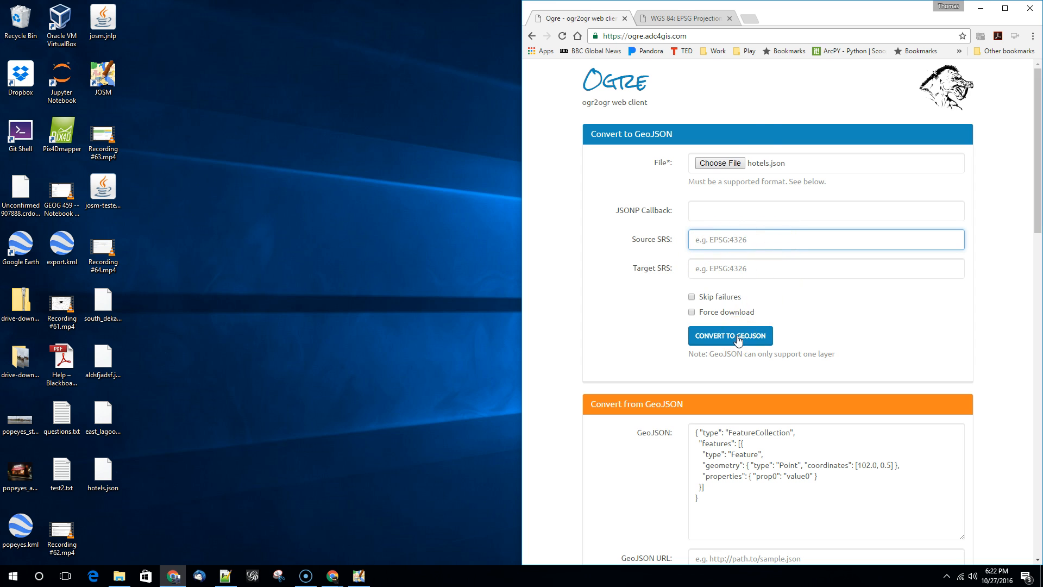
- Submit hotels.json in Ogre for conversion to GeoJSON
left_click(1005, 7)
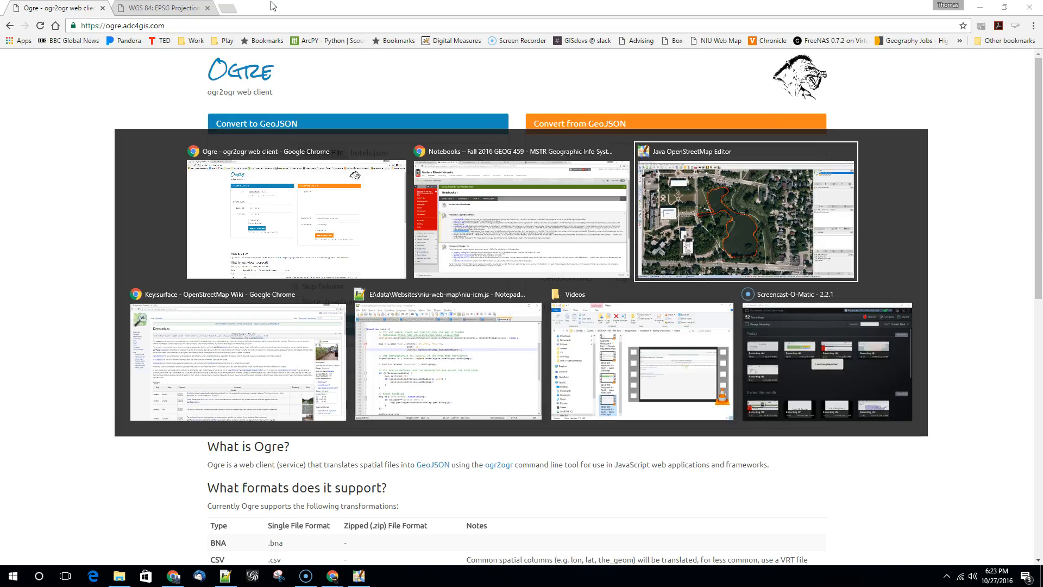
- View and copy Overpass Turbo's hotel GeoJSON export text, then return to Ogre
left_click(225, 576)
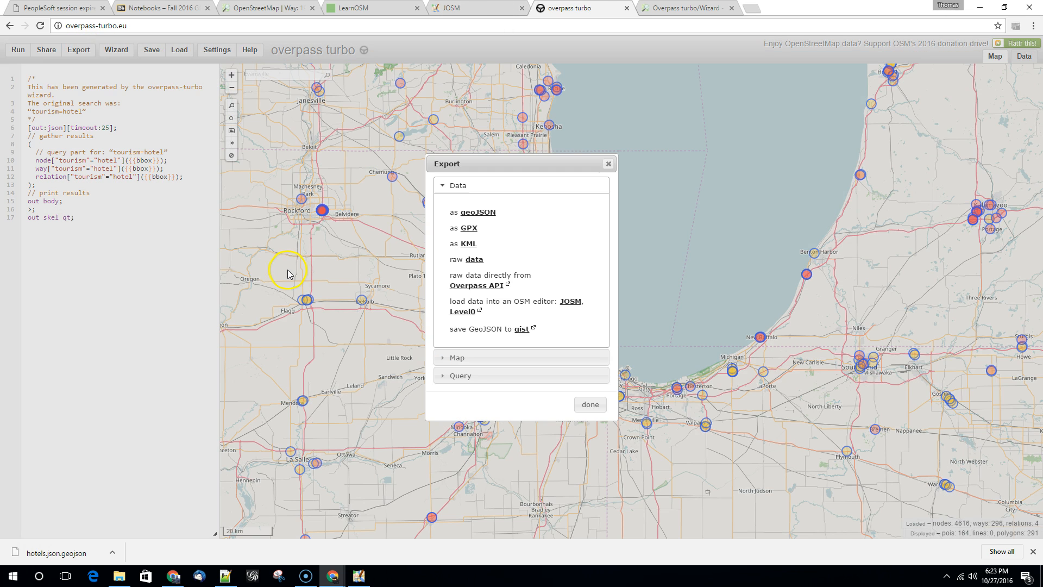
mouse_move(549, 256)
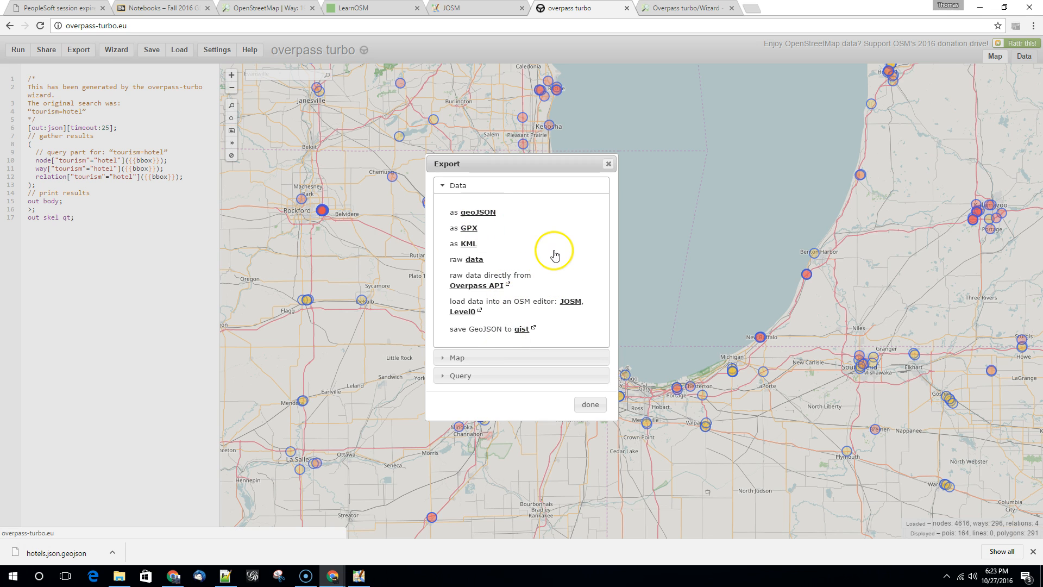
mouse_move(489, 211)
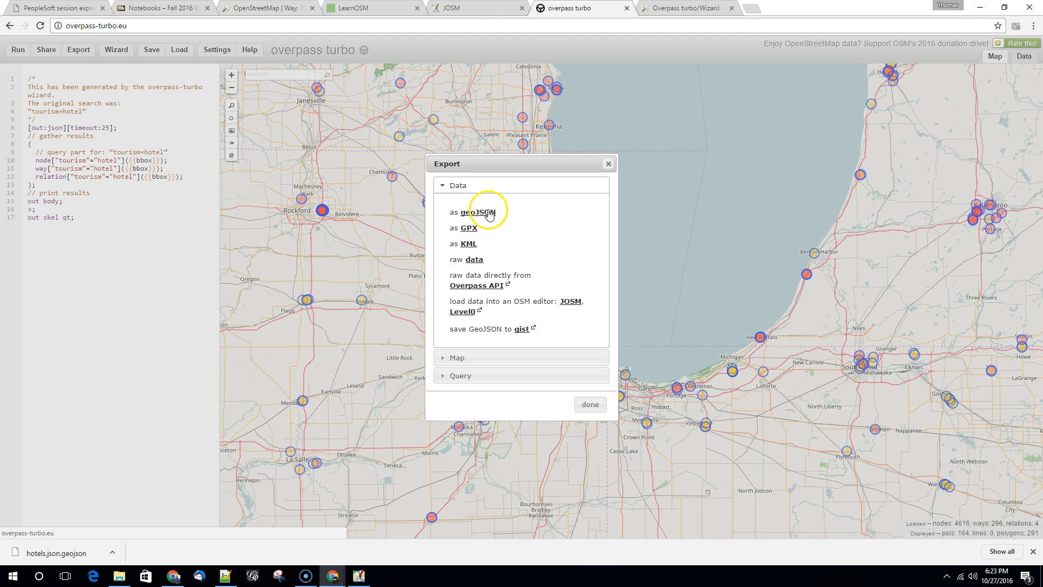
left_click(474, 212)
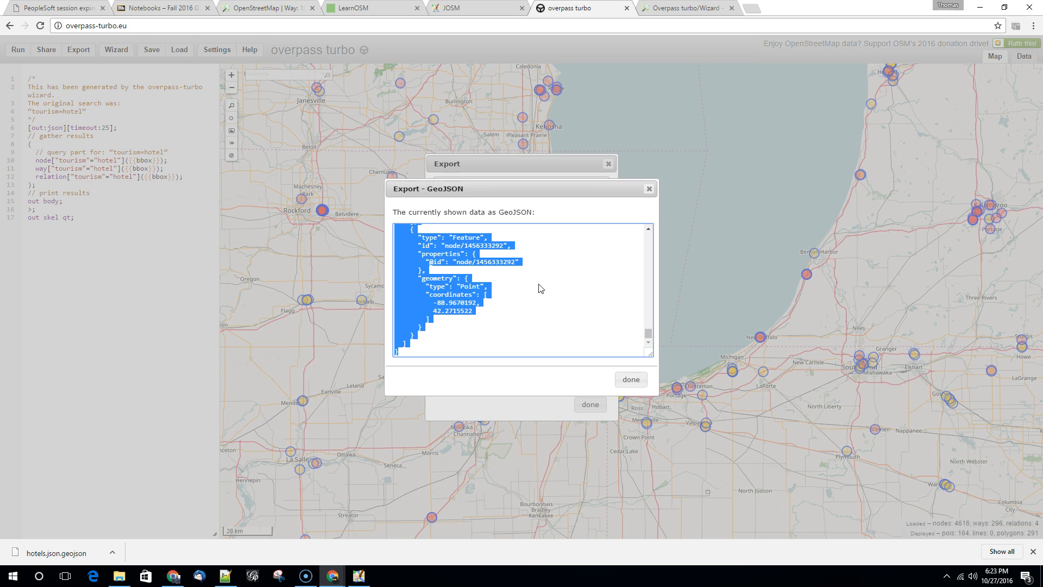
mouse_move(543, 284)
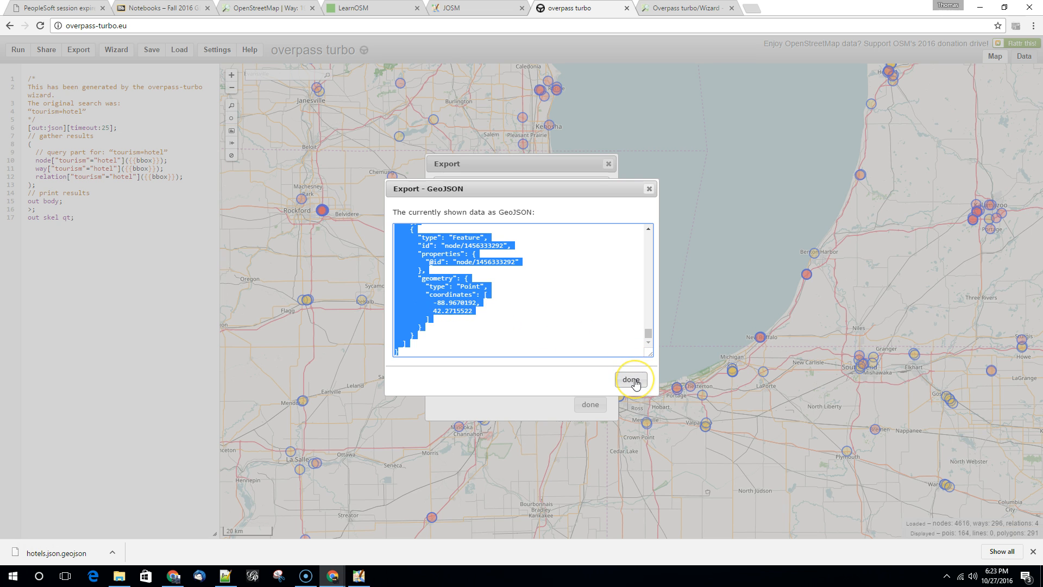
left_click(629, 379)
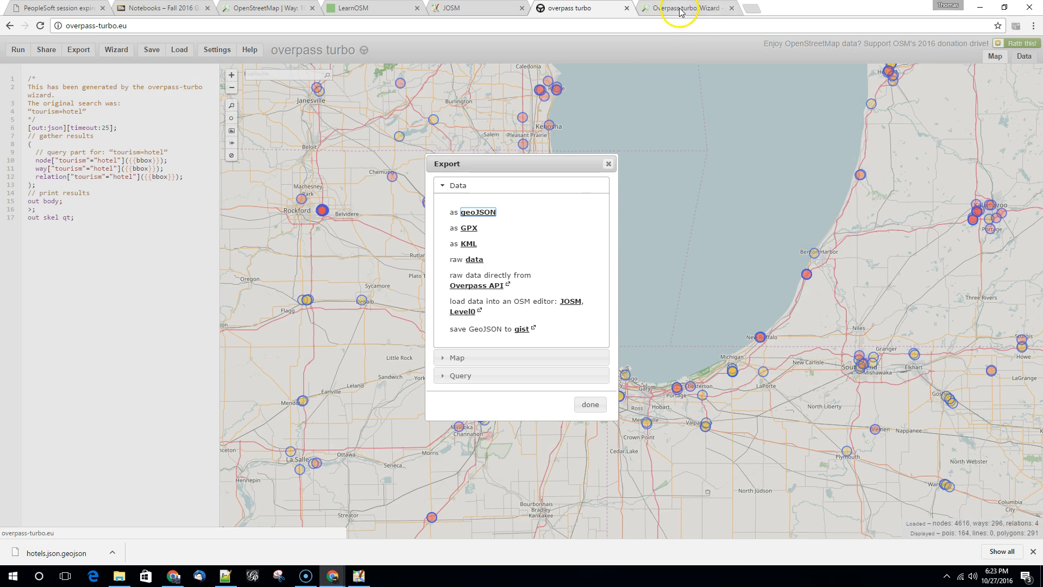
left_click(682, 9)
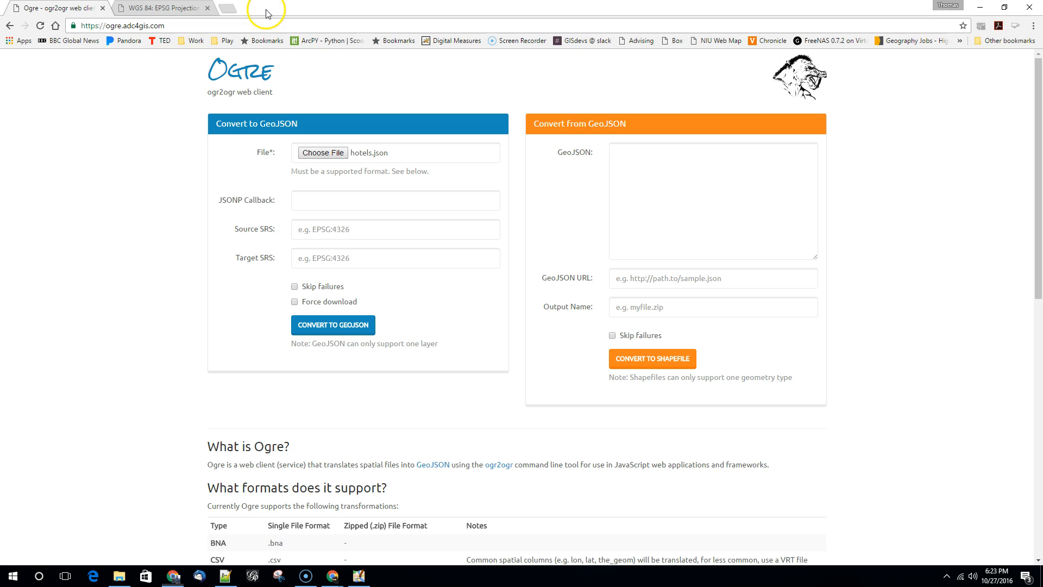
- Name the output hotels.zip and submit the pasted hotel GeoJSON for shapefile conversion
left_click(712, 200)
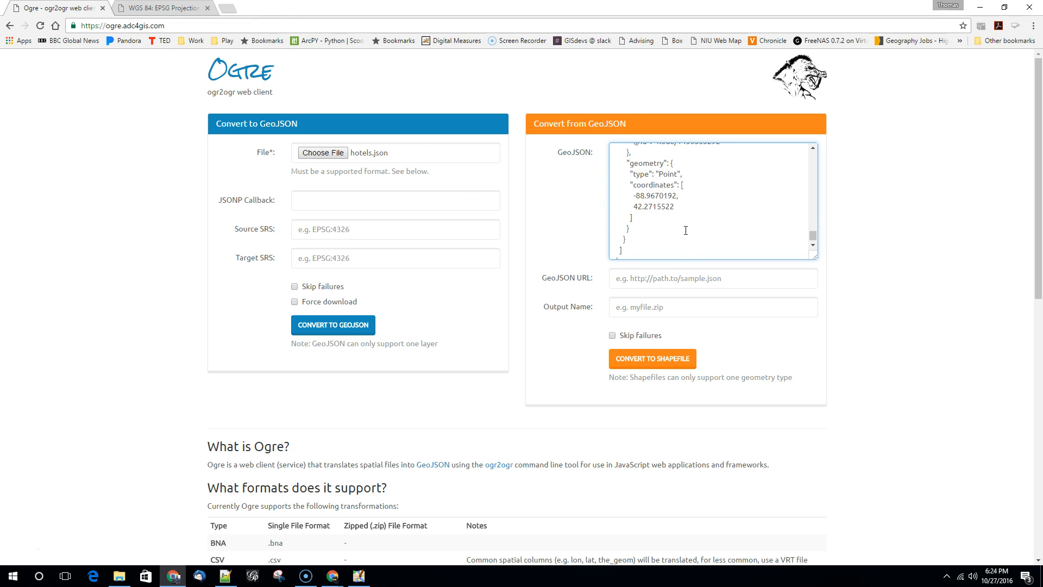
mouse_move(602, 286)
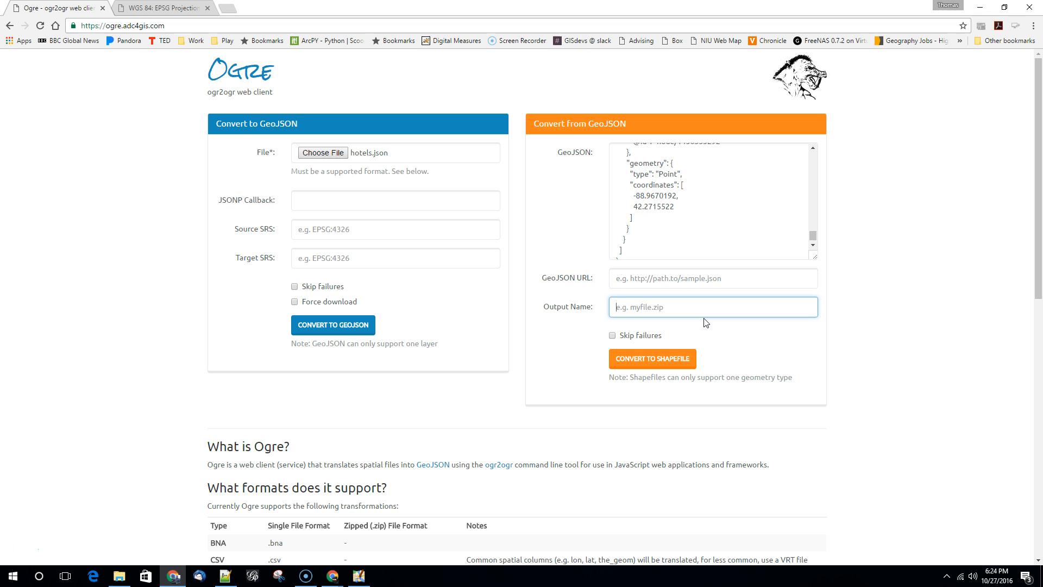
type("hotels.")
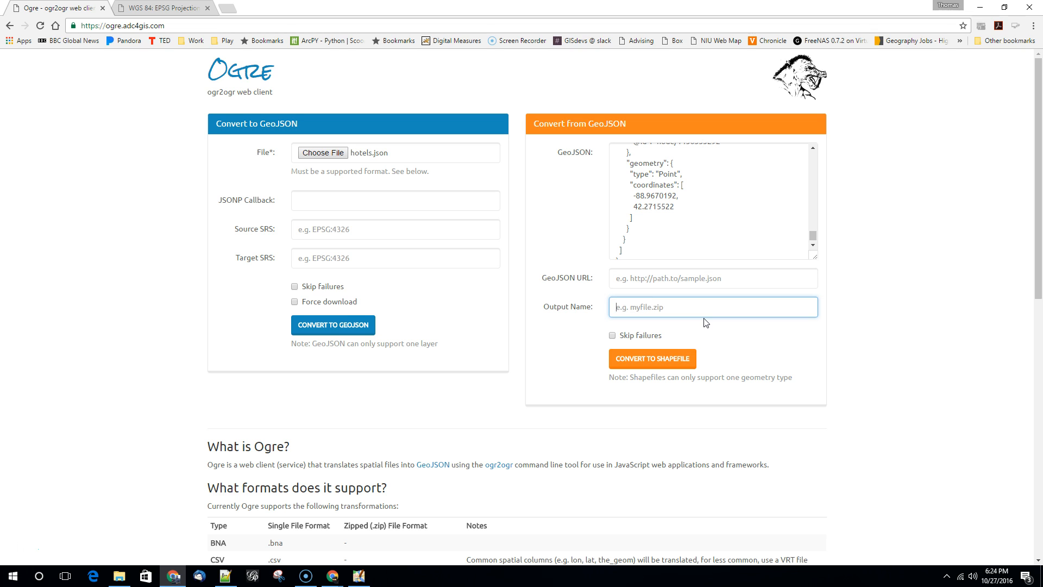
type("hotels")
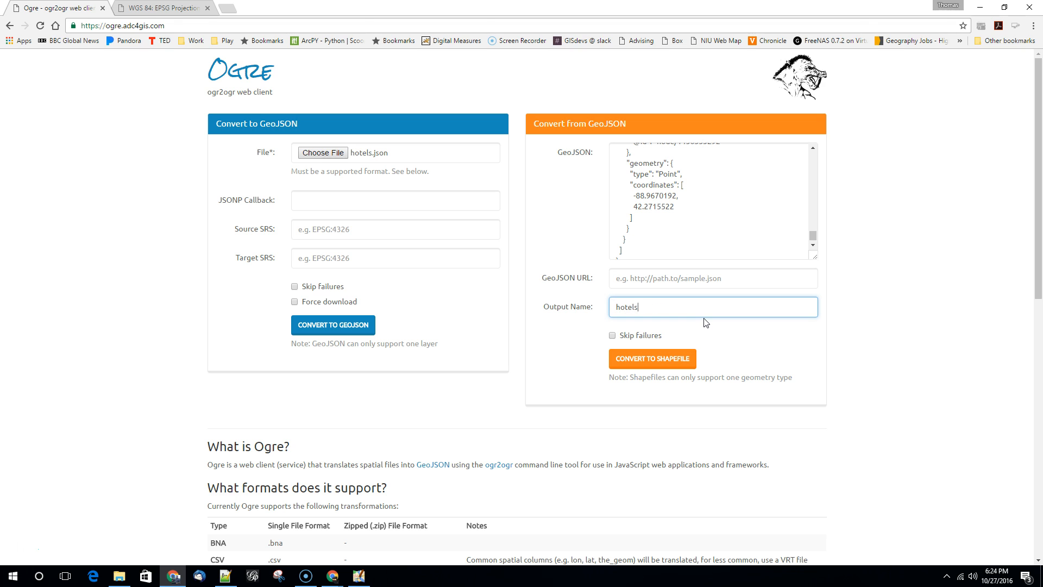
type(".zip")
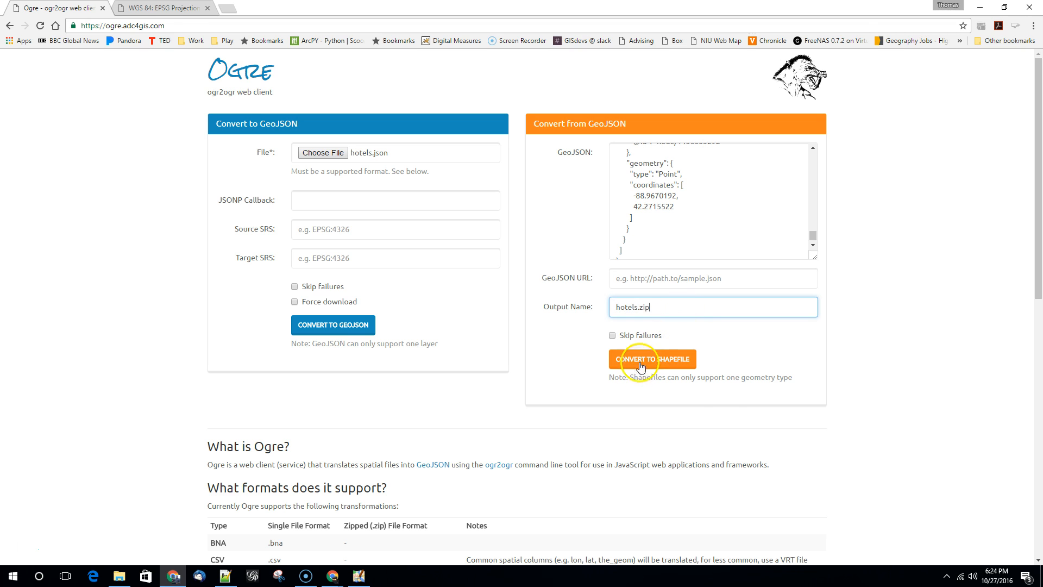
left_click(651, 359)
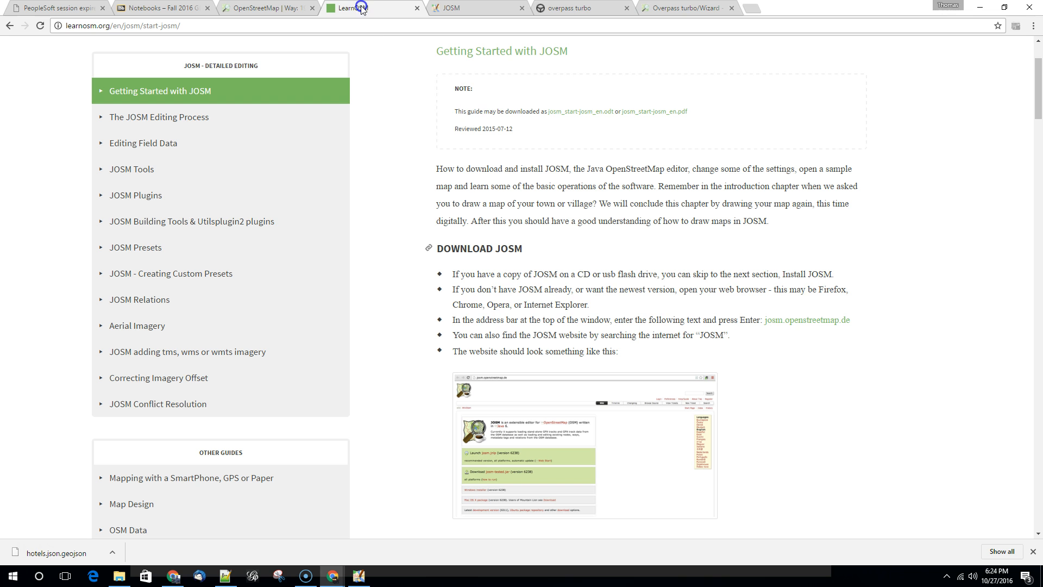
- Comment out the way and relation lines with // so the query searches nodes only
left_click(579, 8)
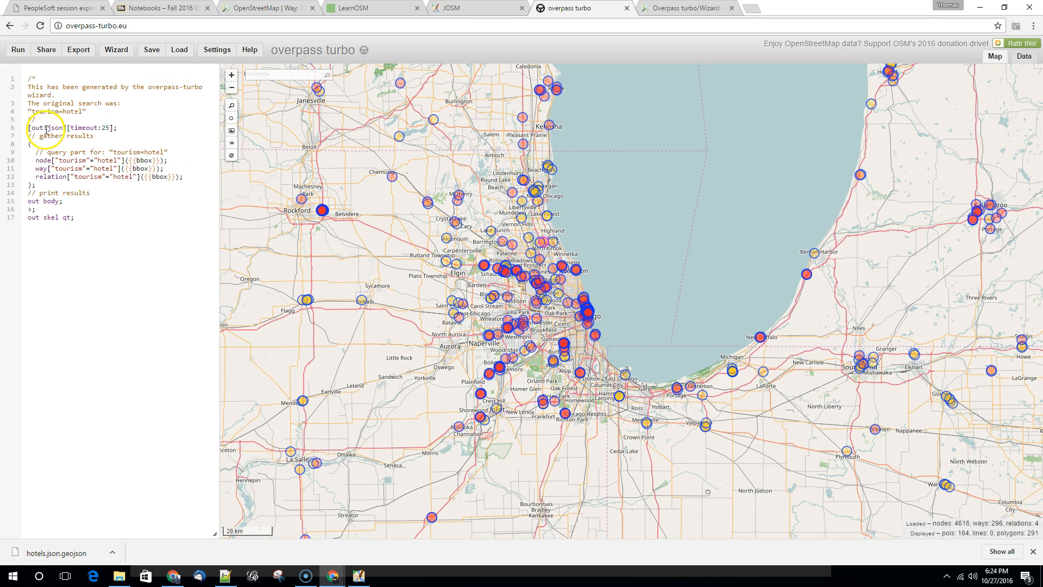
left_click(172, 151)
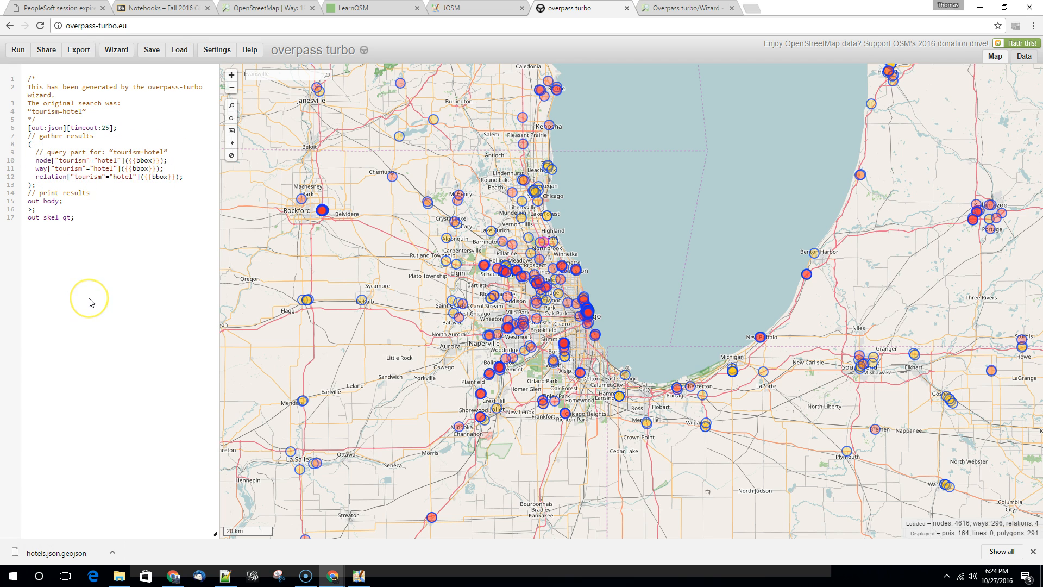
mouse_move(116, 300)
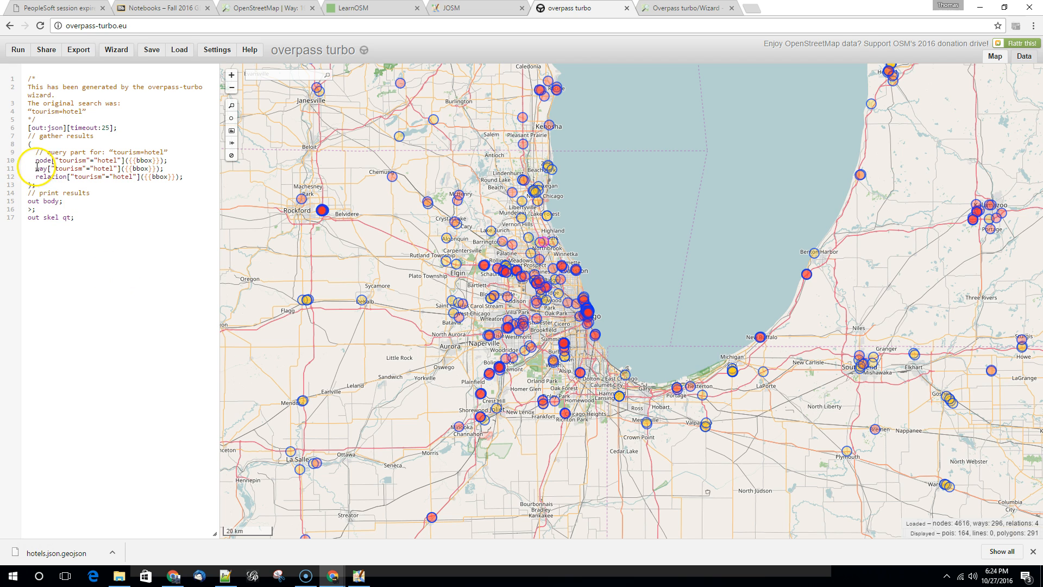
type("//")
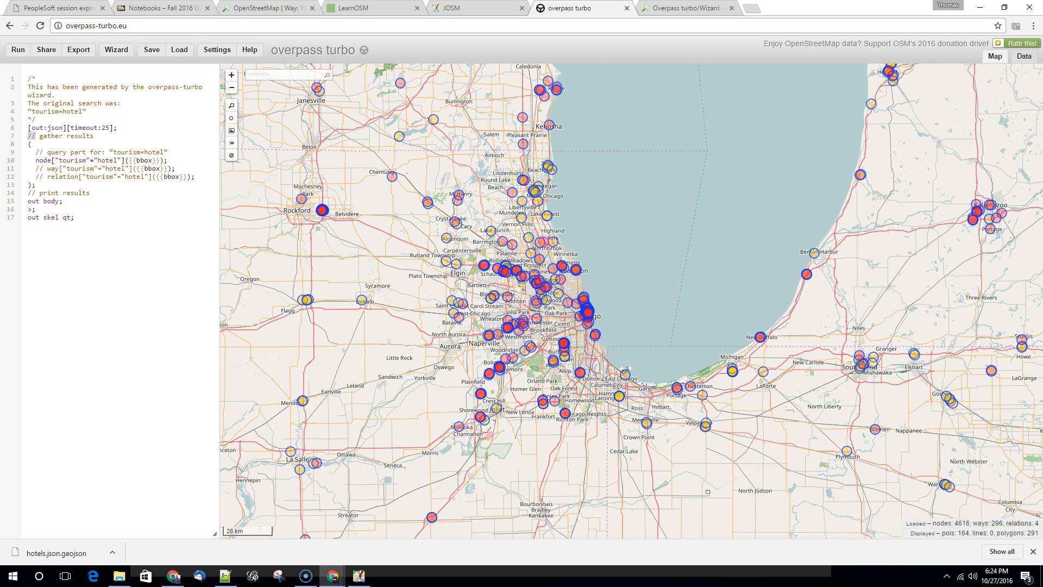
mouse_move(13, 253)
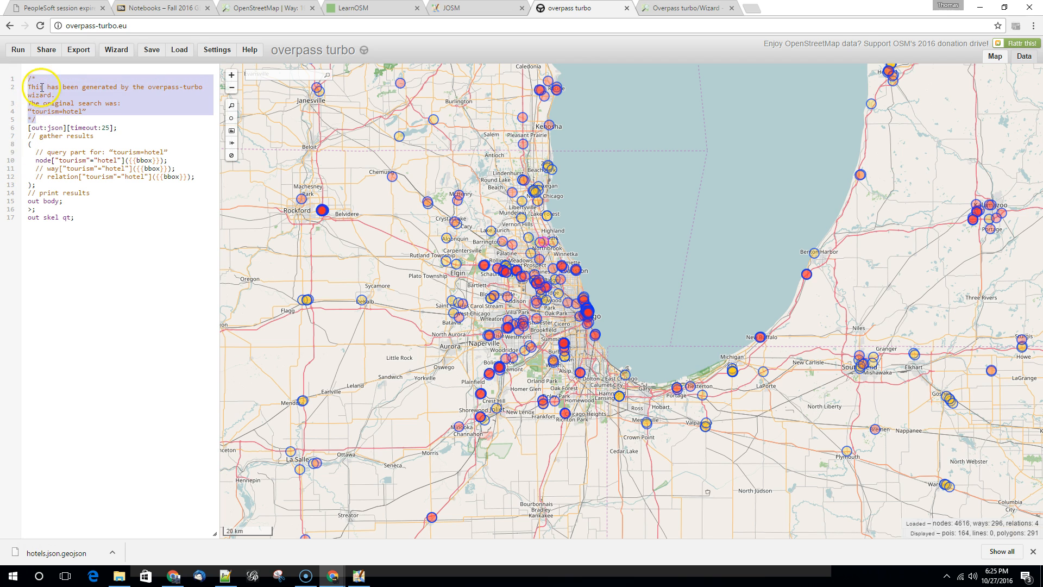
left_click(36, 78)
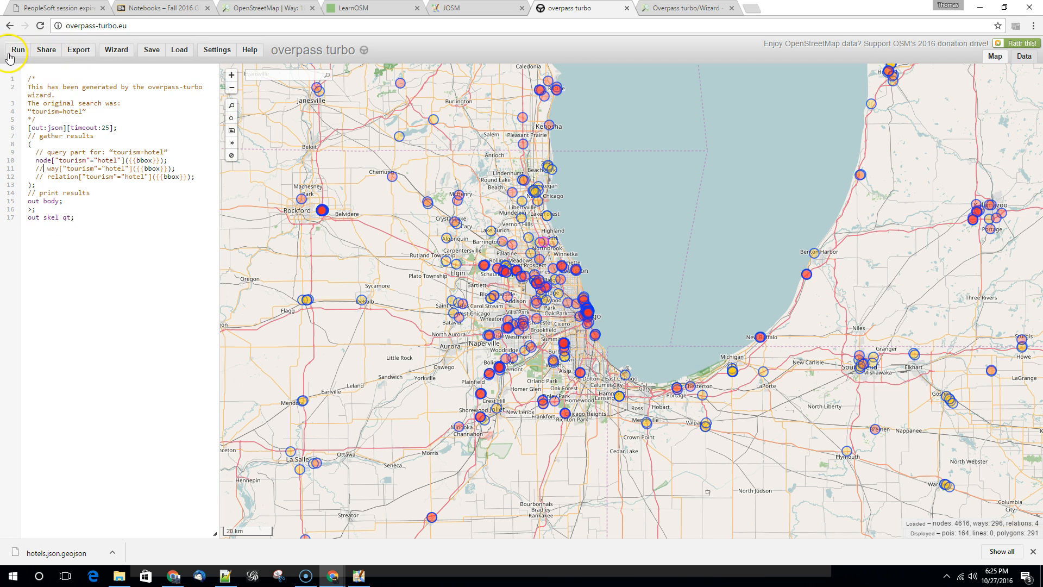
- Rerun the nodes-only hotel query and export the results as GeoJSON
left_click(17, 49)
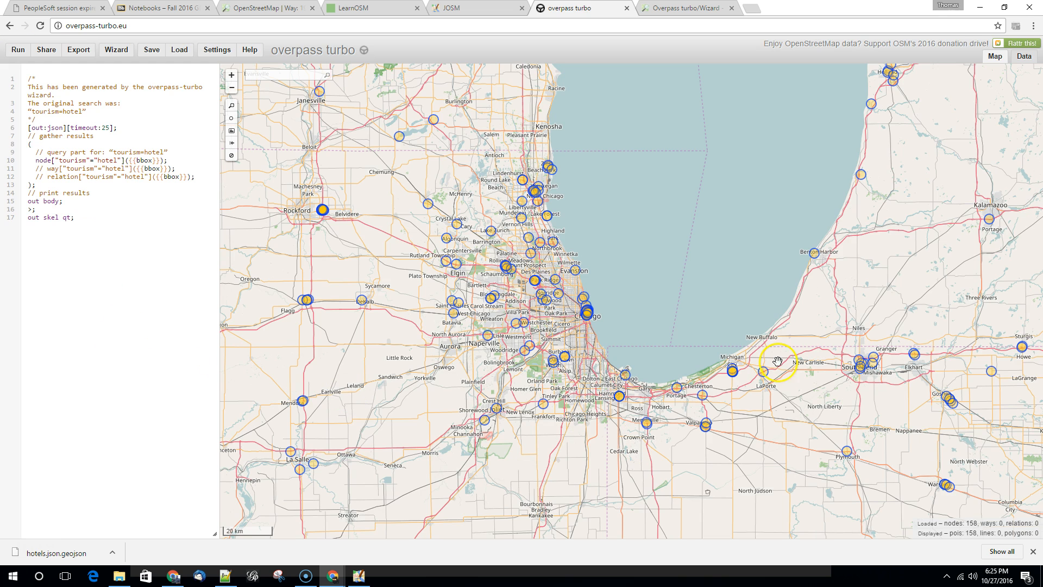
mouse_move(392, 293)
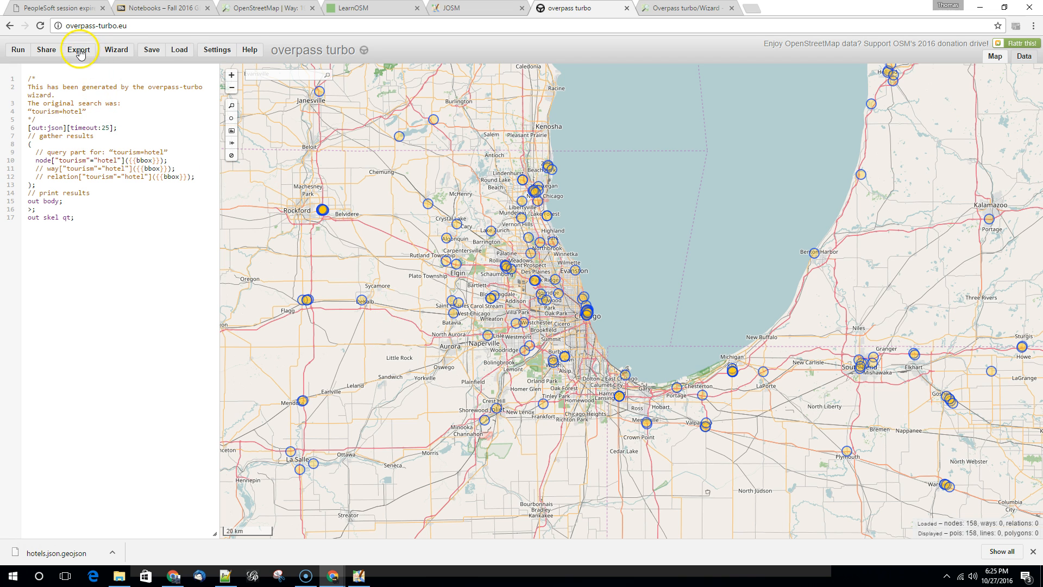
left_click(77, 49)
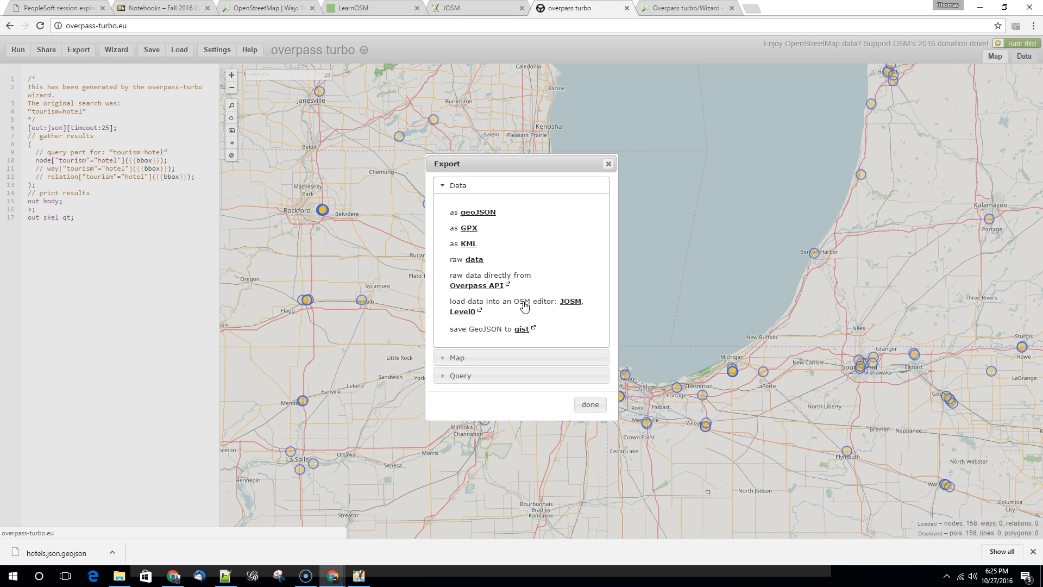
left_click(477, 211)
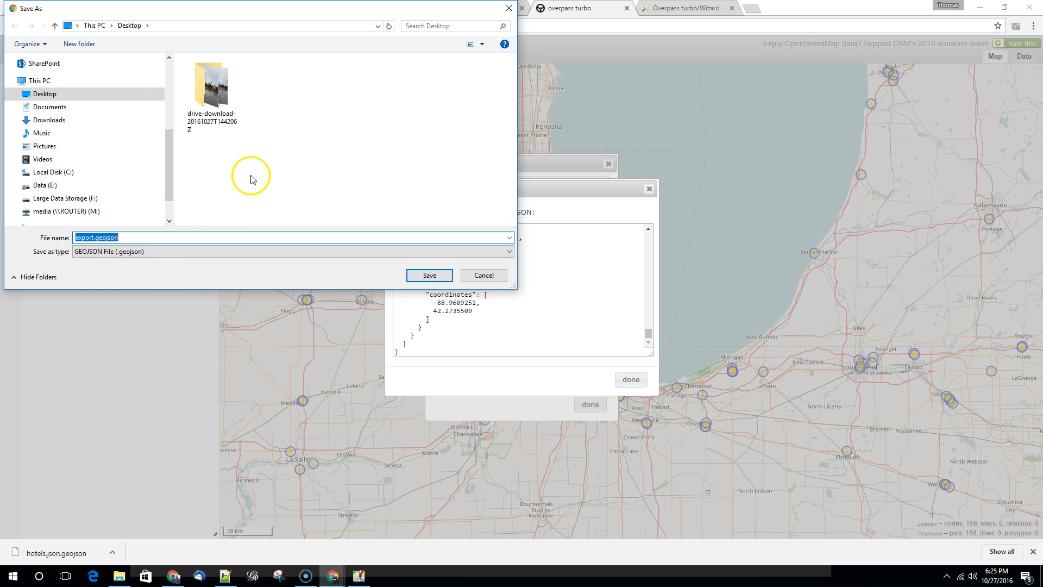
- Save the export as hotels2.json with file type set to All Files
type("hotels.")
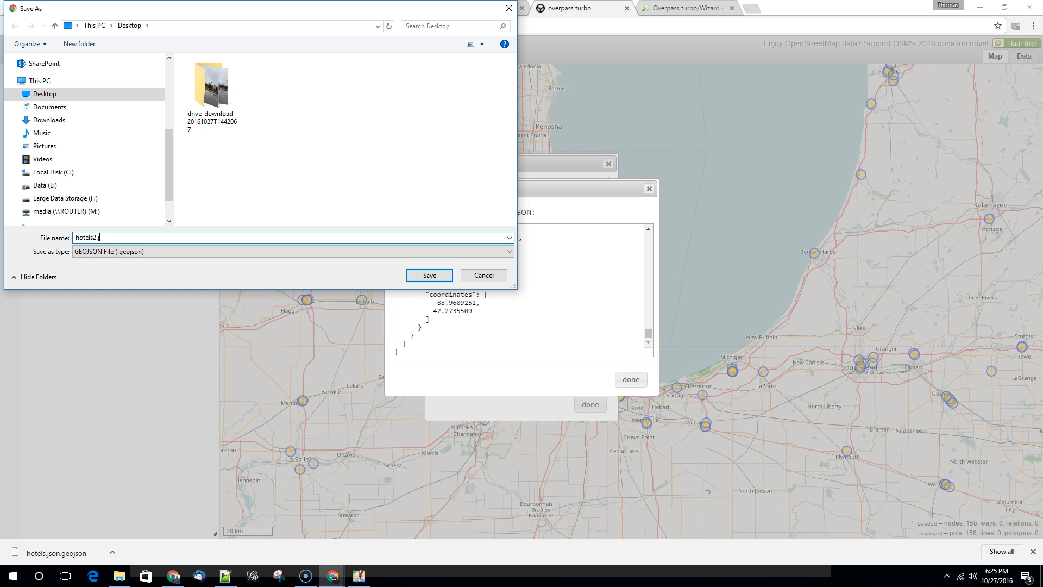
left_click(509, 251)
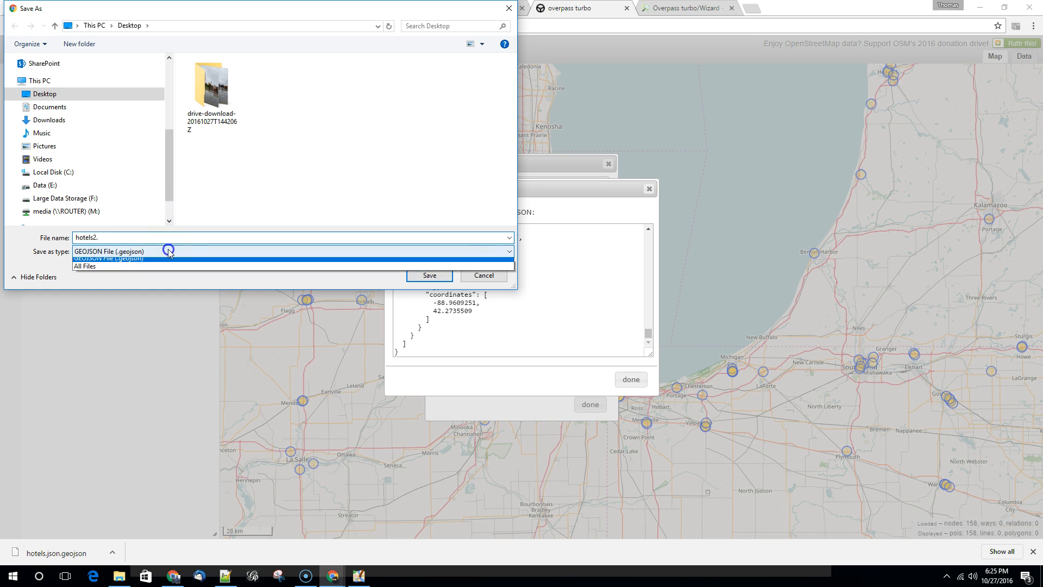
left_click(85, 265)
type("json")
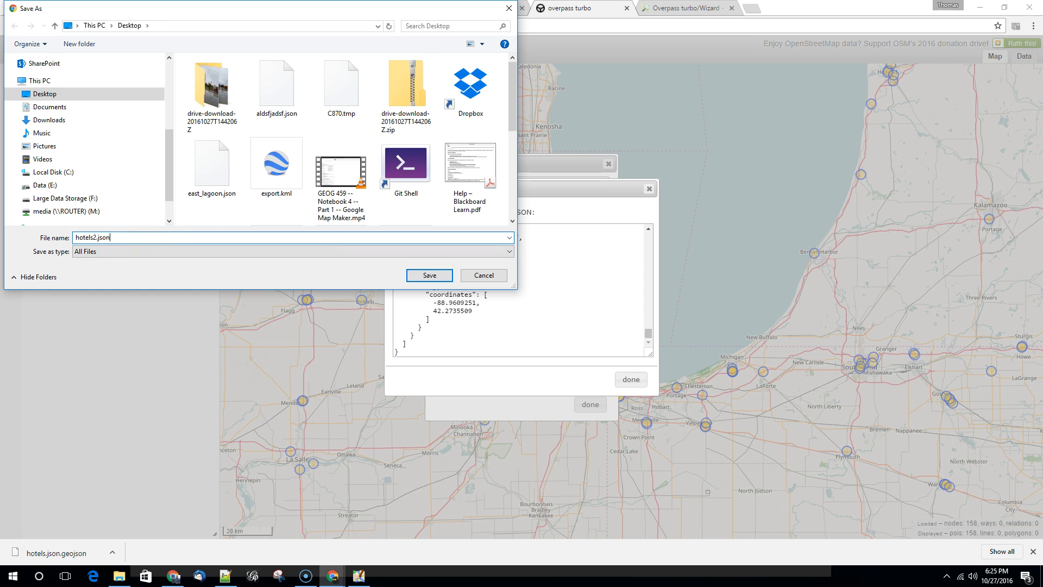
left_click(428, 274)
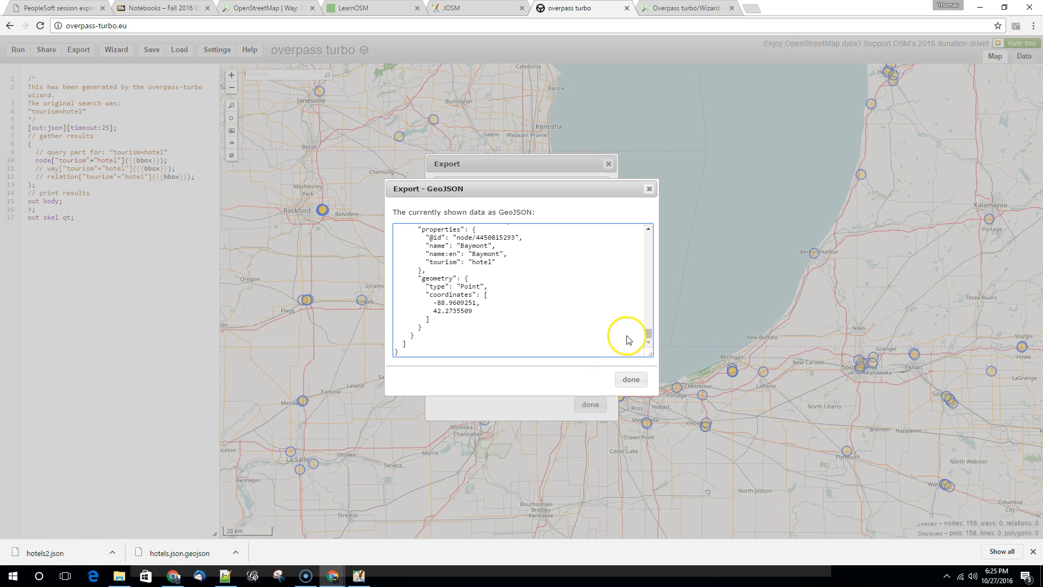
mouse_move(581, 366)
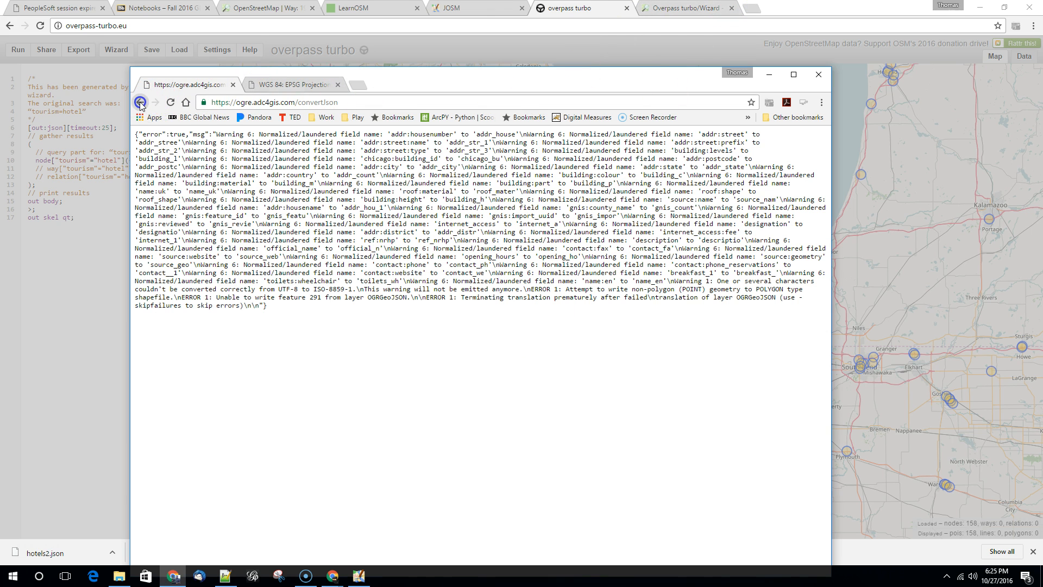
- Return to the Ogre form, convert the nodes-only GeoJSON and save the result as hotels.zip
left_click(140, 102)
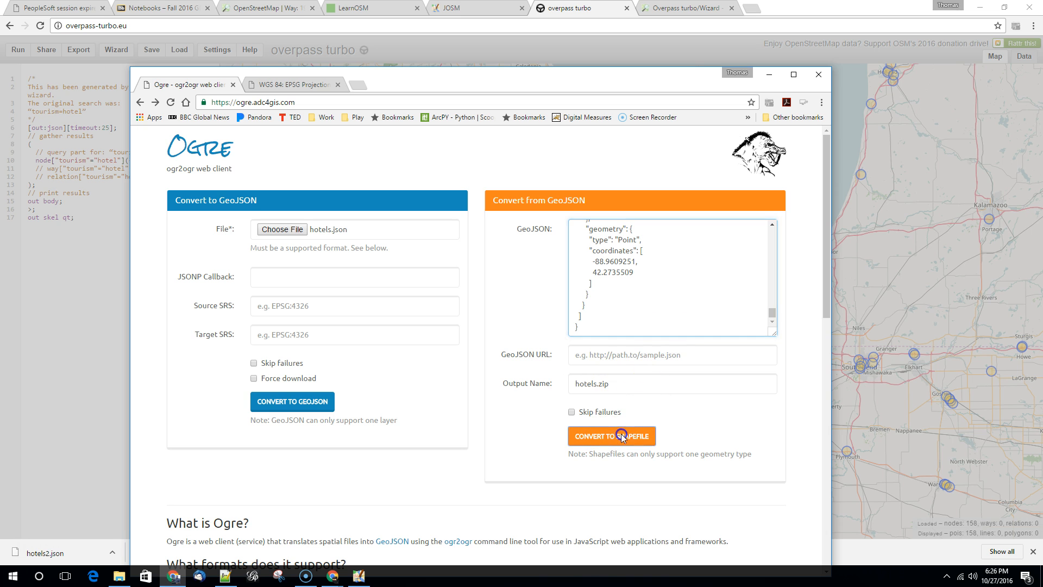
left_click(610, 436)
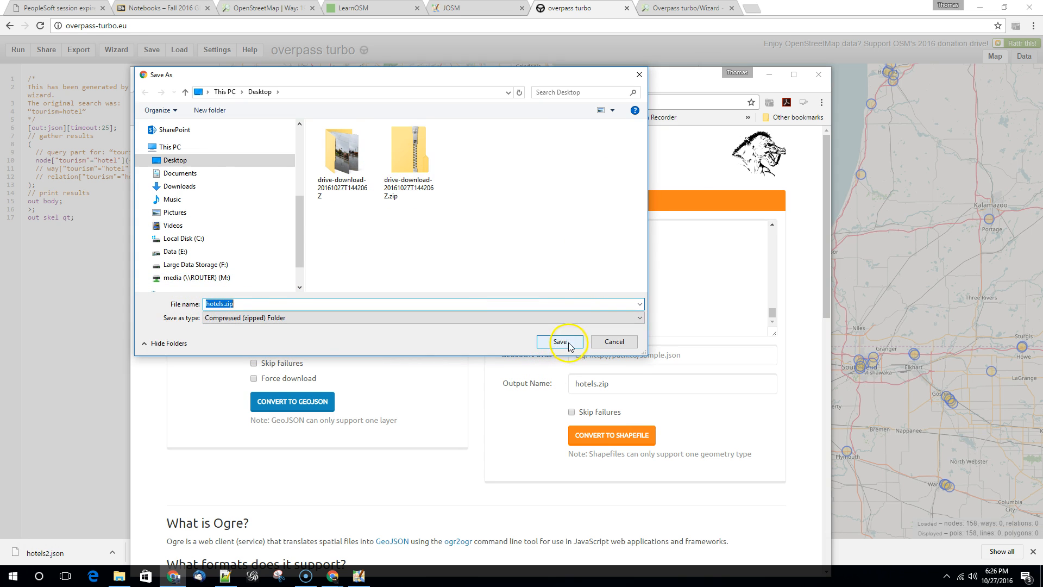
left_click(560, 341)
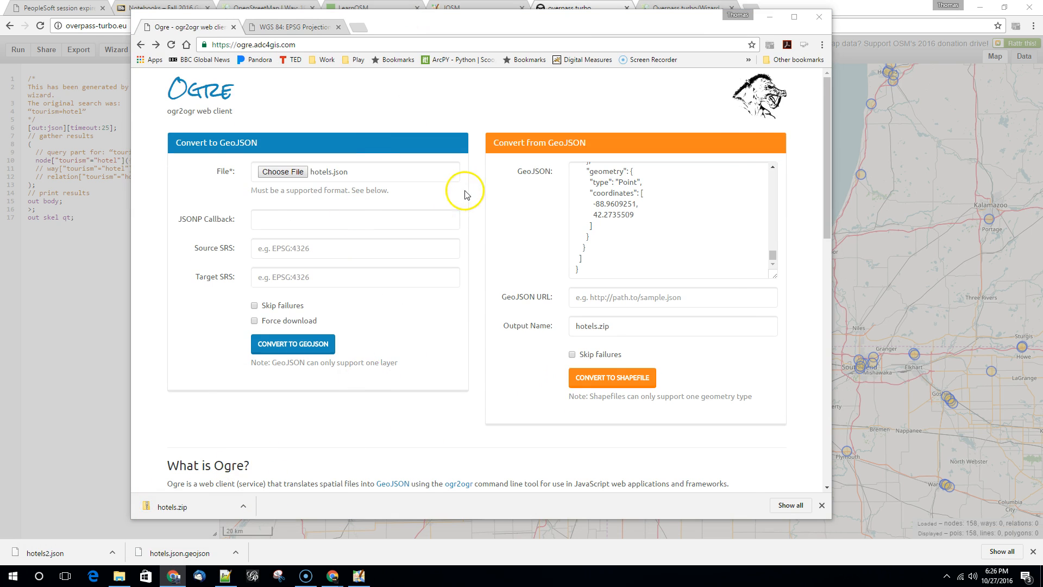
- Show hotels.zip in its folder and open the archive to reveal the OGRGeoJSON .dbf, .prj, .shp and .shx files
right_click(341, 248)
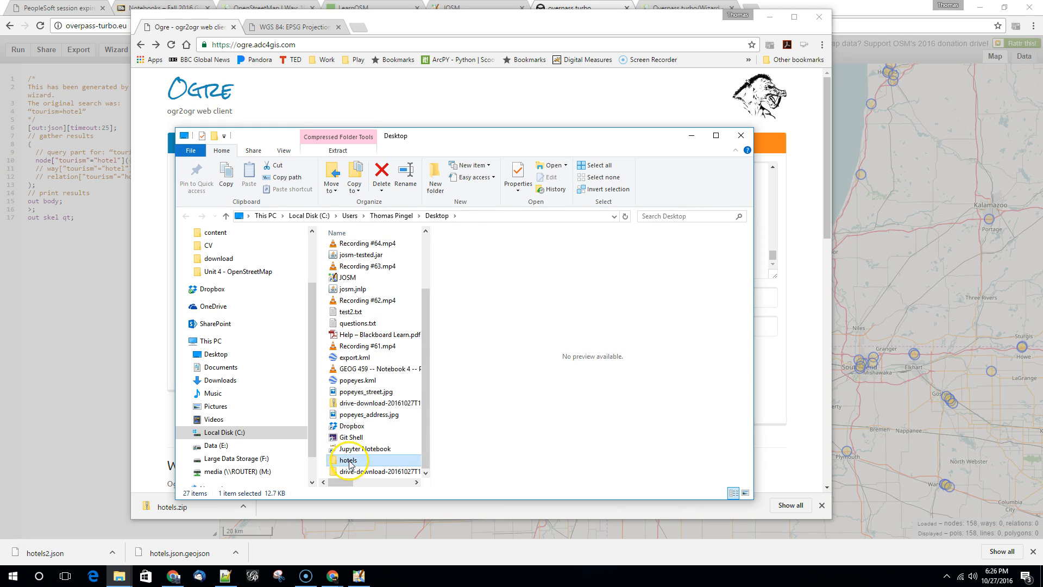
double_click(348, 459)
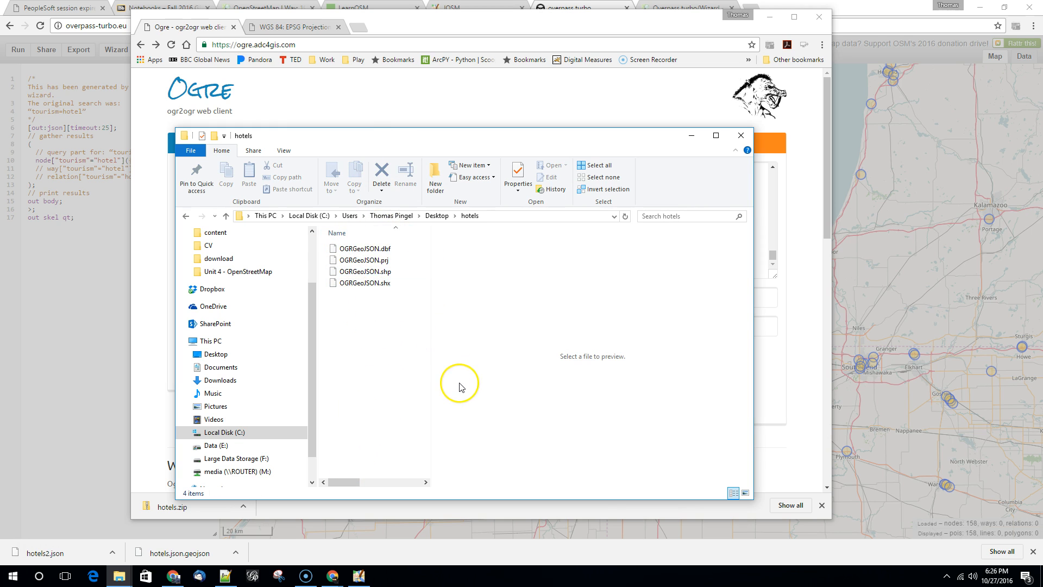
mouse_move(435, 401)
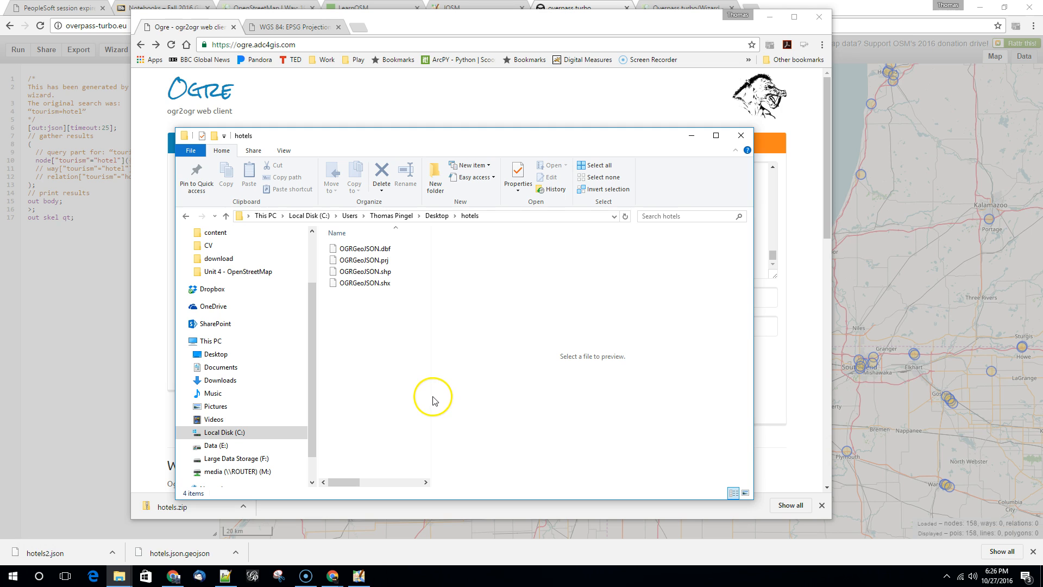
mouse_move(438, 397)
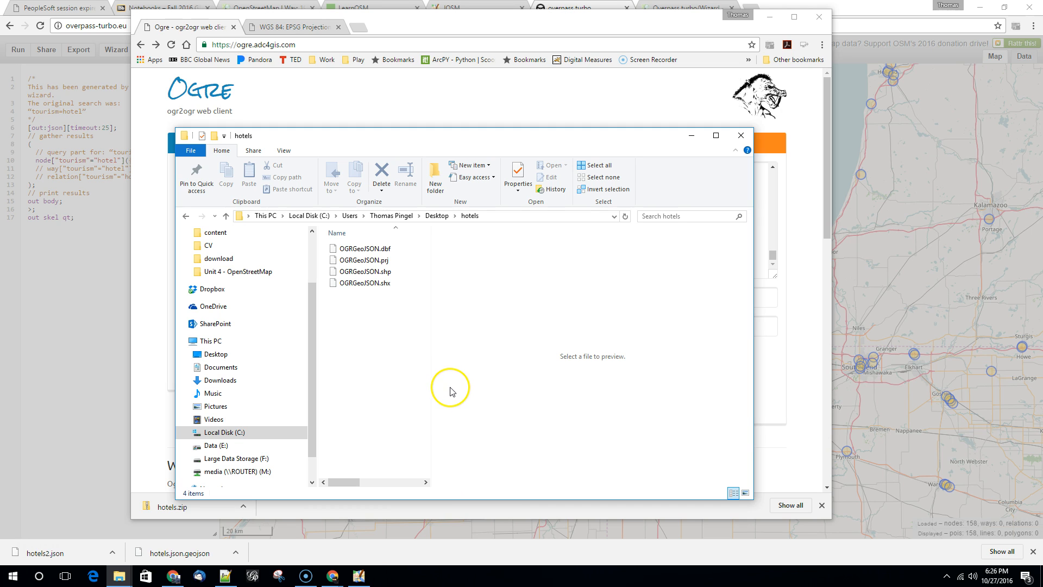
mouse_move(452, 386)
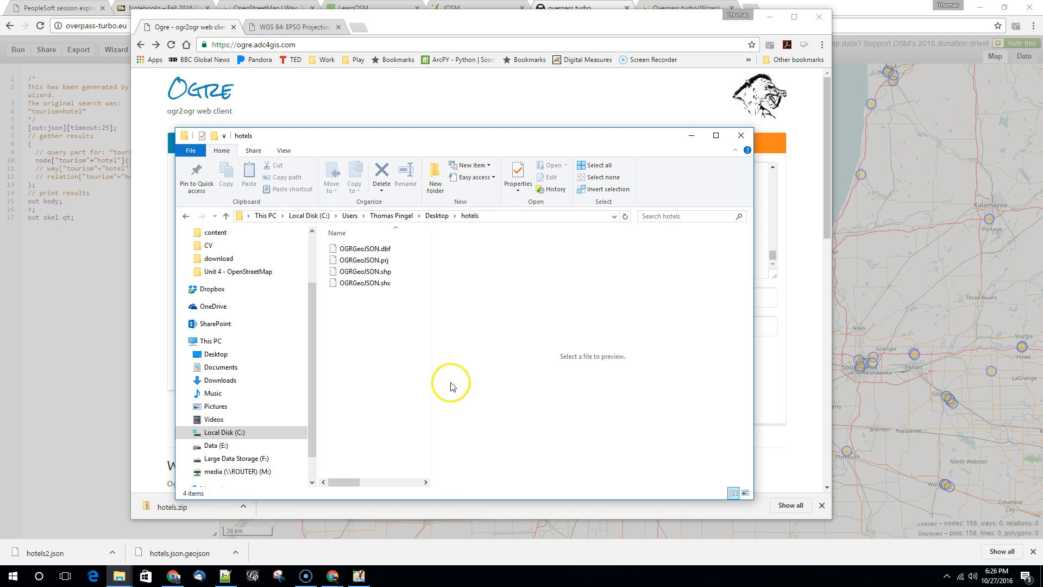
mouse_move(525, 325)
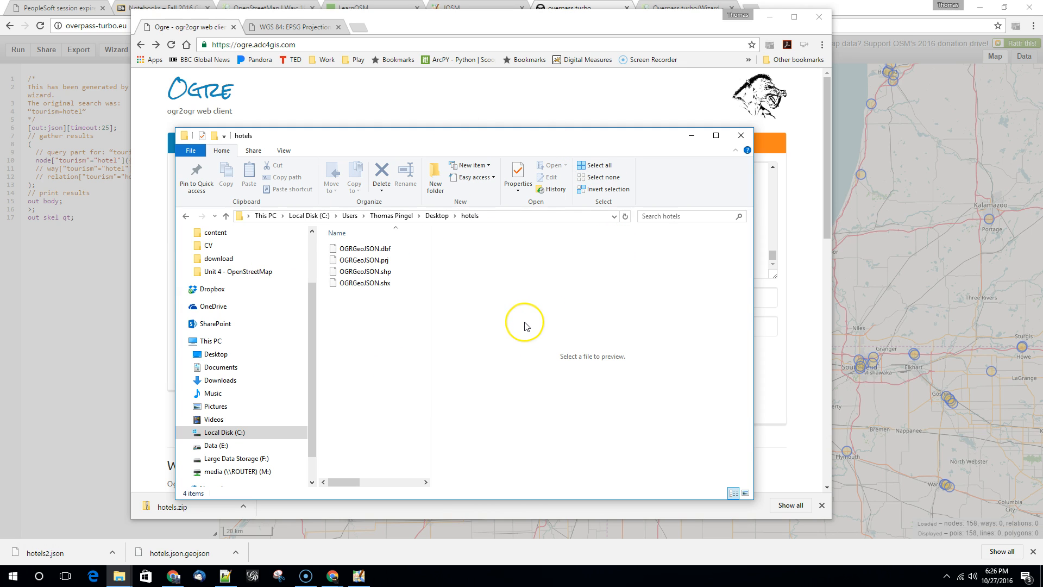